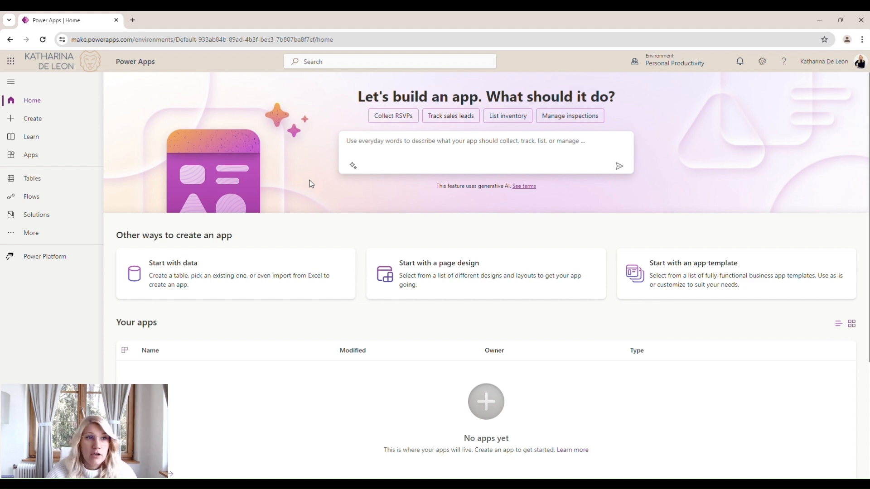
mouse_move(341, 139)
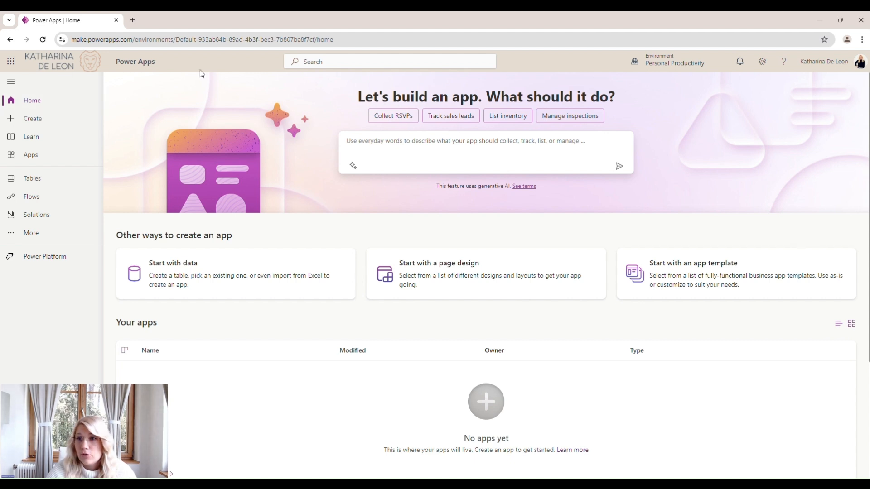
mouse_move(742, 87)
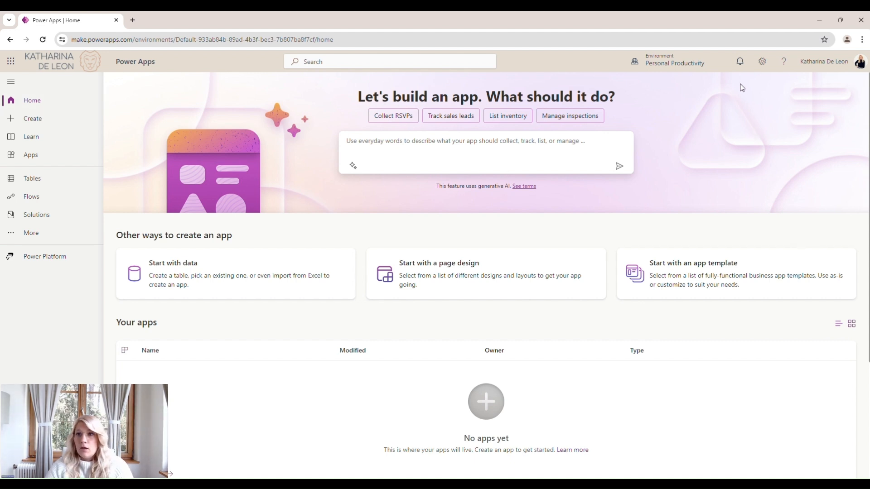
- Open the Power Platform admin center from the Power Apps settings gear
left_click(762, 61)
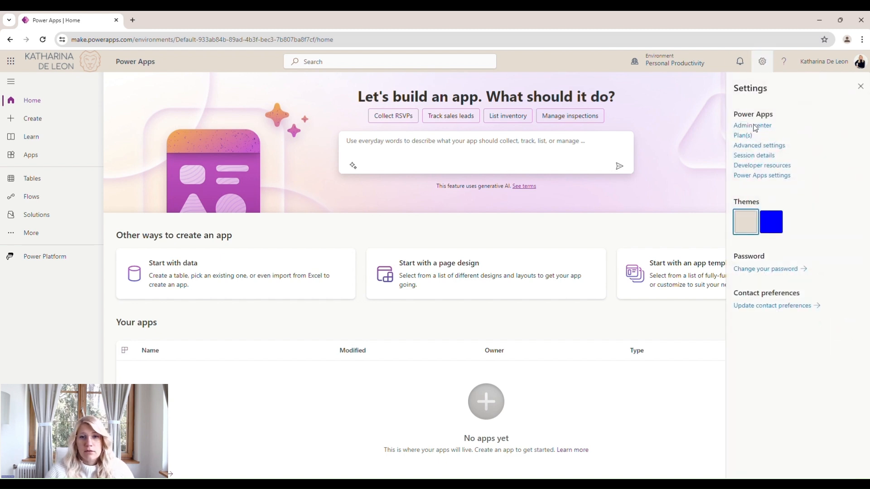
left_click(752, 126)
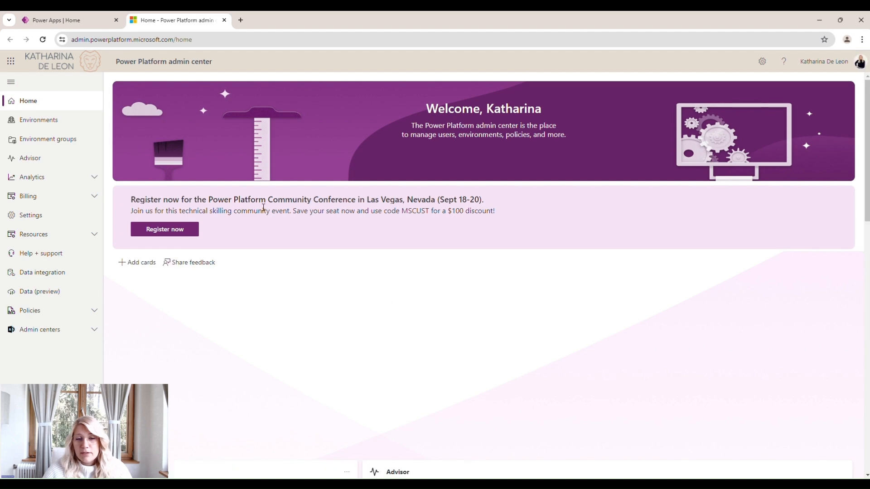
- Start a new environment named 'Center of Excellence' with group None and type Developer
left_click(39, 120)
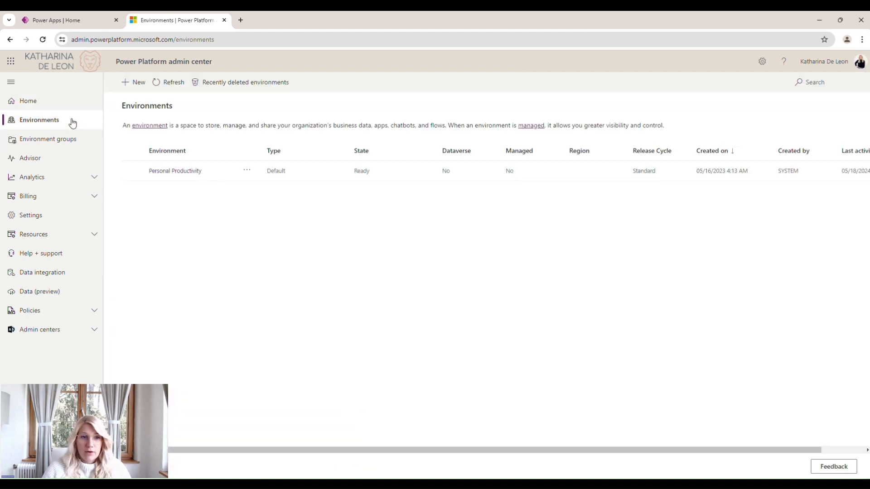
mouse_move(451, 262)
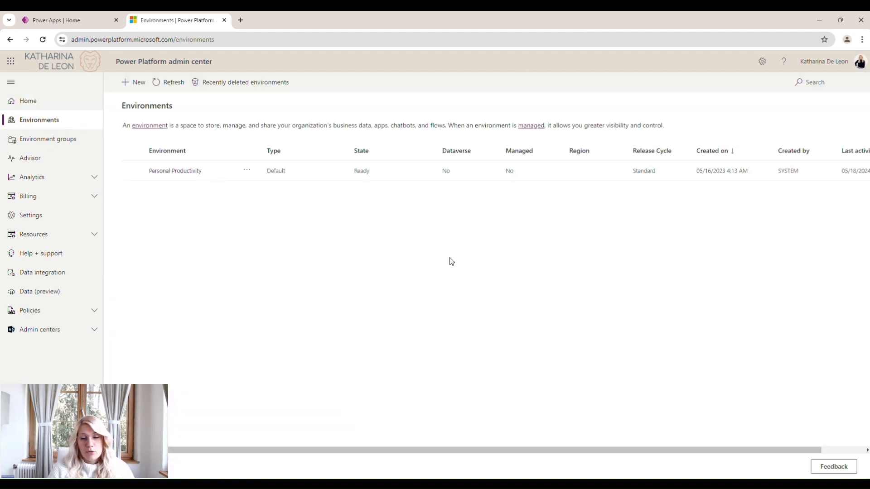
mouse_move(433, 243)
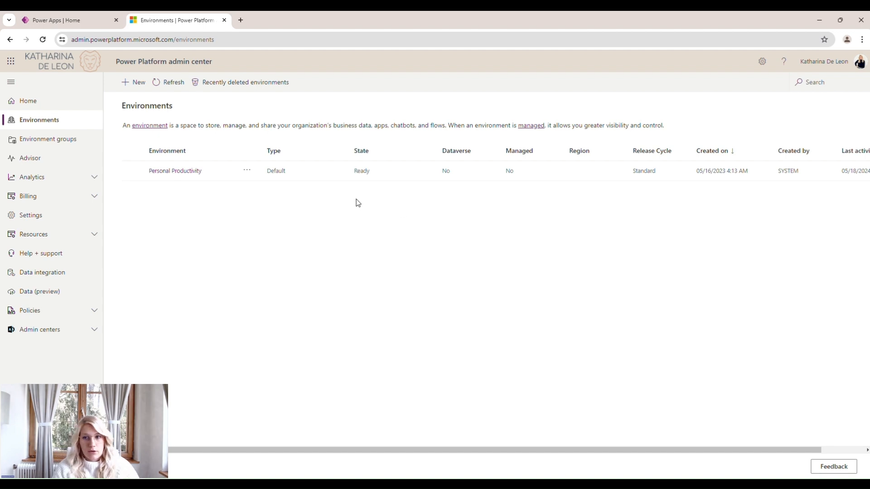
left_click(134, 82)
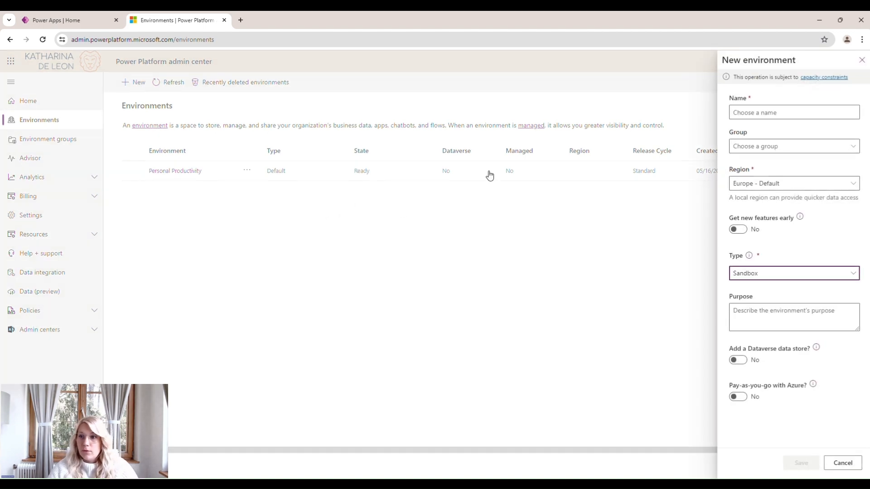
left_click(794, 112)
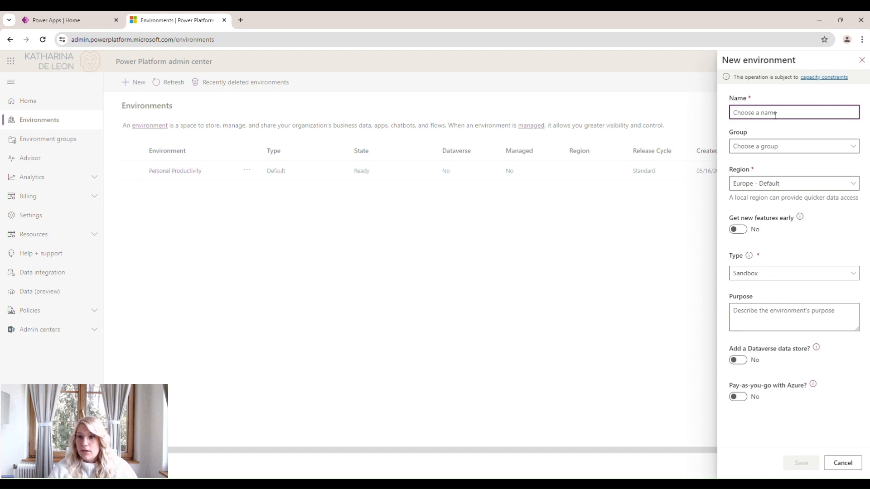
type("Center of Excellence")
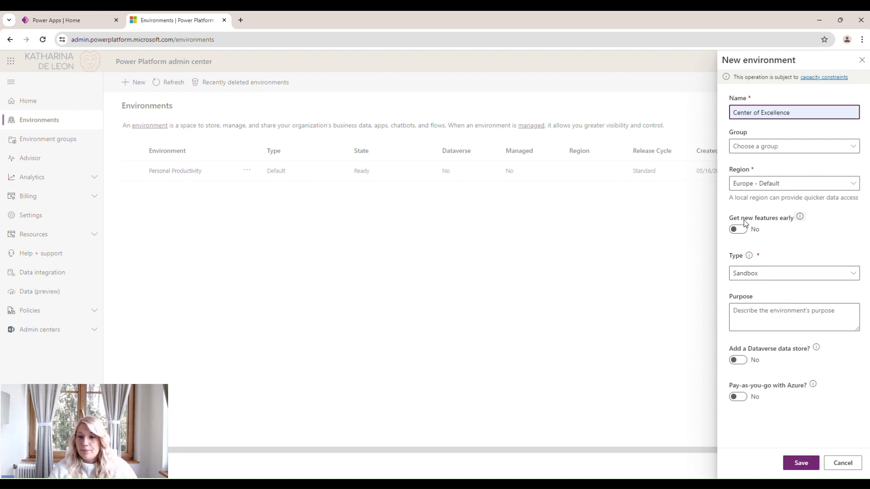
left_click(794, 146)
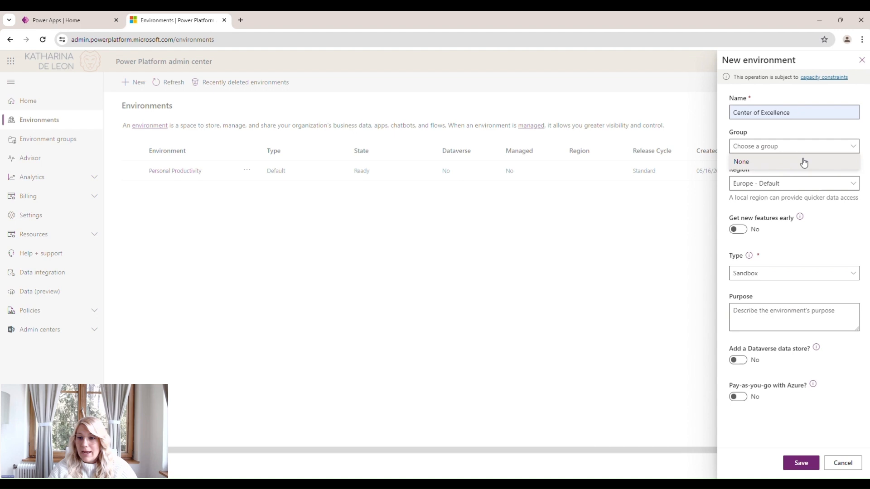
left_click(741, 162)
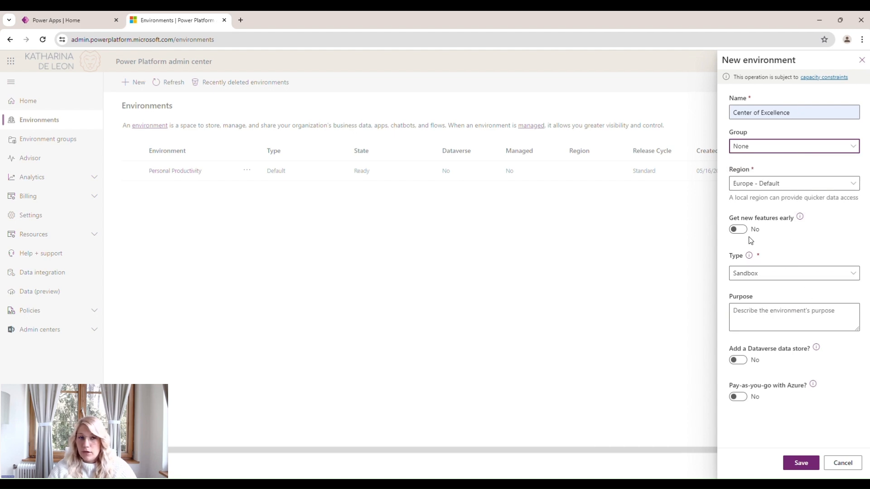
left_click(794, 273)
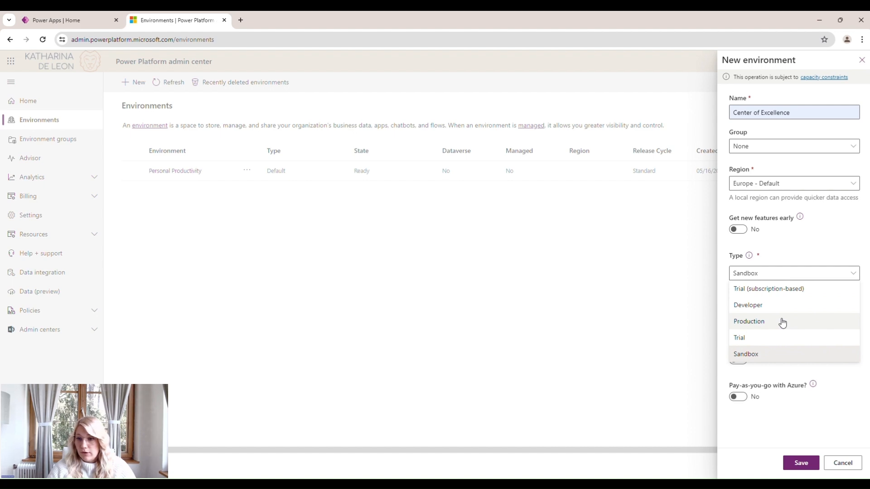
mouse_move(779, 310)
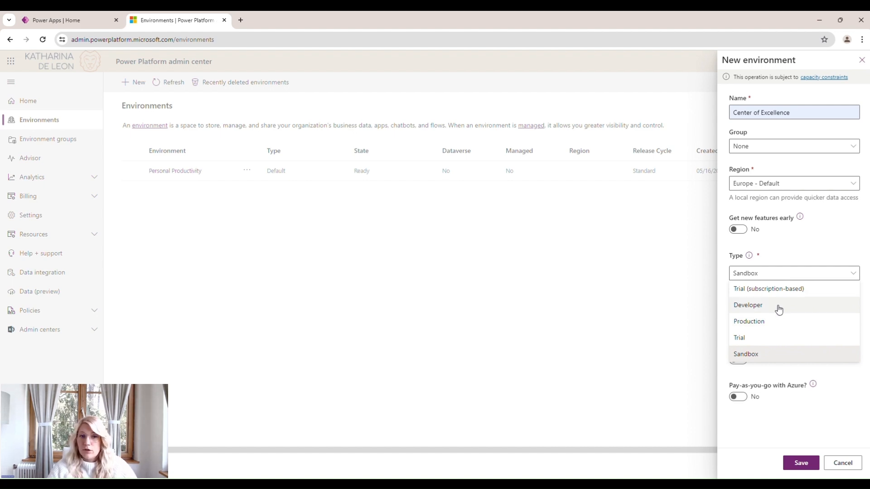
left_click(748, 305)
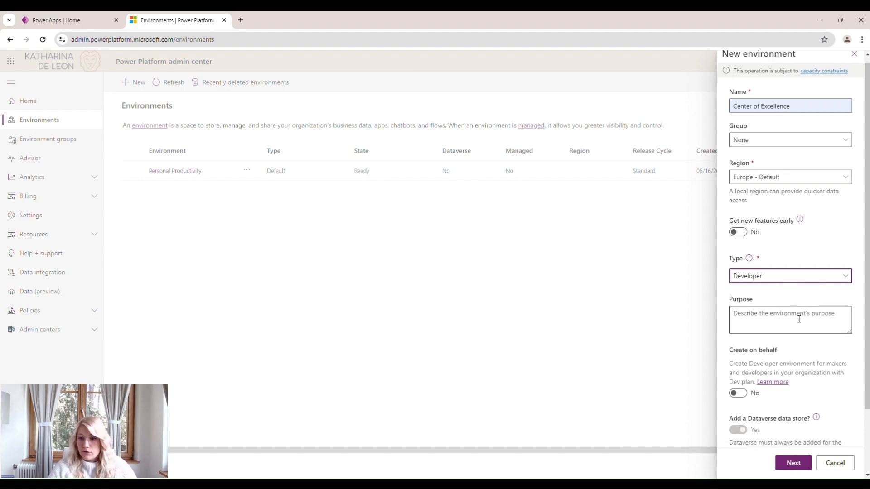
scroll("down", 3)
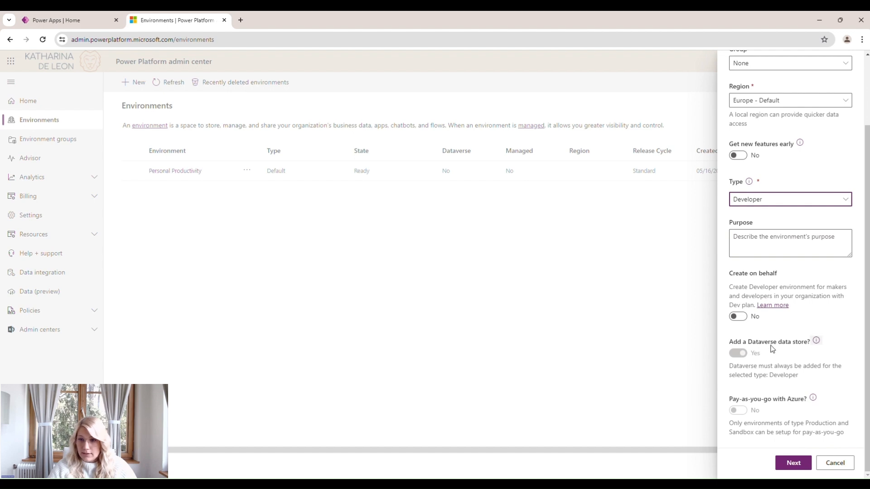
- Keep English and EUR for Dataverse, deploy sample apps and data, and save
left_click(794, 463)
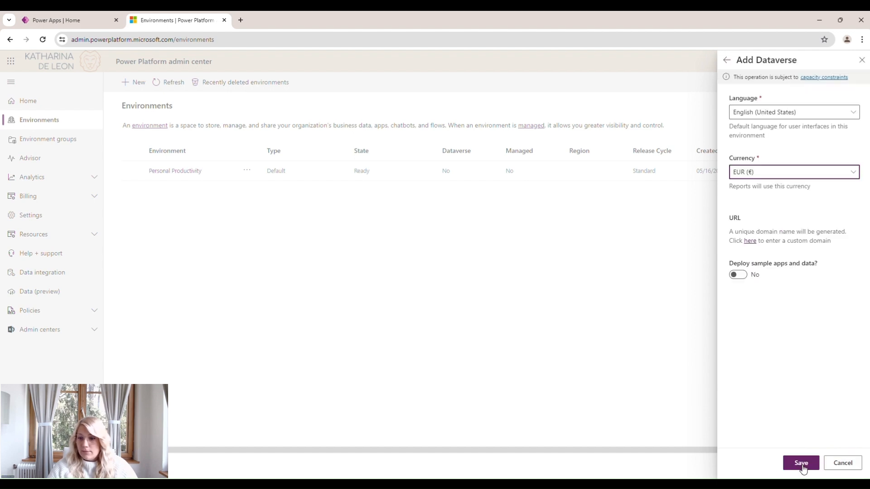
mouse_move(818, 316)
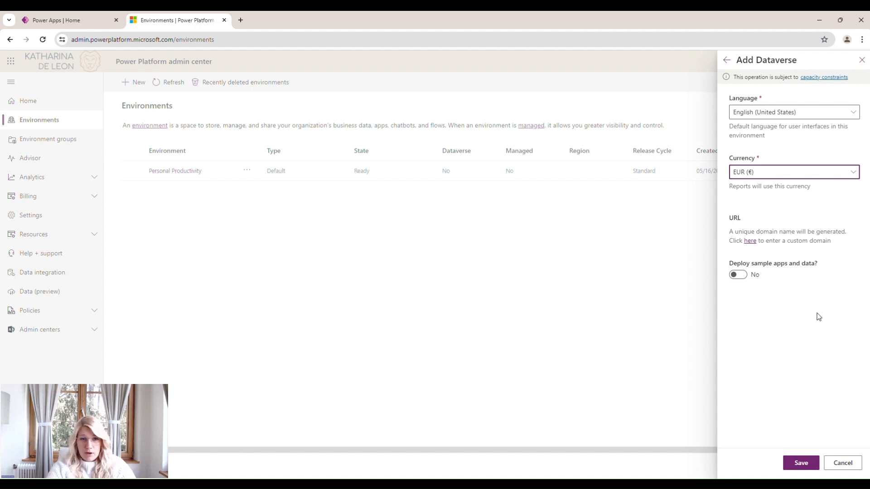
mouse_move(788, 271)
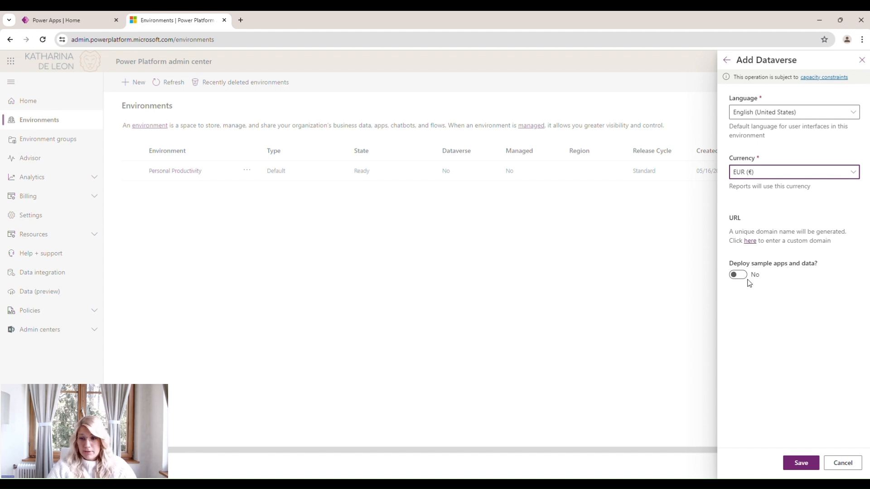
left_click(737, 274)
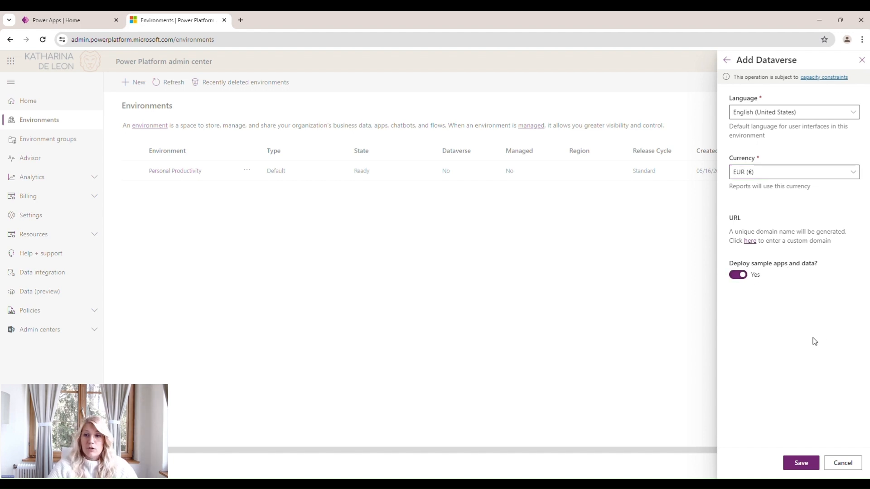
mouse_move(744, 257)
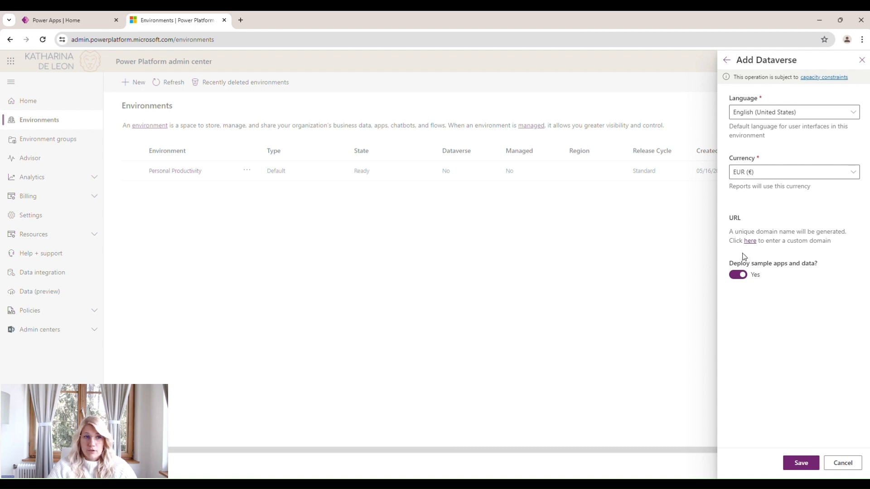
mouse_move(807, 278)
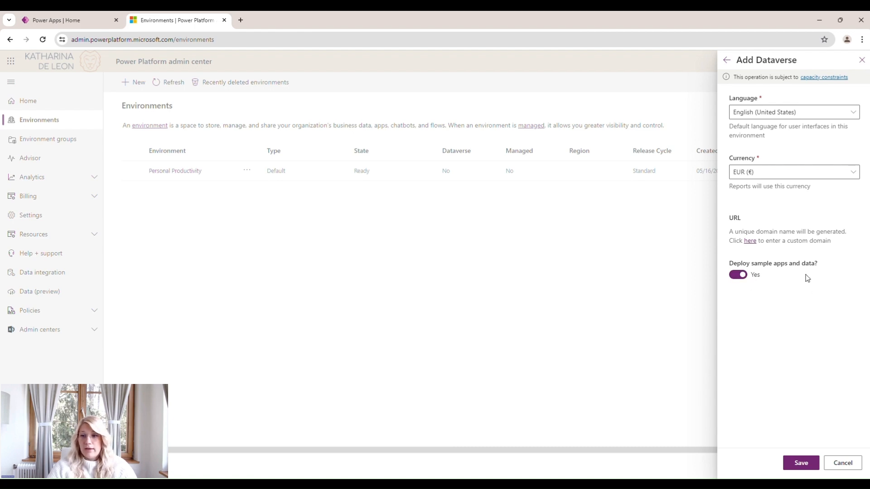
mouse_move(827, 338)
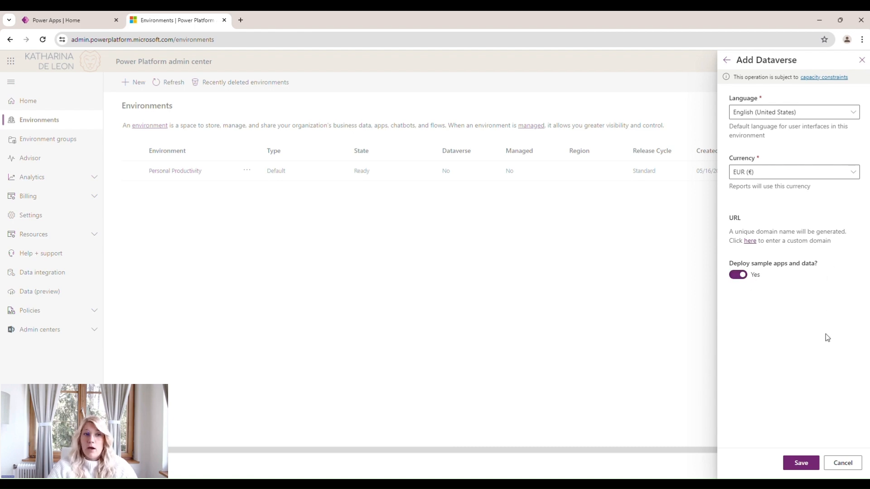
left_click(801, 462)
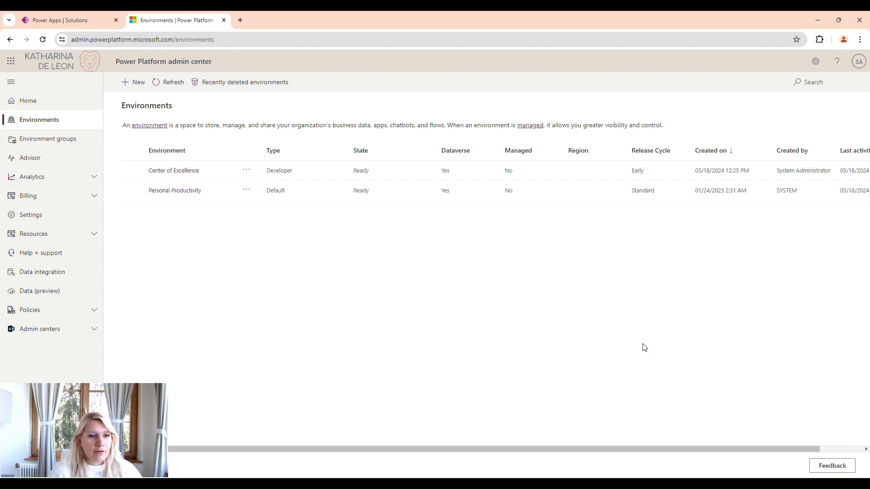
mouse_move(433, 218)
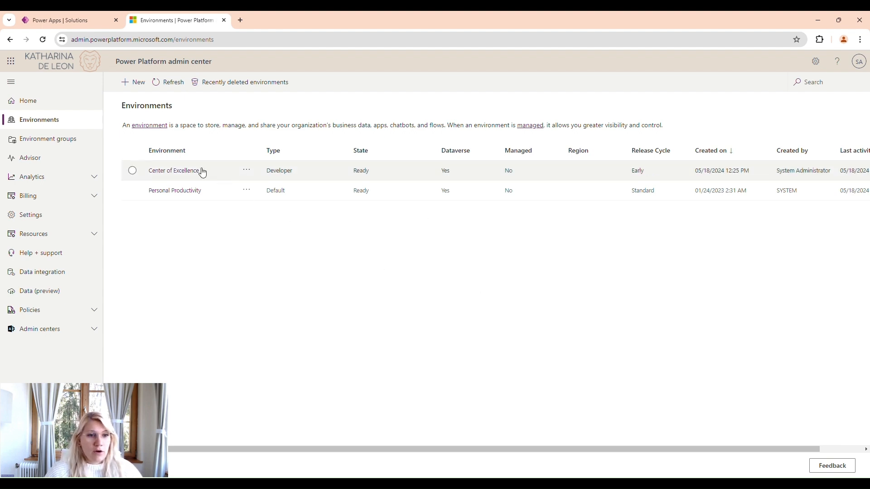
- Open Settings > Product > Features for the Center of Excellence environment
left_click(175, 170)
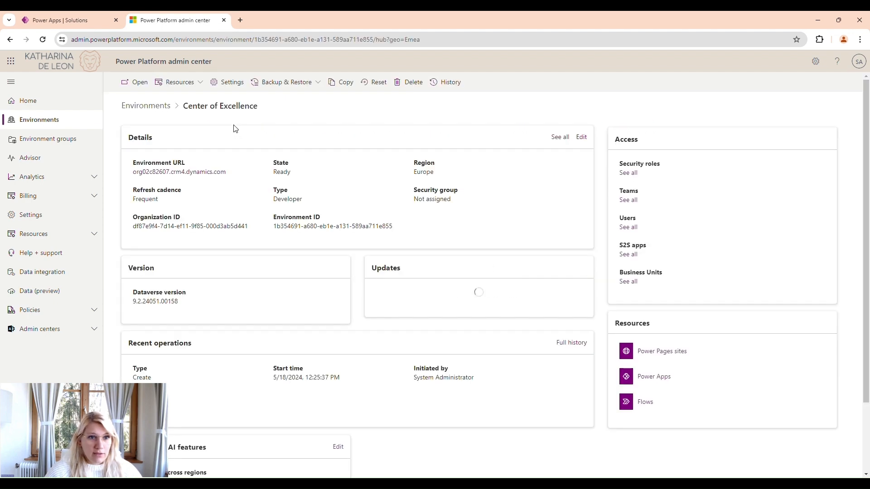
left_click(230, 82)
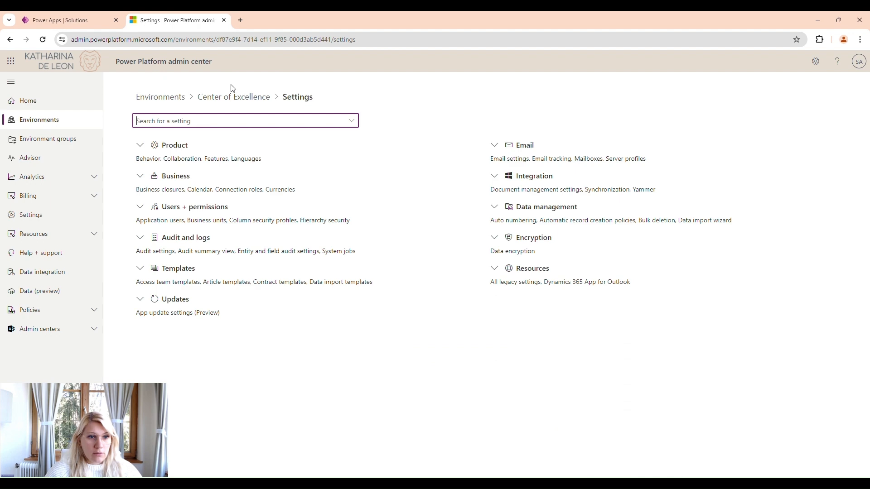
left_click(140, 145)
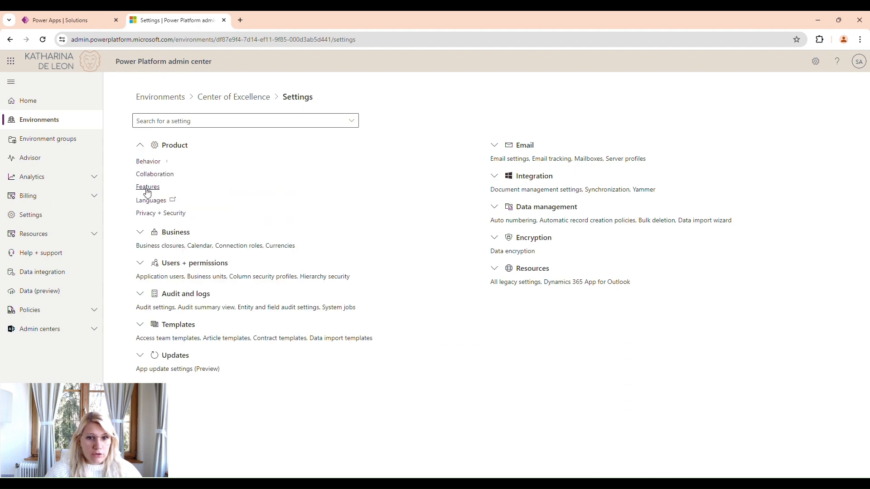
left_click(148, 187)
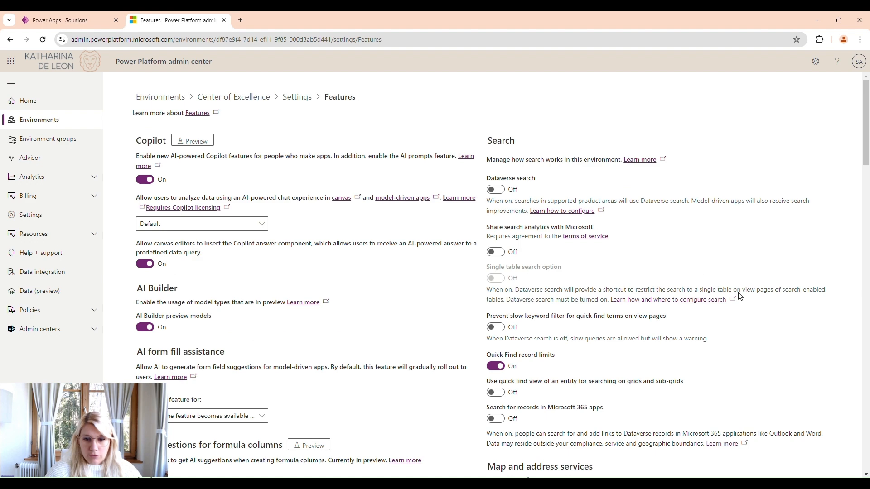
- Switch on the Power Apps component framework toggle for canvas app code components
scroll("down", 3)
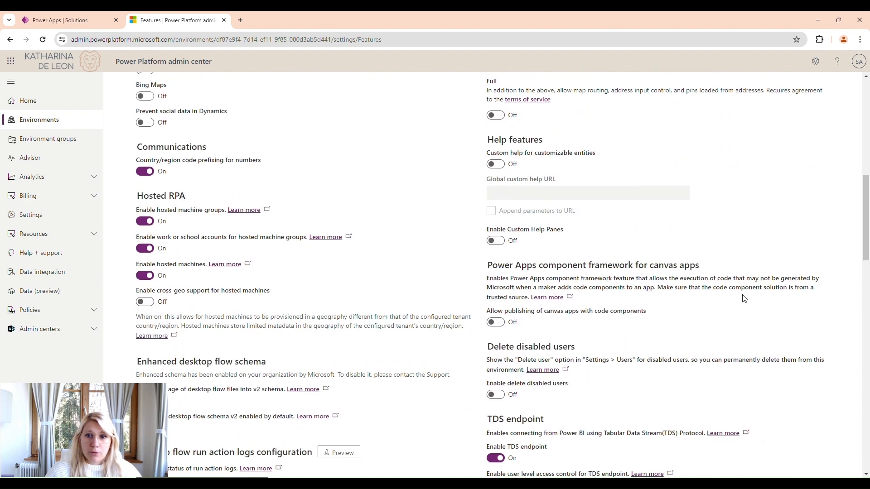
scroll("down", 3)
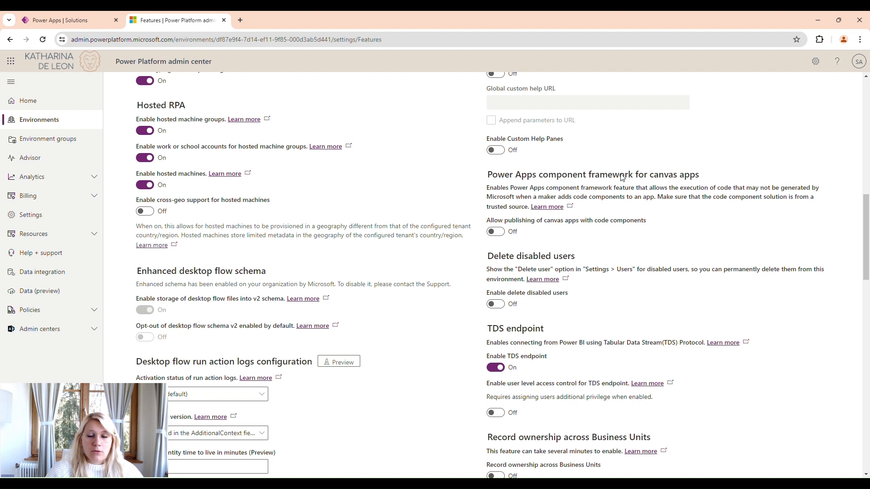
left_click(495, 232)
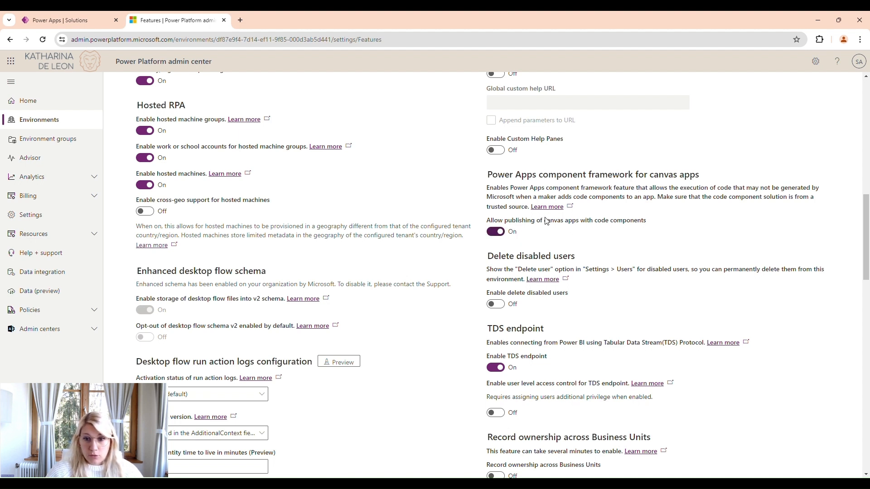
mouse_move(631, 232)
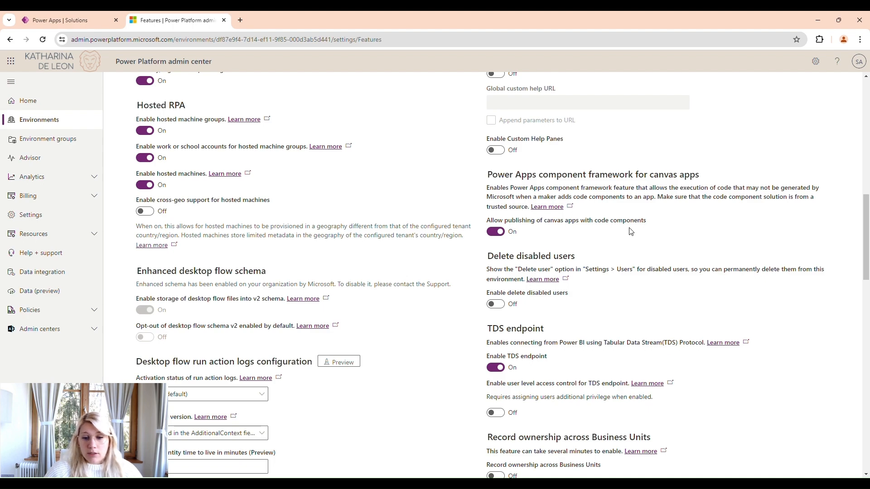
scroll("up", 3)
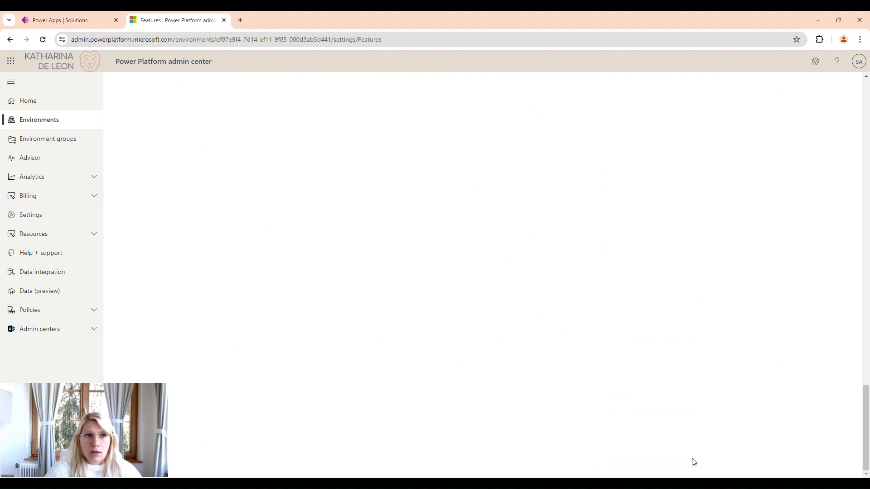
mouse_move(116, 99)
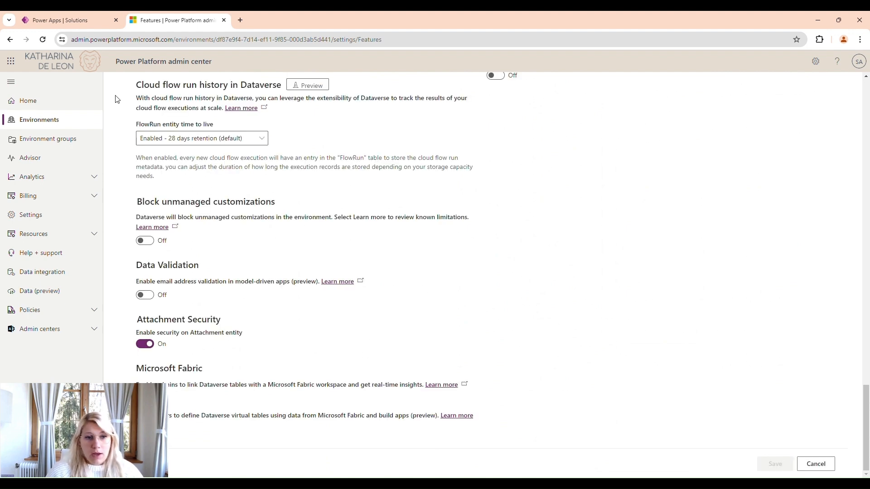
mouse_move(490, 249)
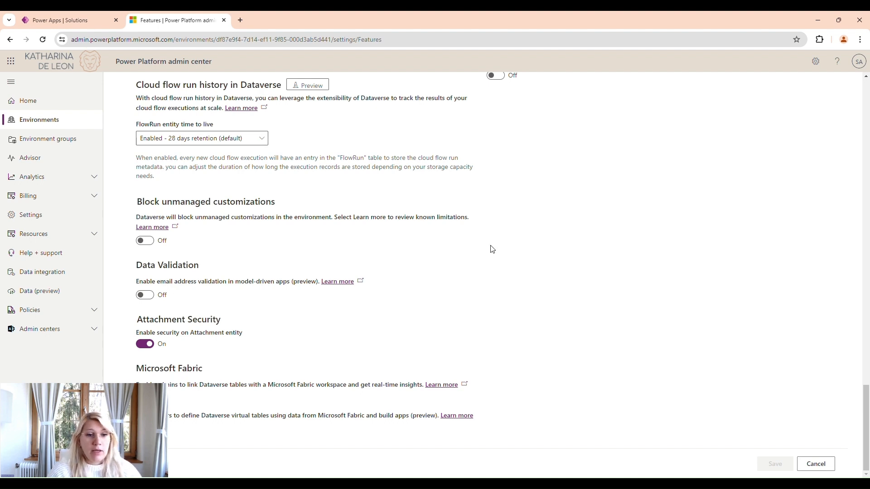
scroll("up", 3)
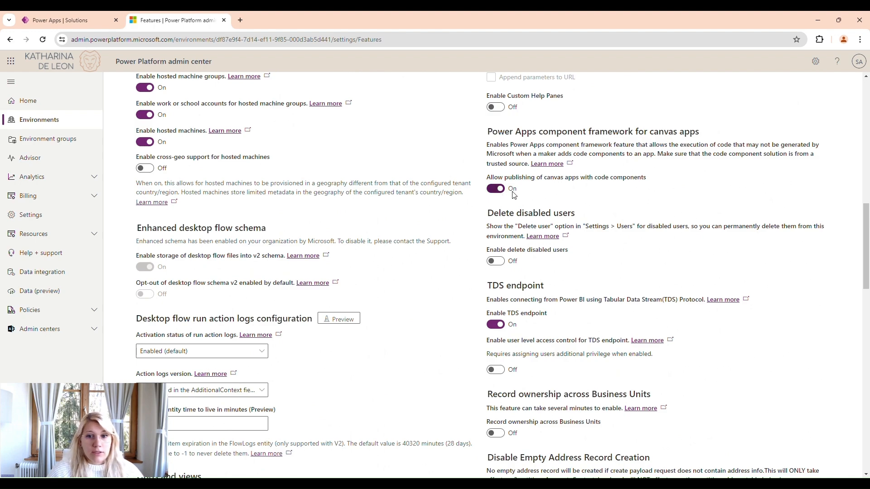
scroll("down", 3)
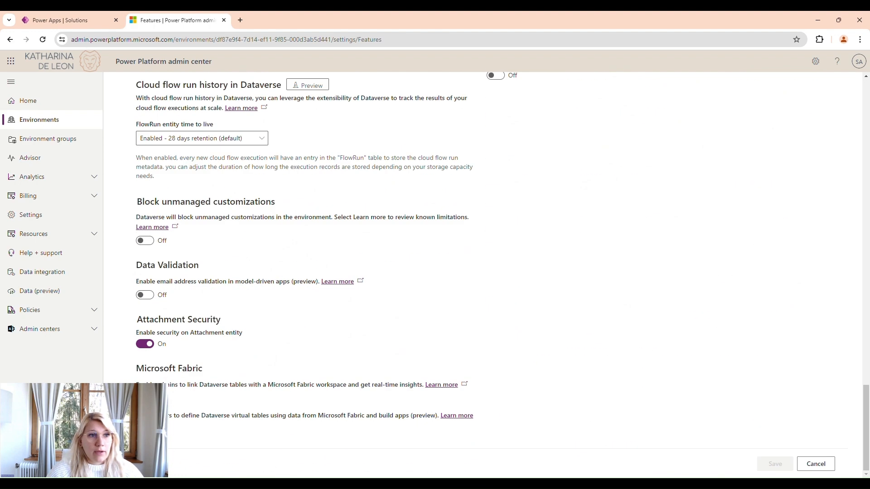
- Search Google for the Creator Kit in a new browser tab
left_click(61, 20)
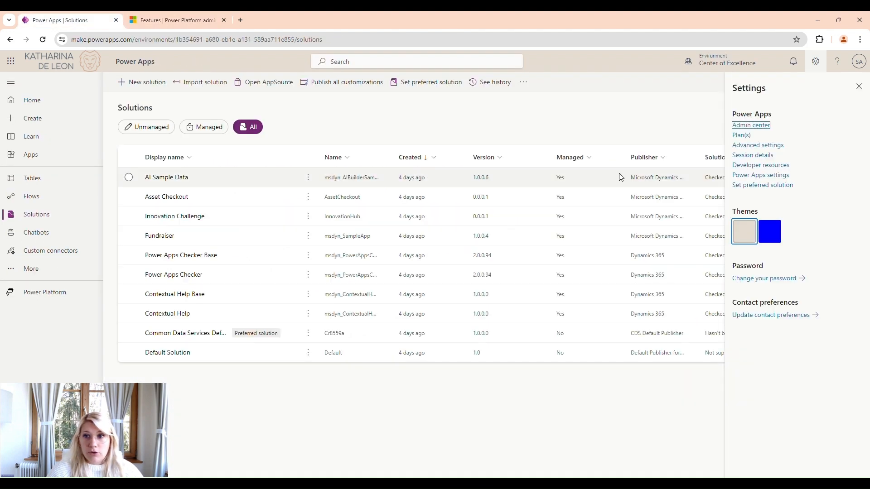
left_click(728, 61)
type("cre")
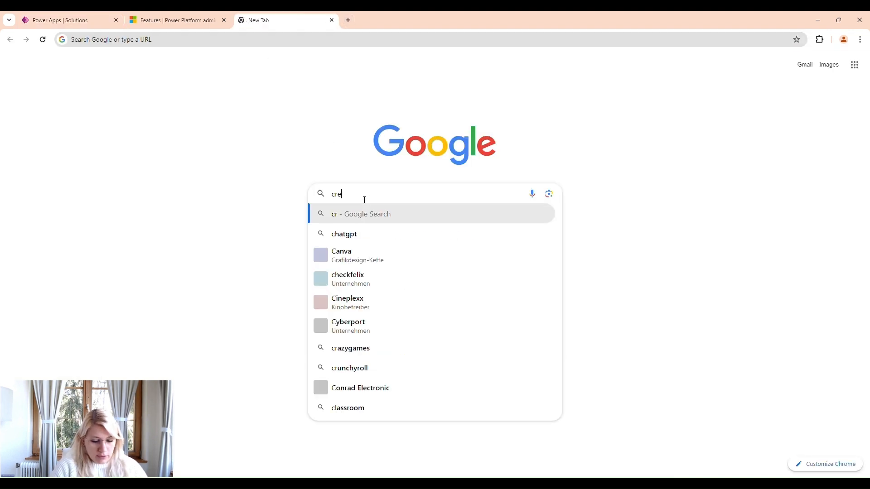
type("ator kit downlaod")
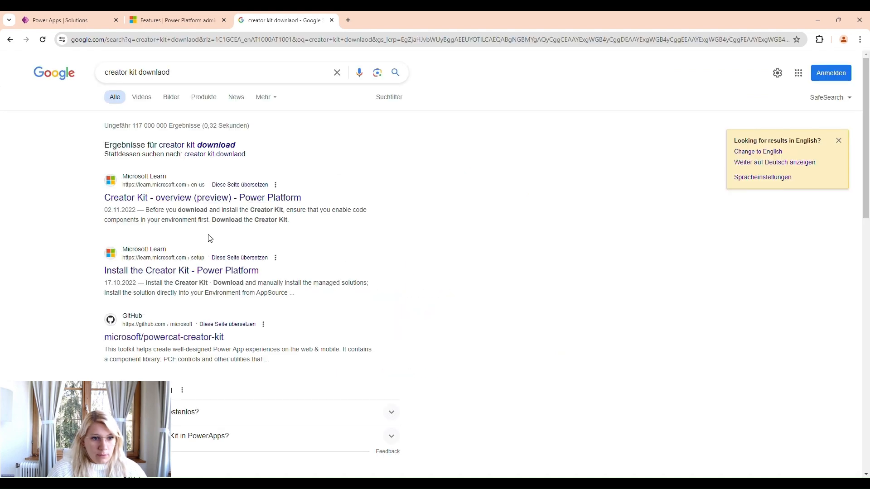
- Download CreatorKitCore from Step 1 of the 'Install the Creator Kit' article
left_click(181, 270)
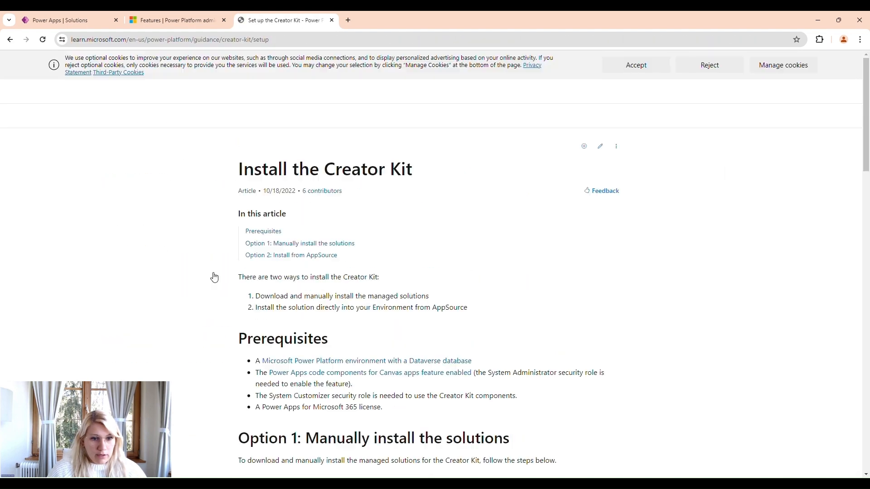
scroll("down", 3)
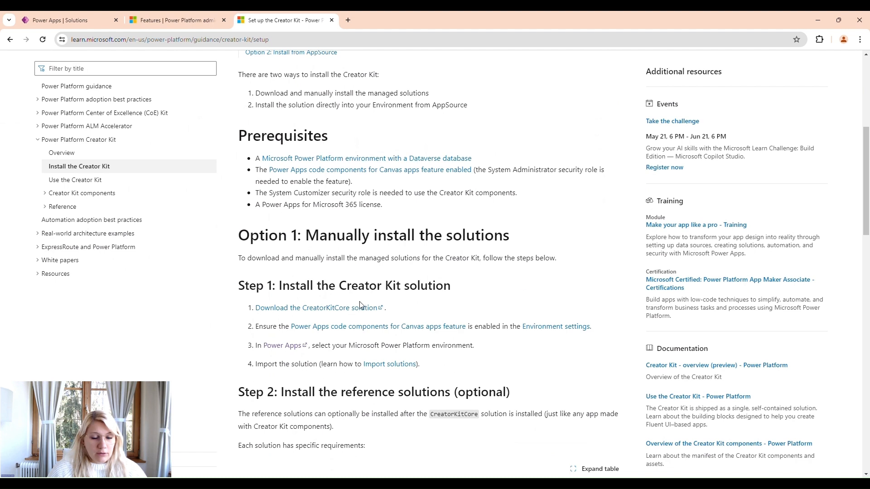
left_click(316, 307)
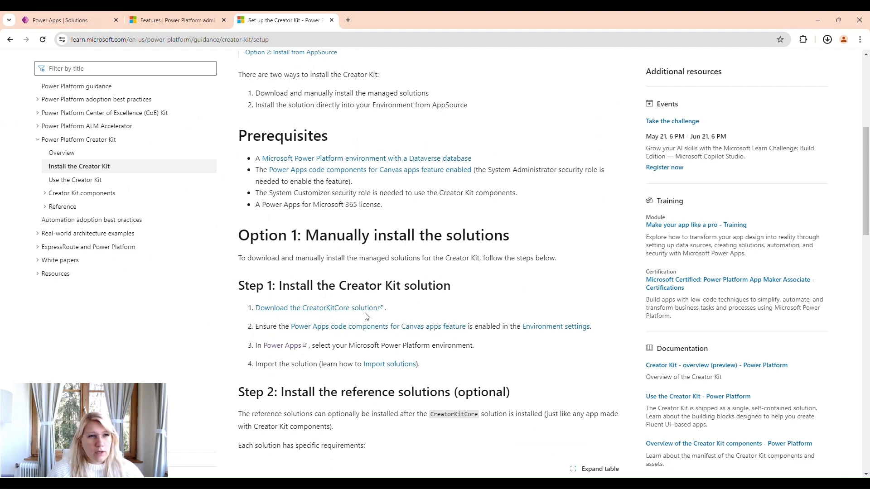
- Import the CreatorKitCore managed zip, closing the panel while the import runs
left_click(55, 20)
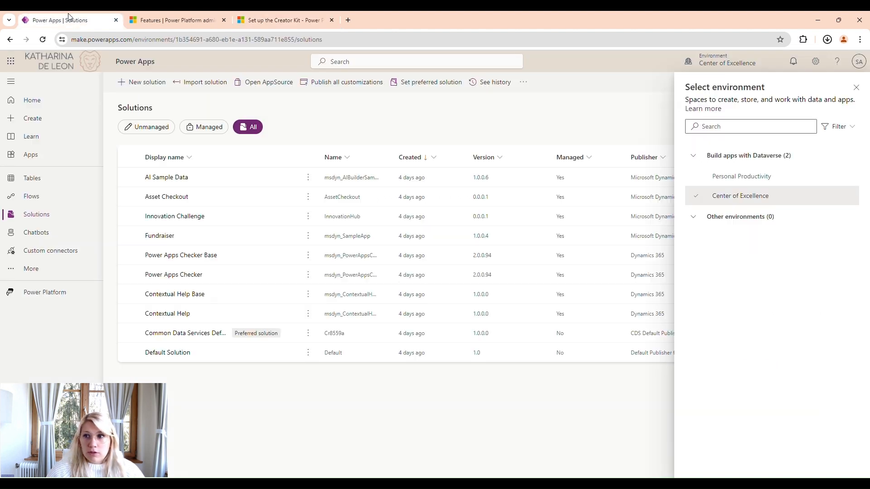
left_click(856, 87)
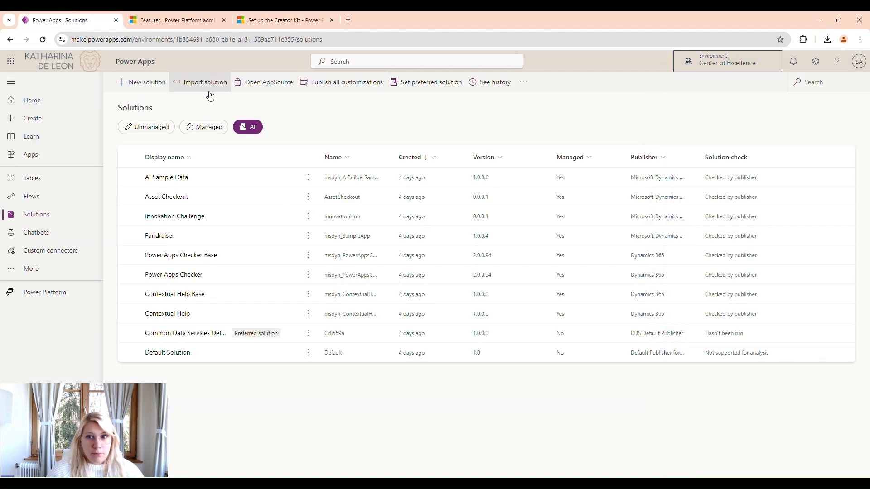
left_click(203, 82)
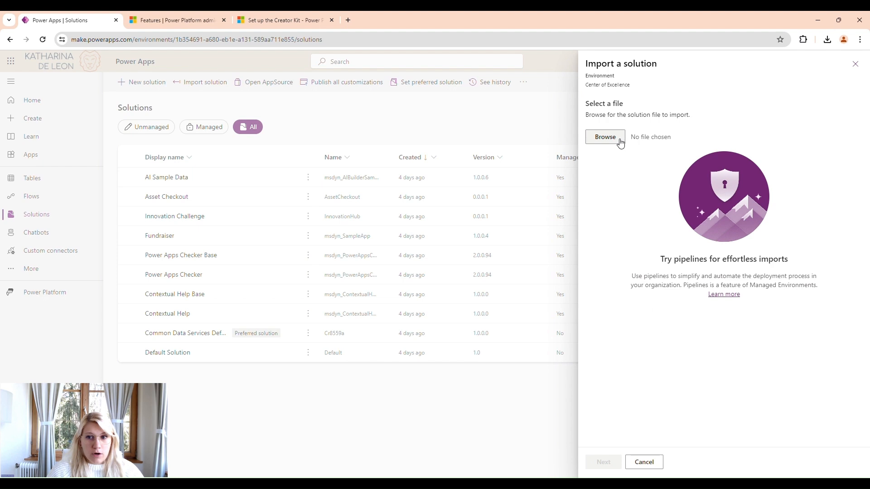
mouse_move(187, 110)
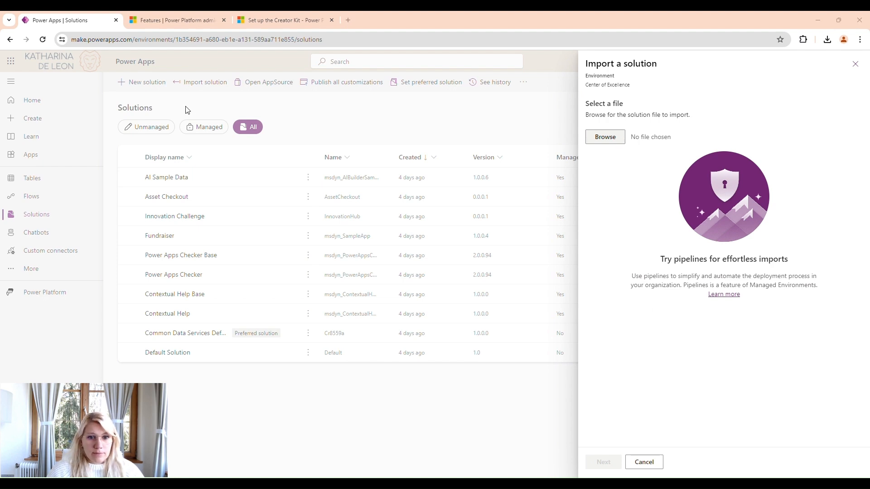
left_click(605, 137)
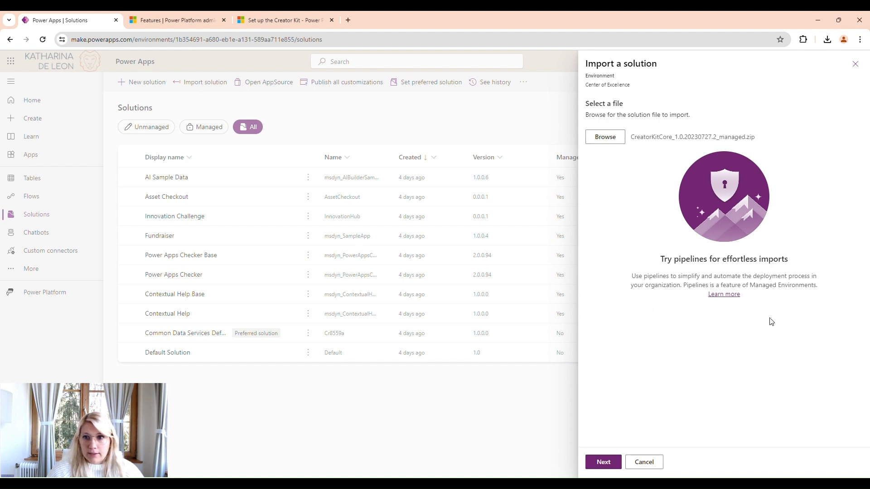
left_click(603, 463)
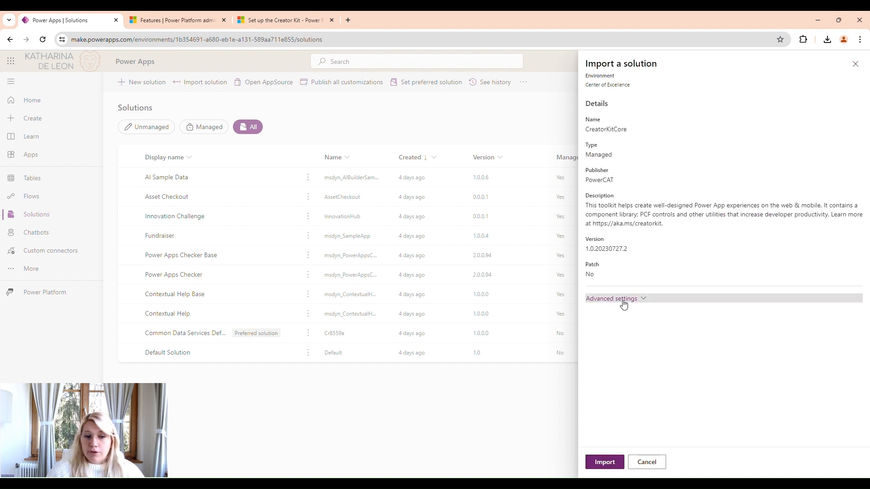
left_click(603, 463)
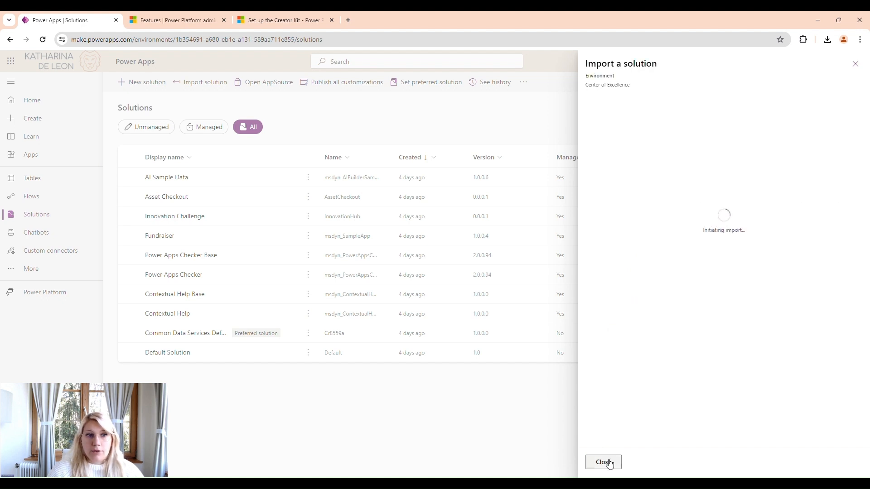
left_click(603, 462)
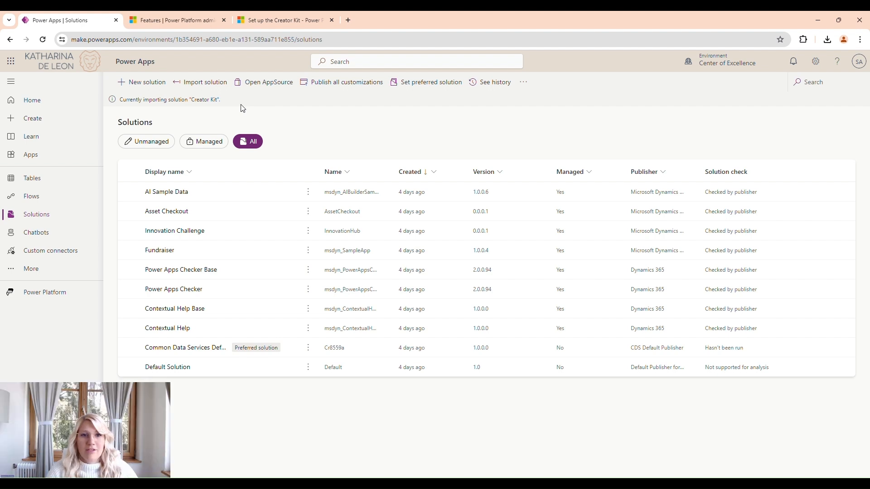
- Filter the Solutions list to Unmanaged solutions only
left_click(176, 20)
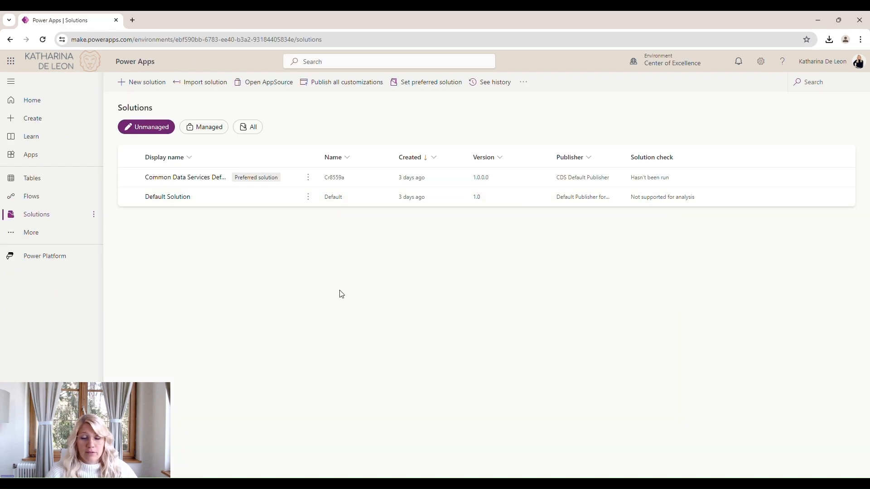
mouse_move(132, 21)
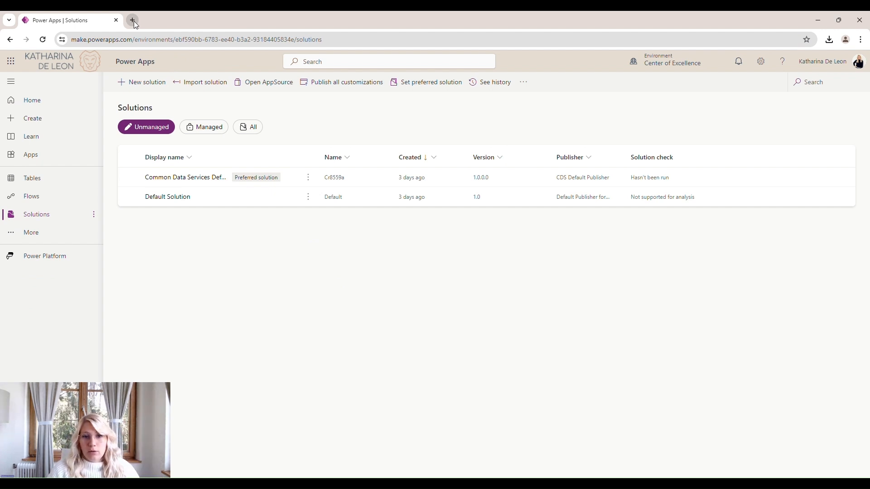
- Open Microsoft Learn's CoE Starter Kit article in a new tab, then return to Power Apps Solutions
left_click(133, 20)
type("coe kit download")
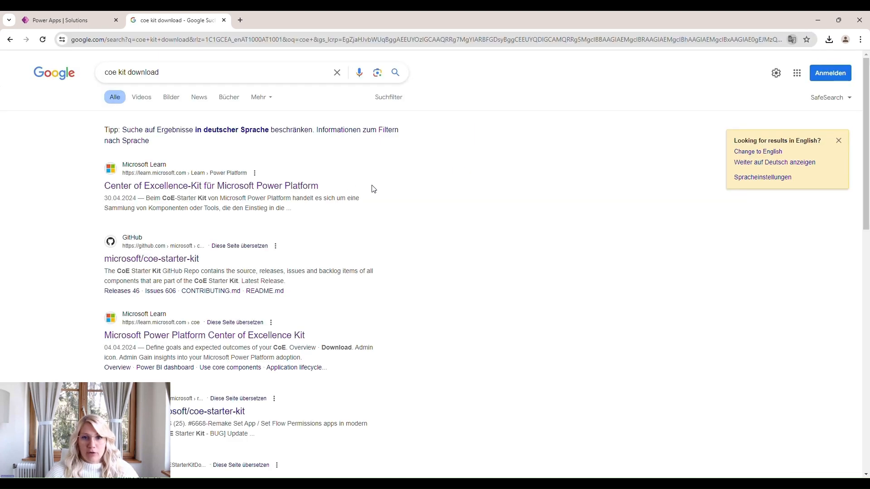
left_click(211, 186)
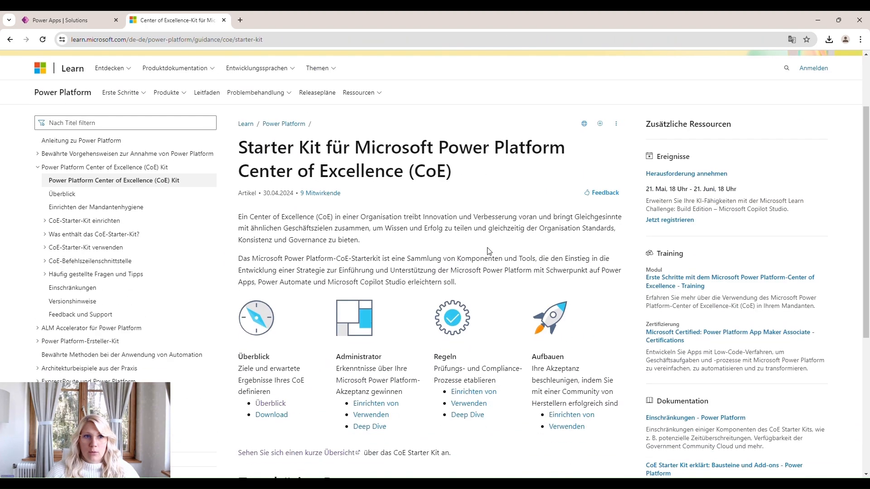
scroll("down", 3)
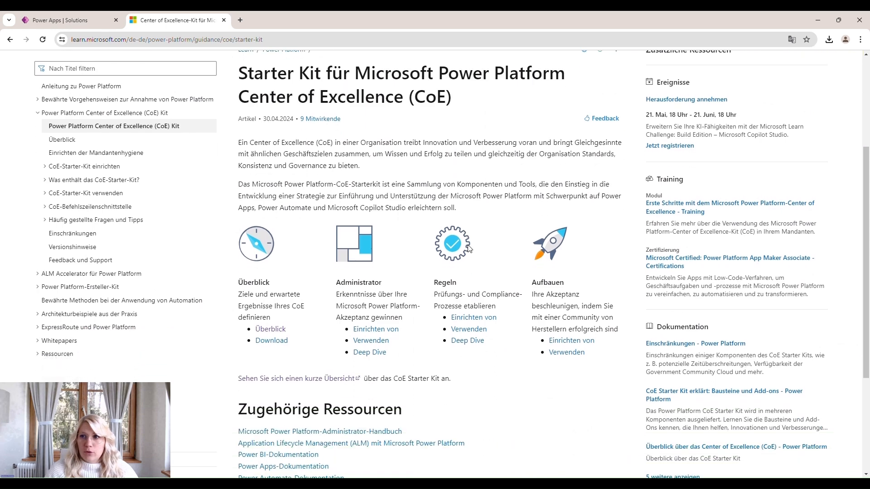
left_click(271, 329)
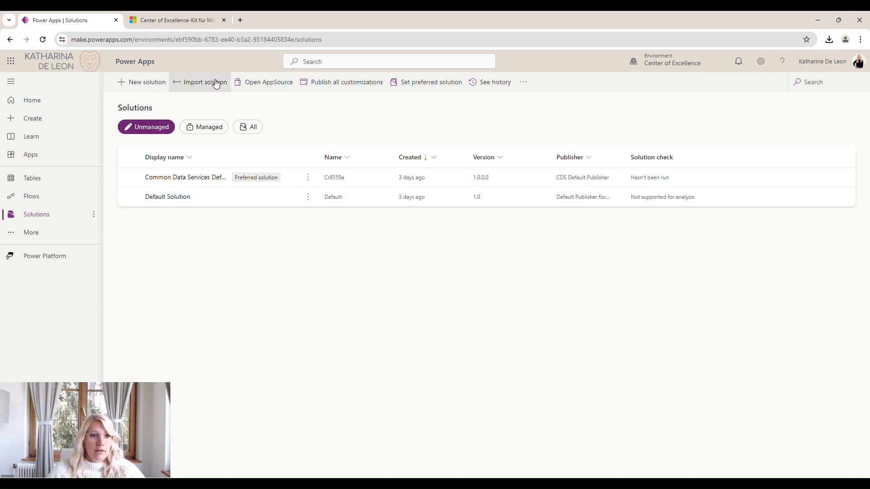
- Import the managed CenterofExcellenceCoreComponents 4.31 zip with plugin steps and flows enabled
left_click(204, 82)
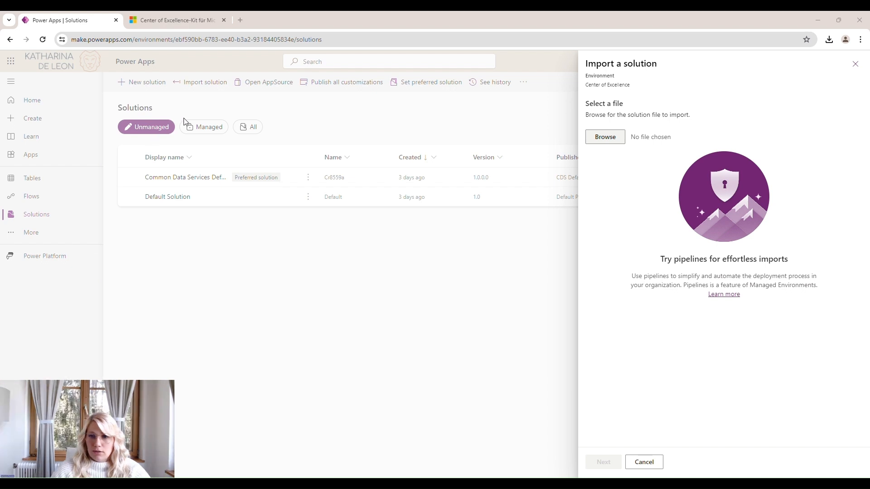
left_click(604, 137)
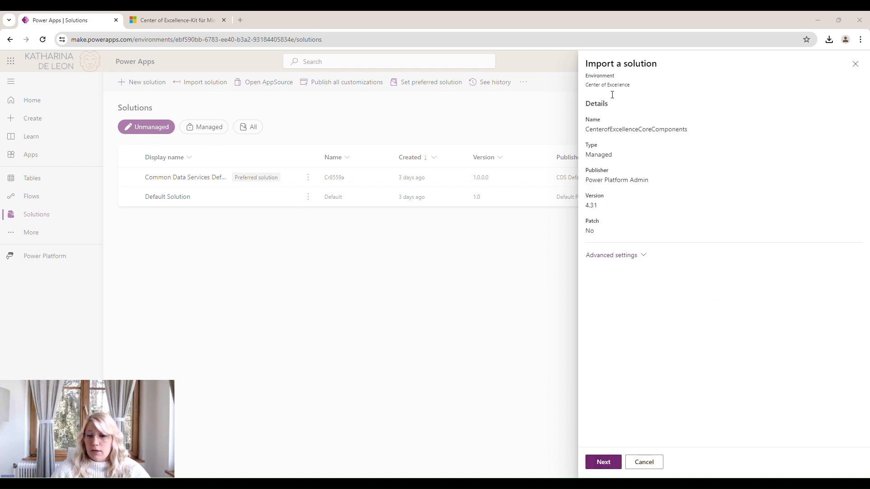
mouse_move(601, 140)
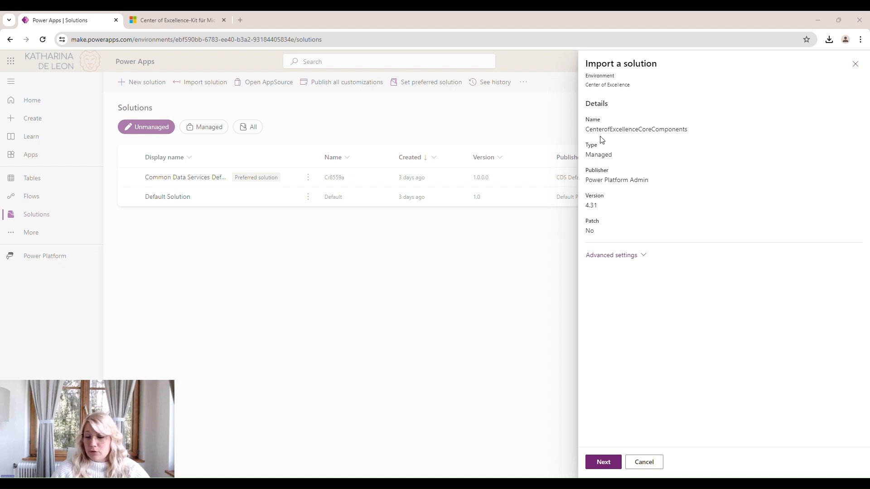
left_click(611, 255)
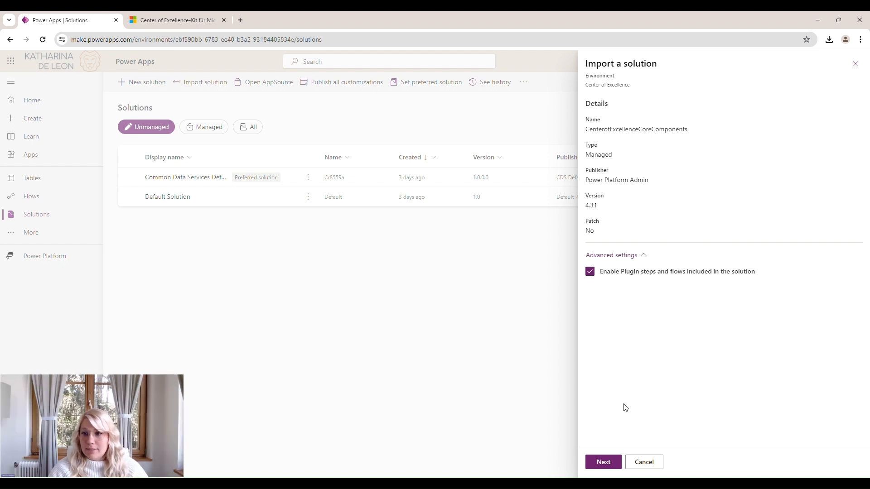
left_click(603, 462)
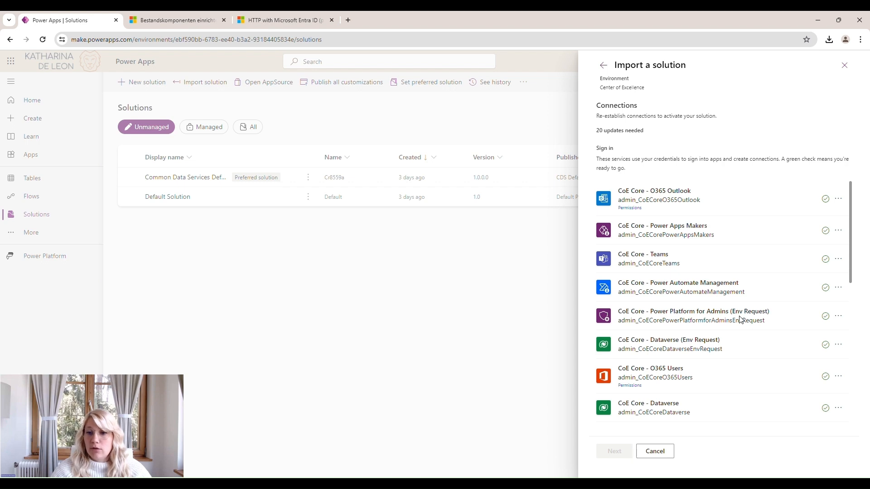
mouse_move(690, 207)
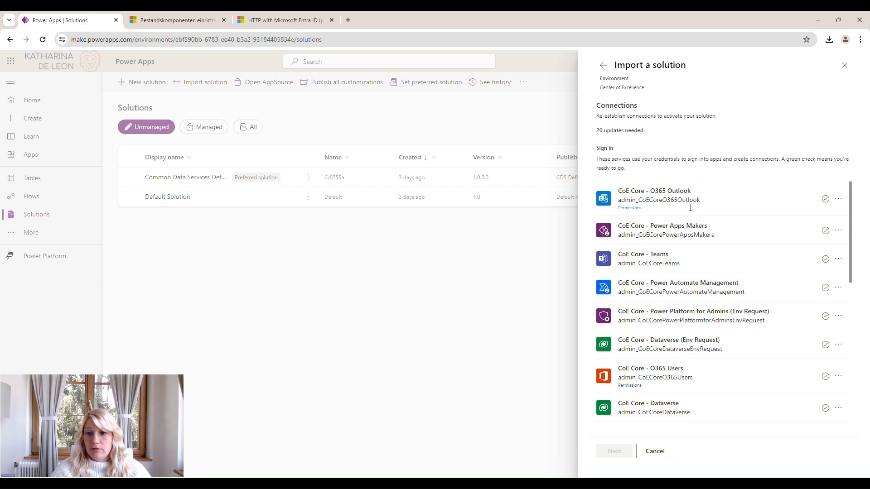
mouse_move(674, 359)
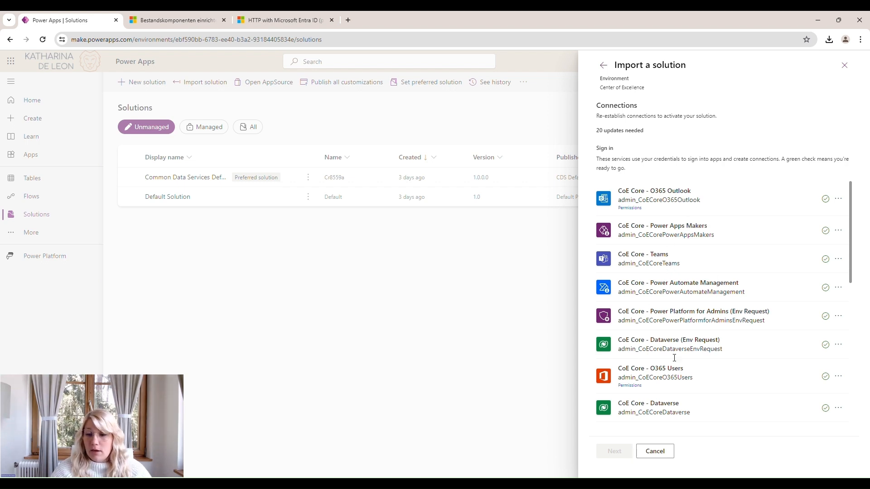
mouse_move(683, 314)
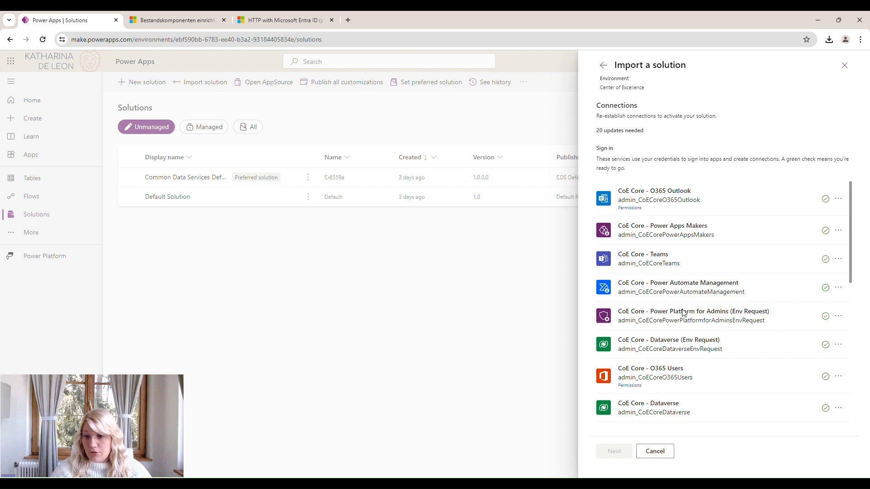
- Review the import's required connections and the Dataverse for Environment Request account choices
scroll("down", 3)
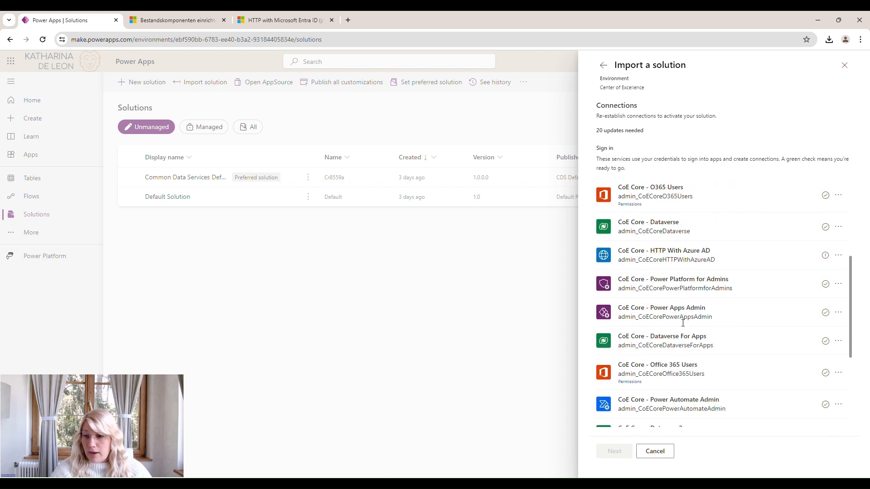
scroll("down", 3)
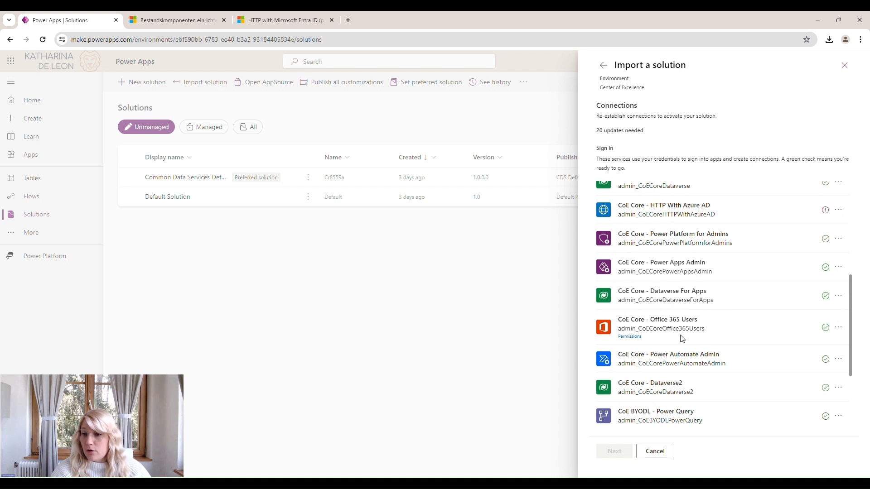
scroll("down", 3)
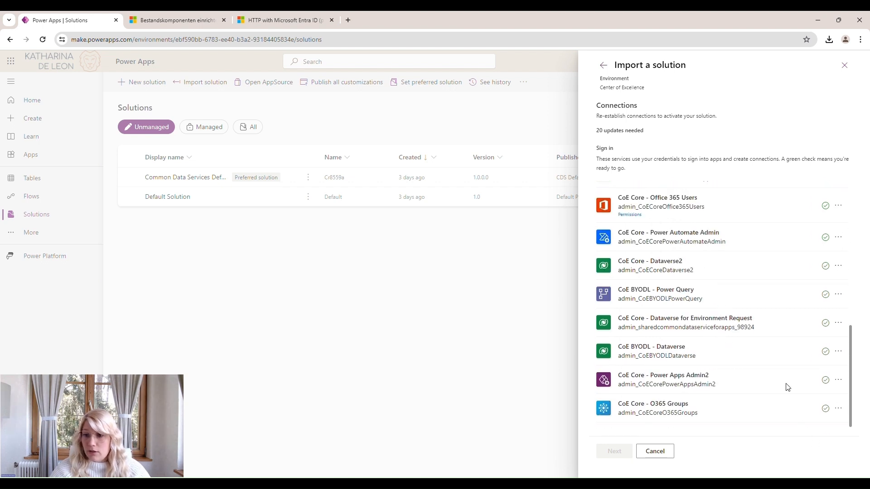
mouse_move(831, 416)
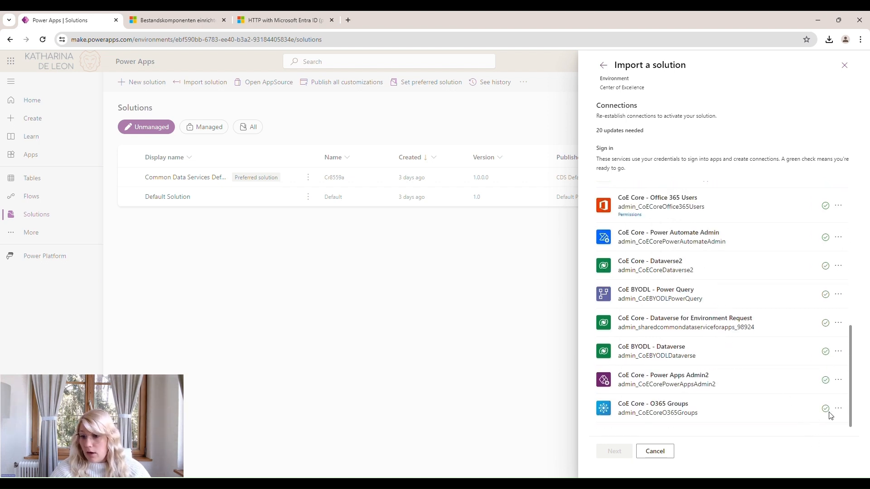
mouse_move(839, 322)
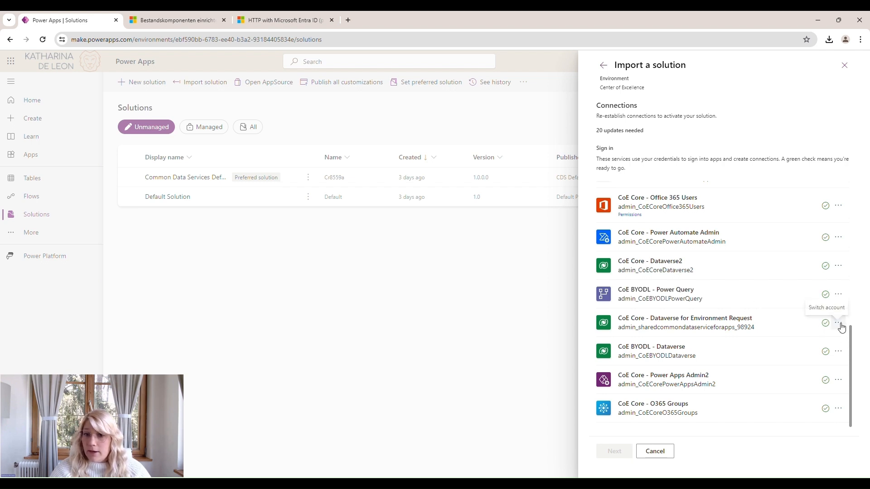
left_click(838, 323)
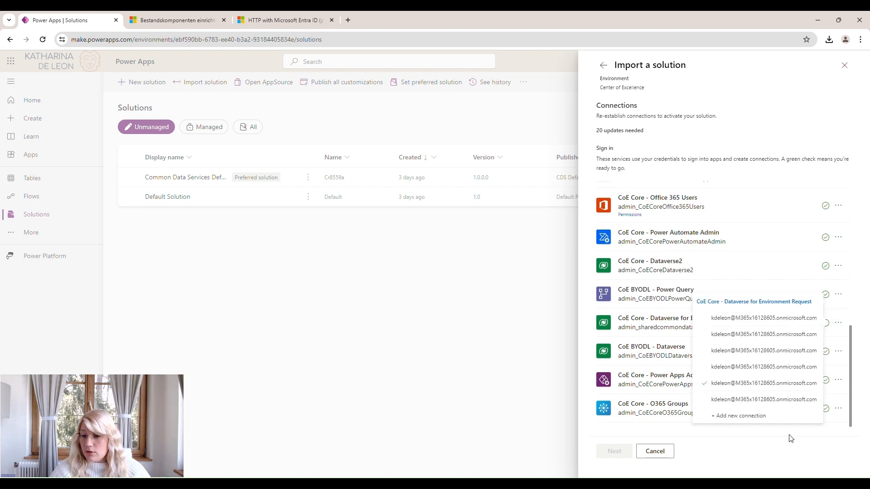
mouse_move(768, 253)
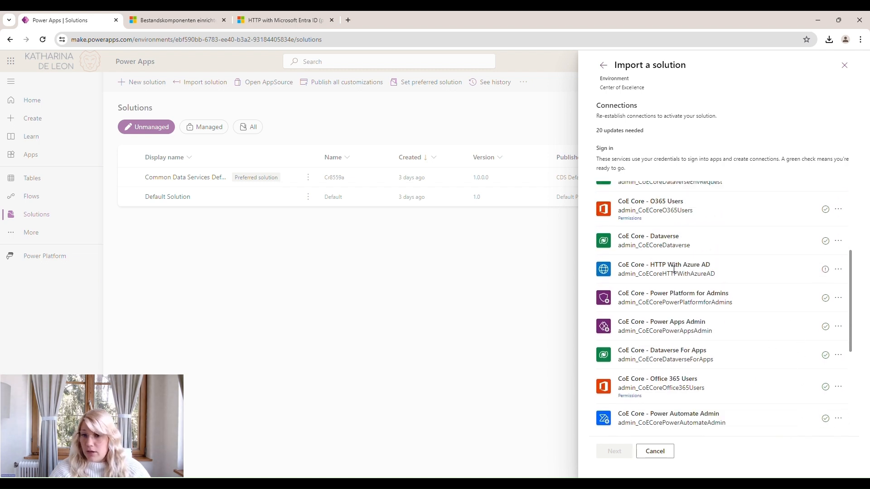
mouse_move(789, 260)
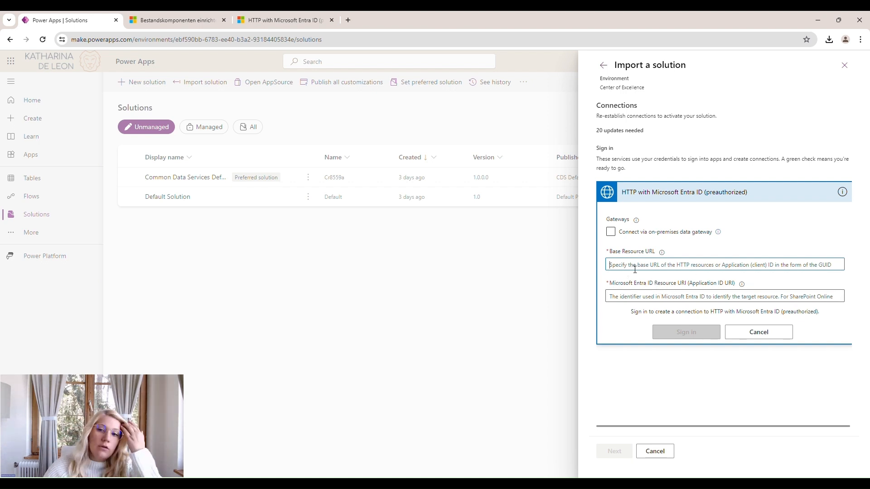
type("https://graph.microsoft.com")
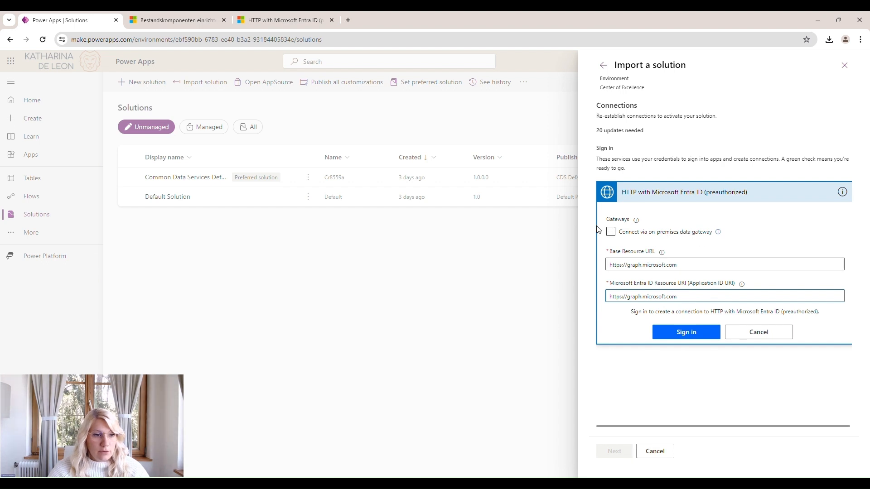
left_click(686, 332)
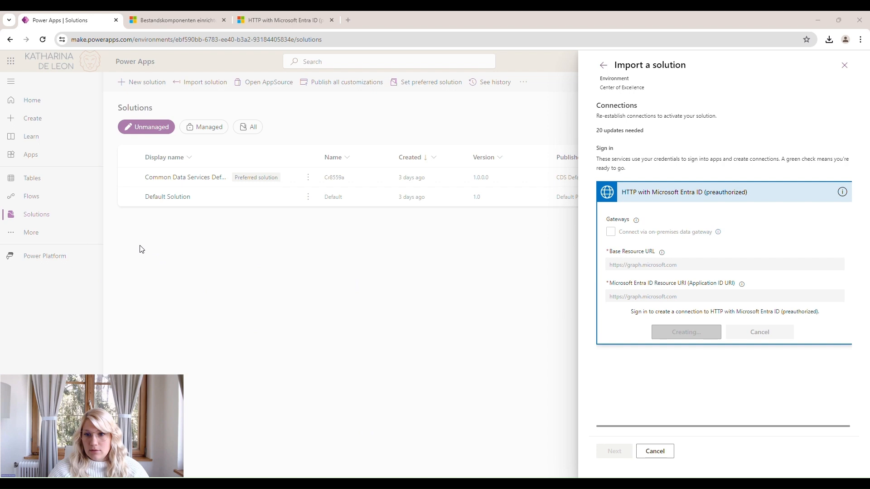
mouse_move(719, 390)
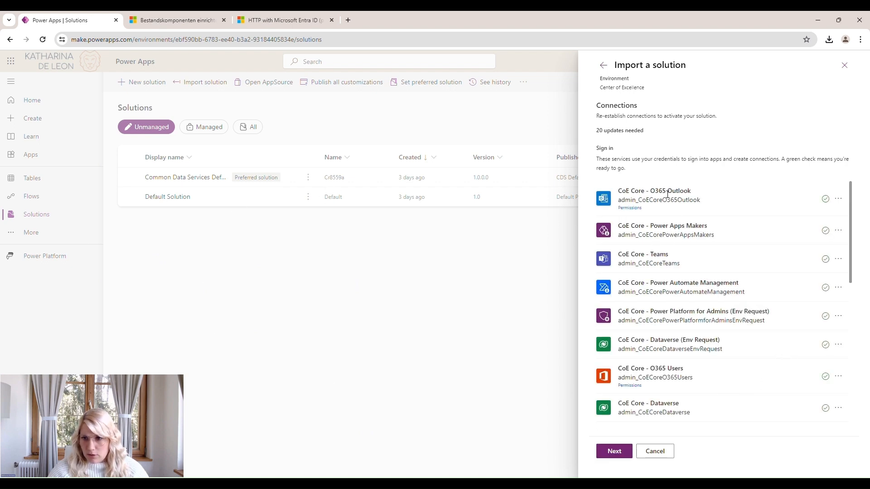
scroll("down", 3)
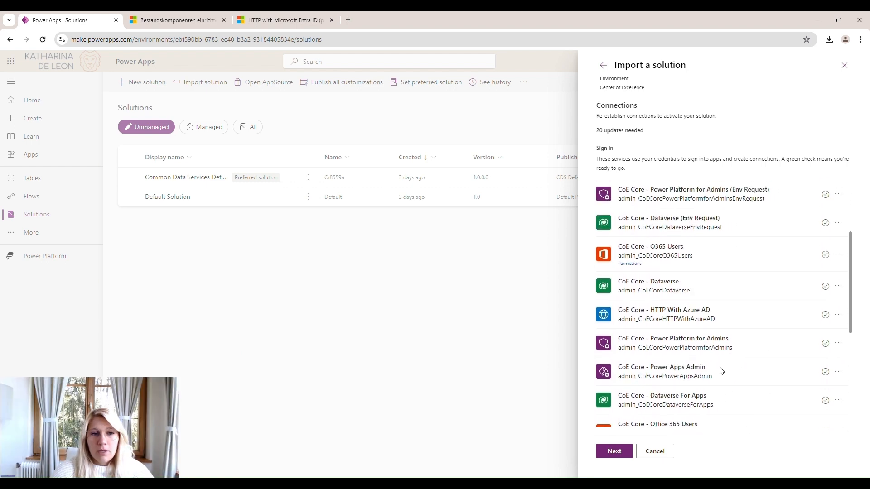
- Check environment variables like Current Environment and PowerApp Player URL, then import the solution
left_click(614, 451)
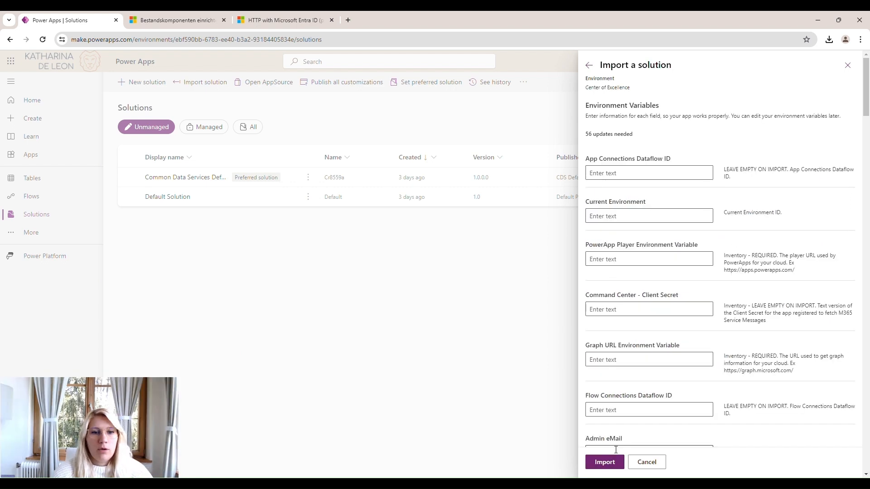
mouse_move(746, 247)
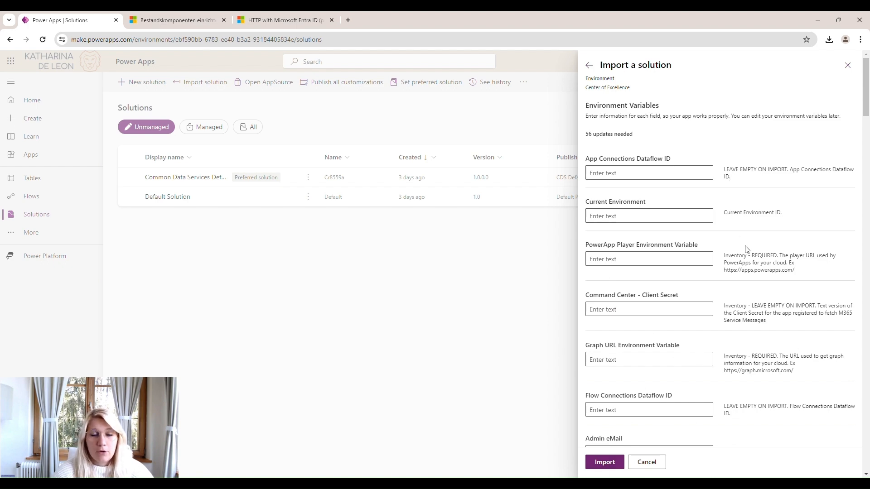
scroll("down", 3)
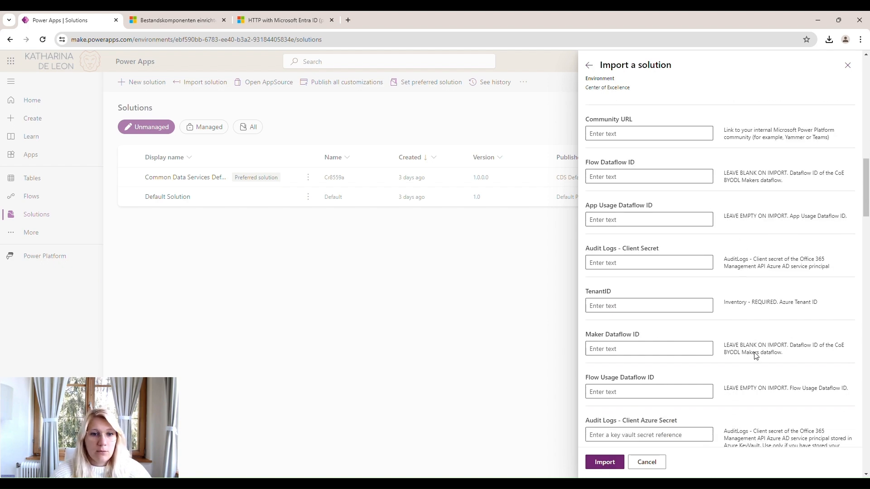
scroll("down", 3)
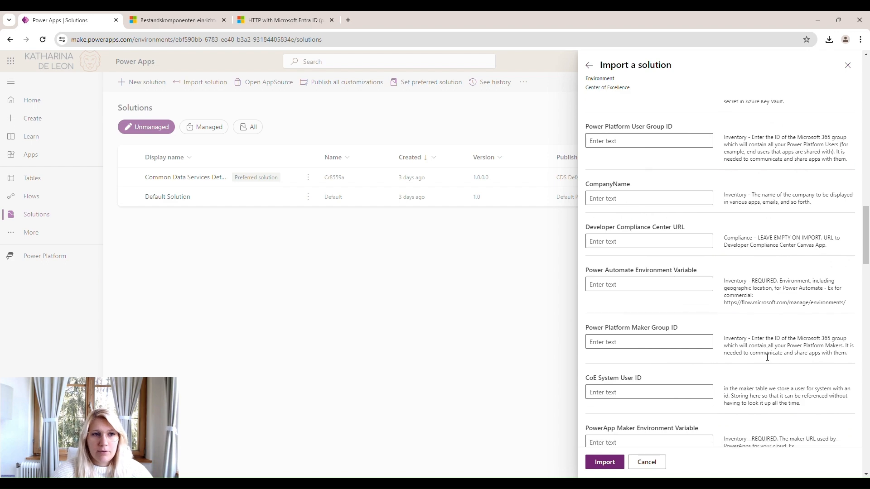
scroll("down", 3)
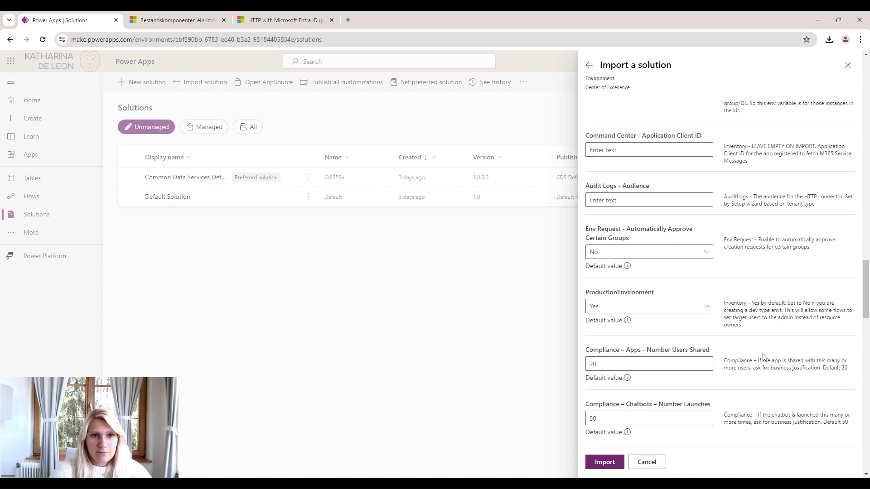
scroll("up", 3)
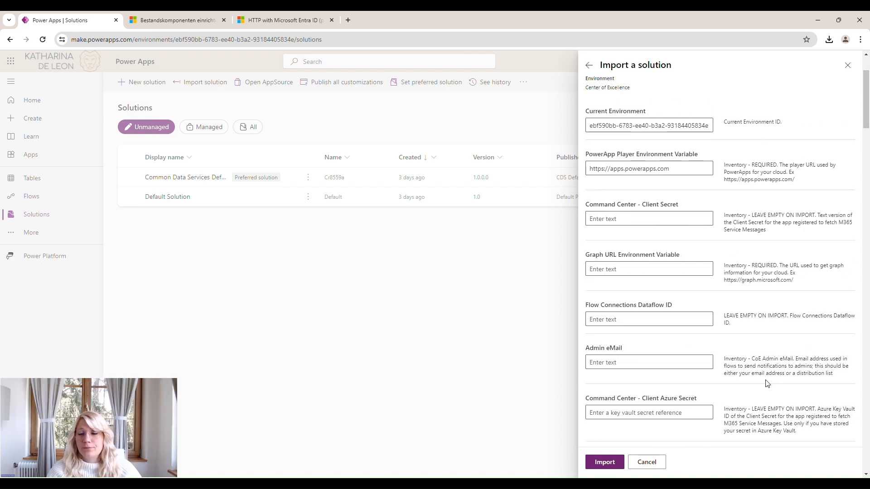
left_click(604, 462)
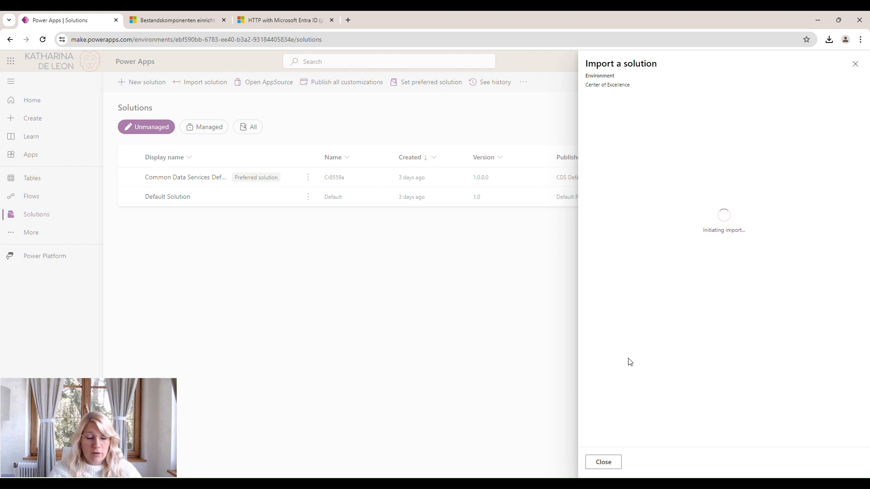
left_click(602, 462)
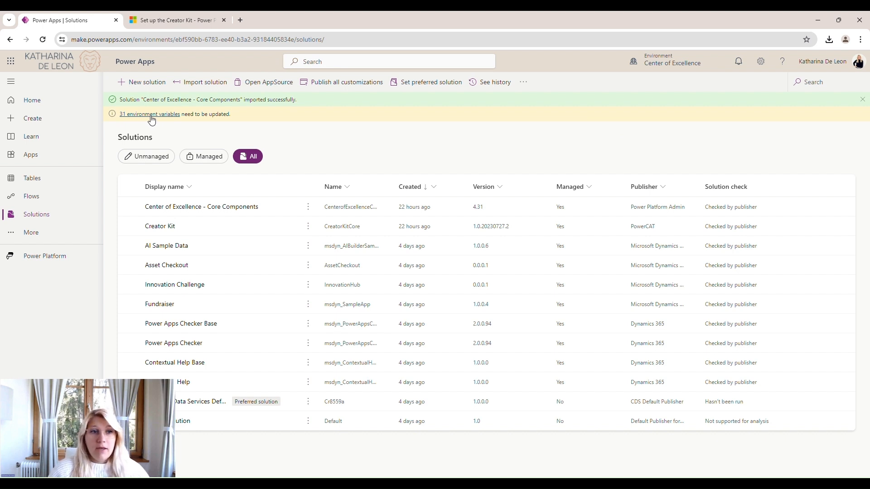
mouse_move(261, 151)
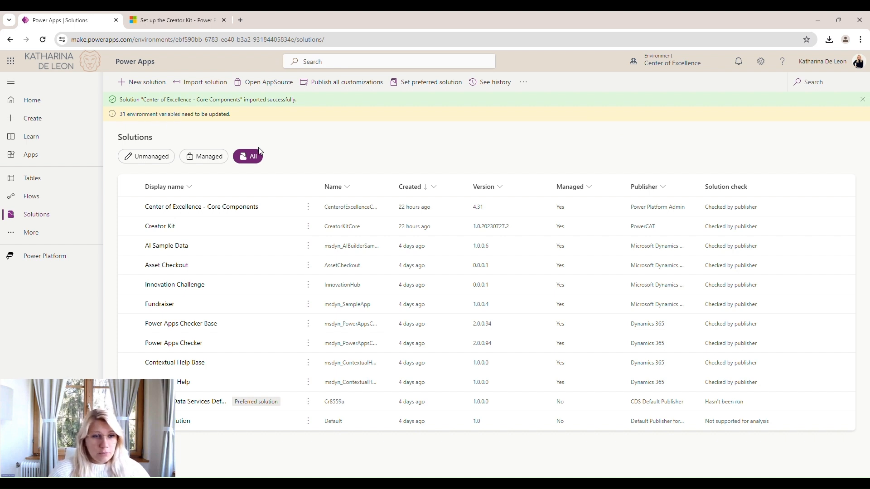
mouse_move(311, 148)
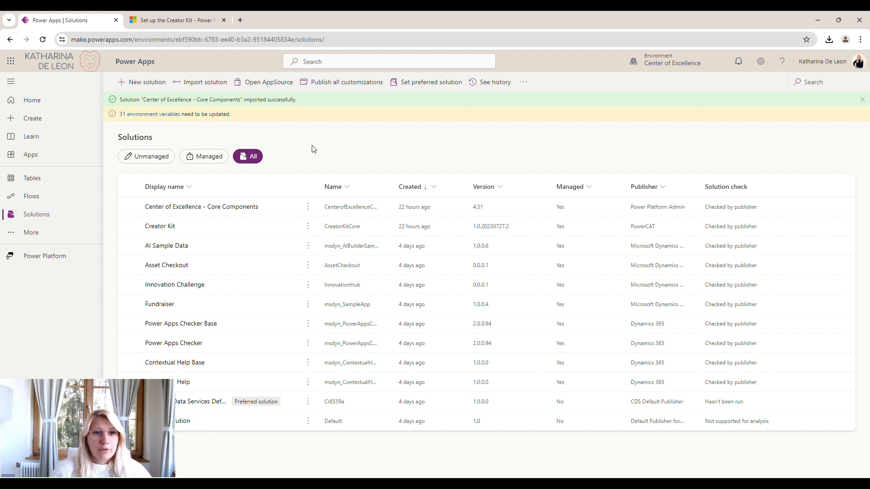
mouse_move(350, 180)
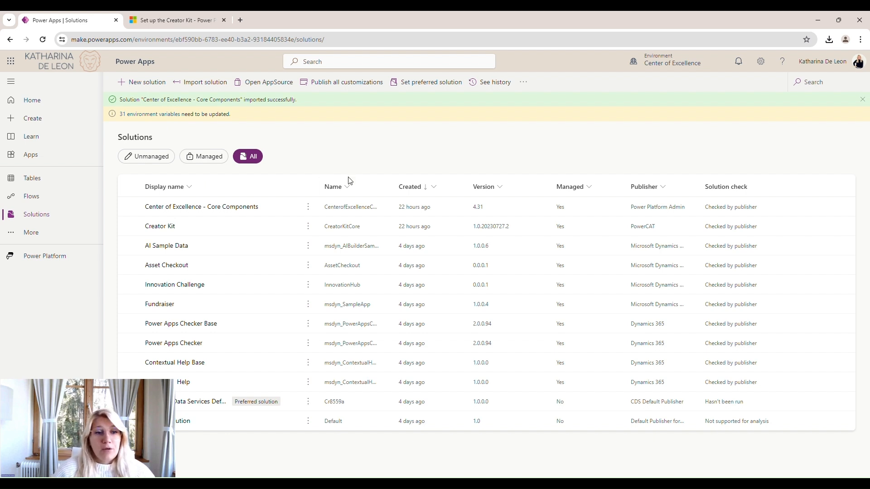
mouse_move(328, 122)
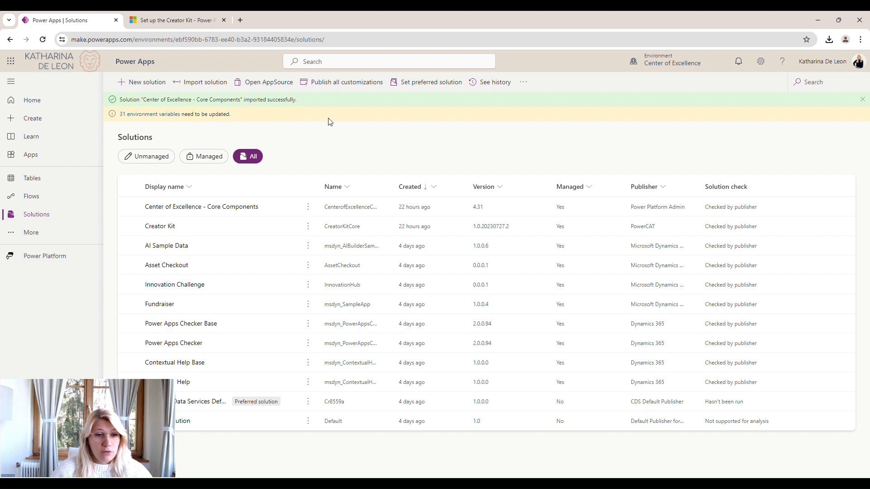
mouse_move(139, 190)
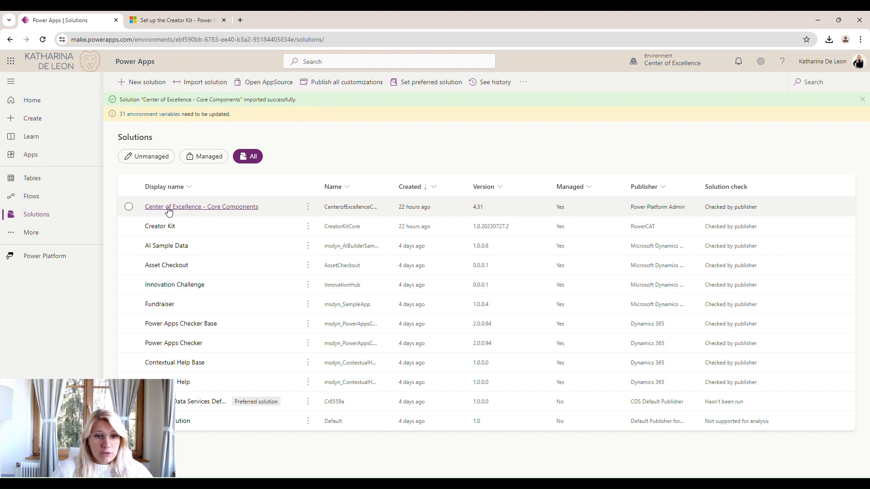
- Open Center of Excellence - Core Components and browse its apps and cloud flows
left_click(201, 207)
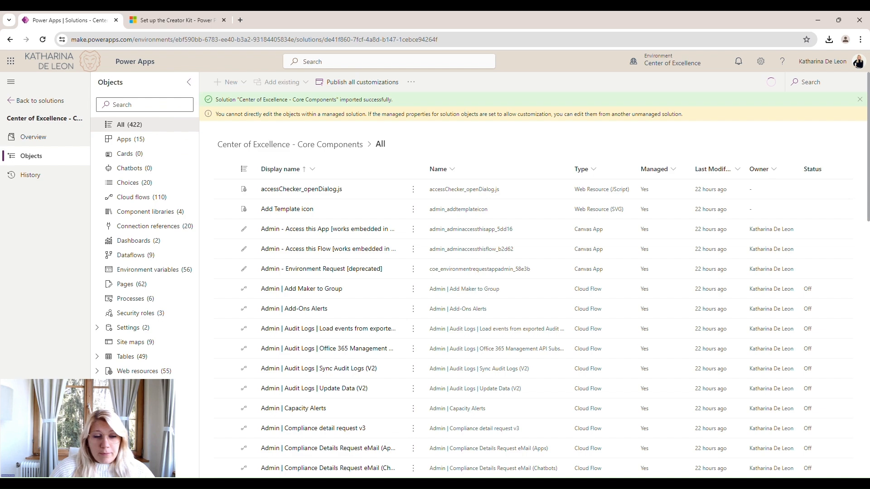
left_click(124, 139)
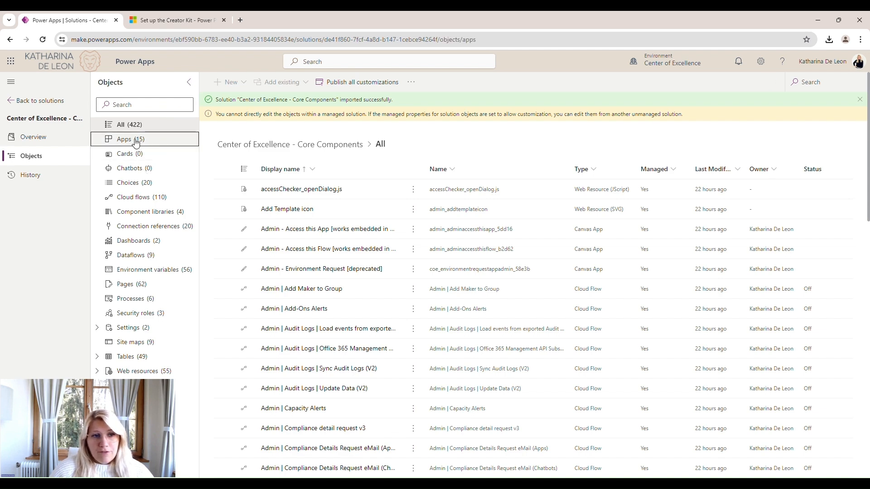
left_click(125, 139)
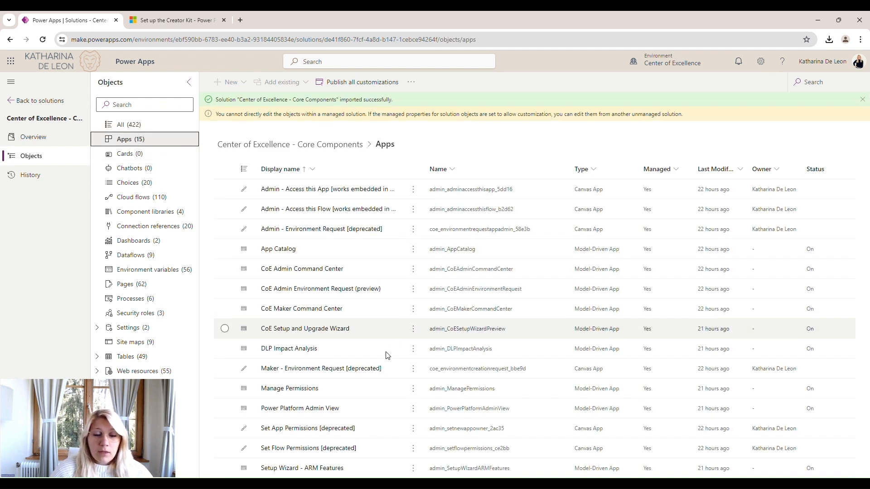
mouse_move(358, 348)
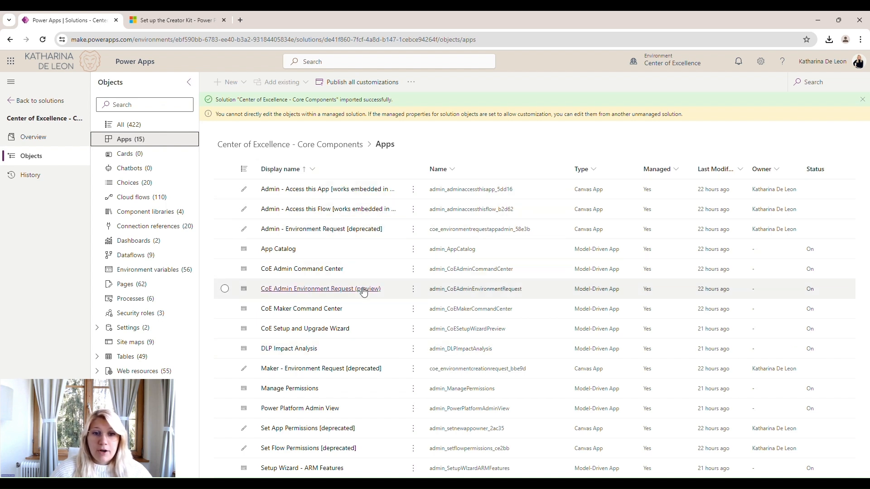
mouse_move(390, 269)
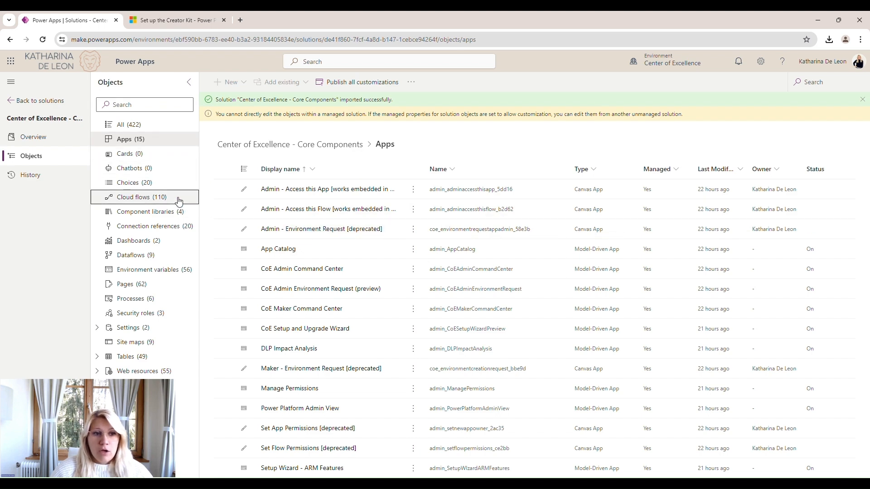
left_click(141, 197)
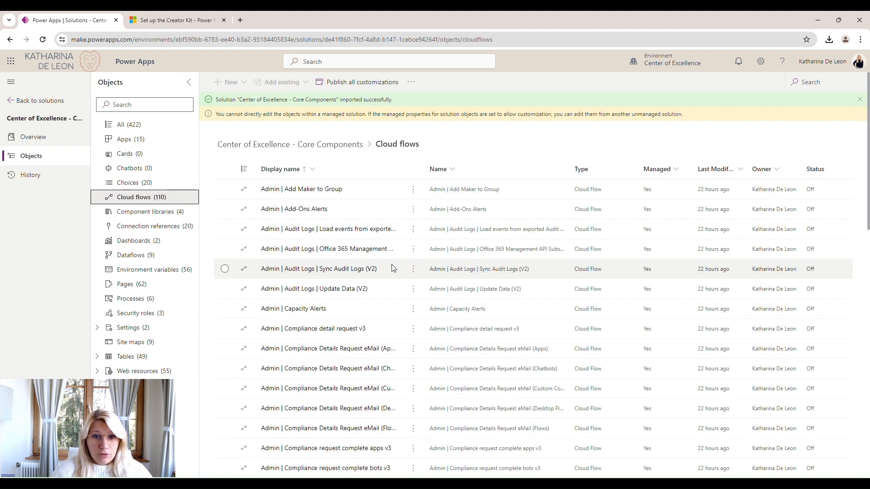
scroll("down", 3)
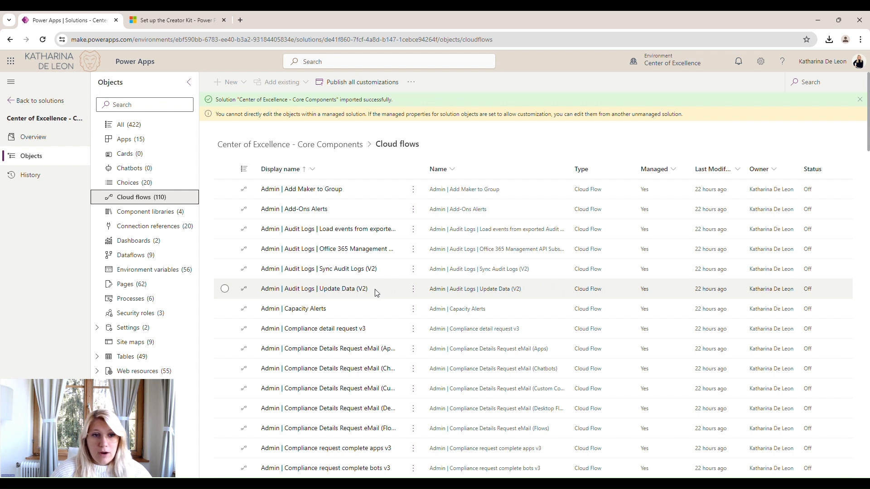
mouse_move(380, 329)
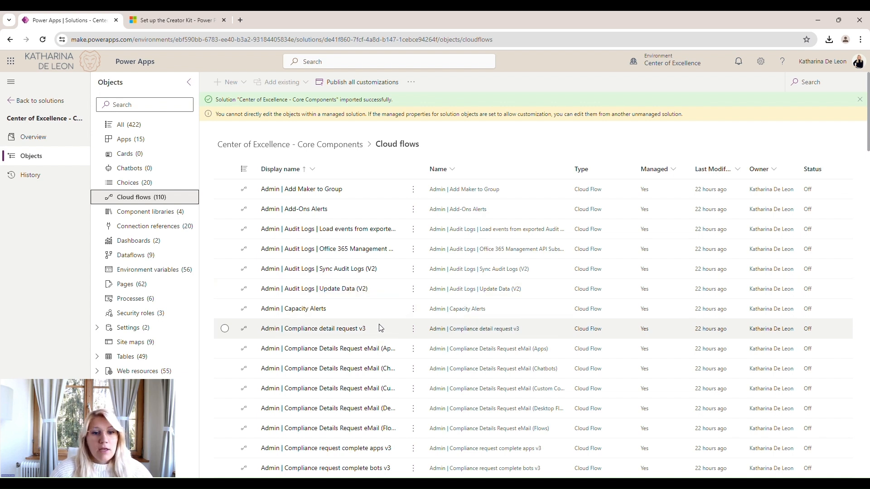
mouse_move(364, 319)
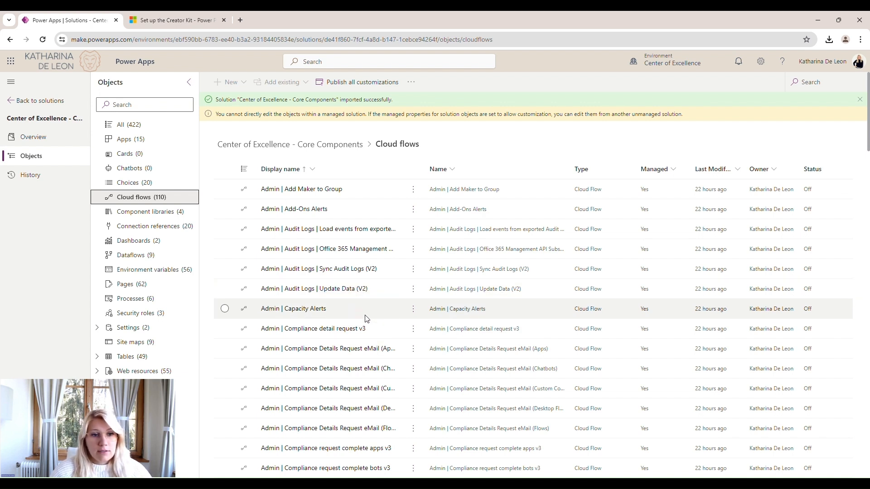
- Scroll through the 110 cloud flows, view the 2 dashboards, then go back to solutions
scroll("down", 3)
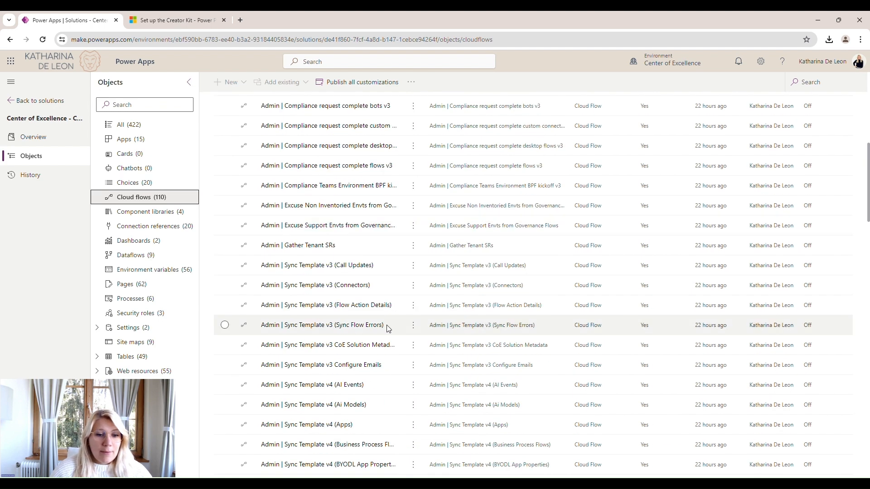
scroll("down", 3)
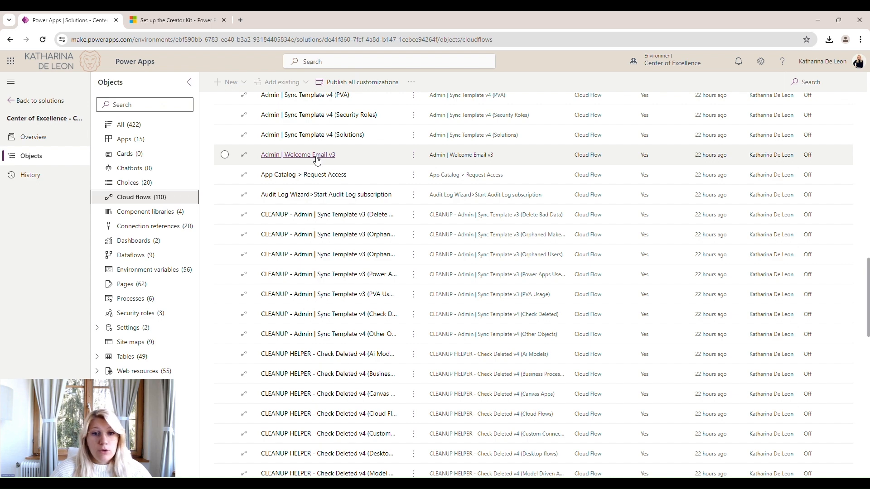
mouse_move(387, 180)
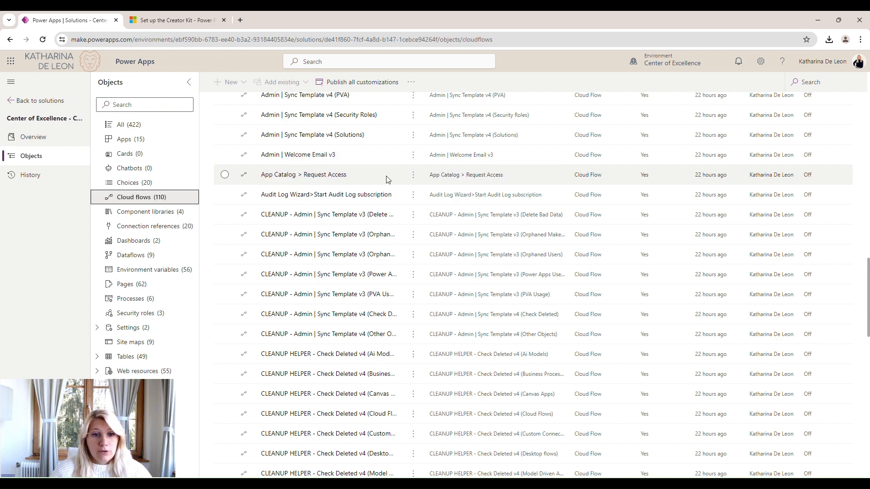
scroll("down", 3)
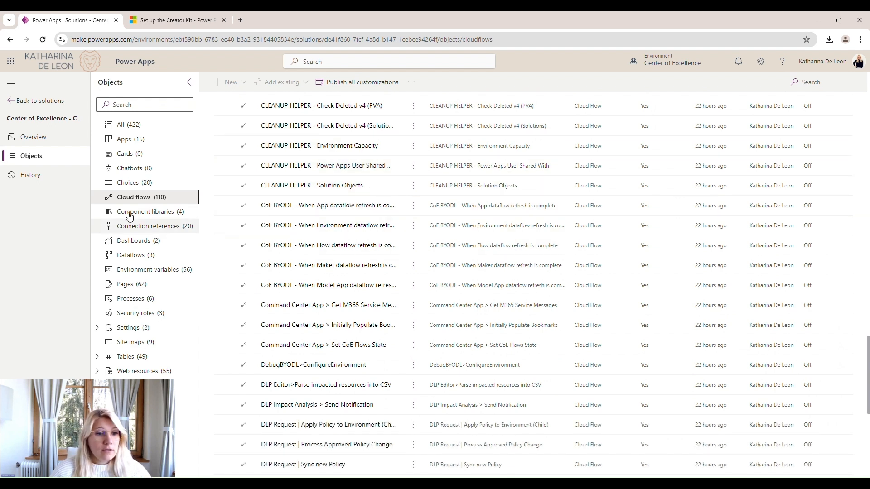
left_click(134, 240)
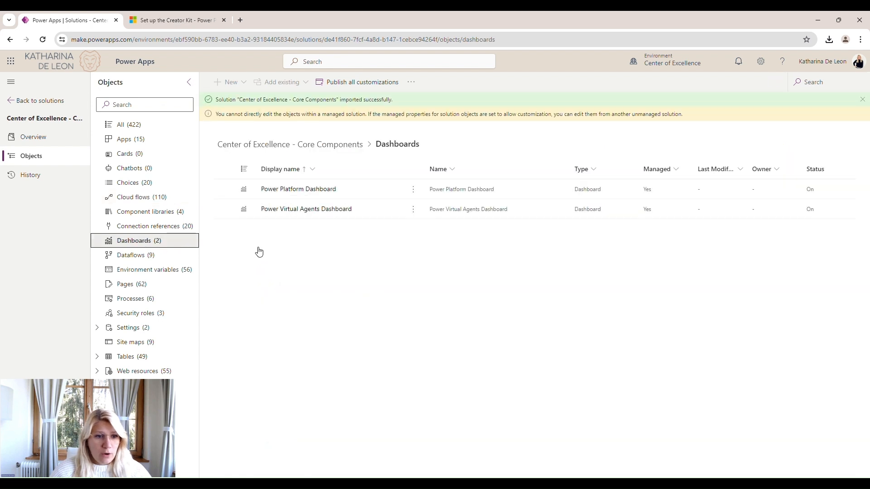
mouse_move(184, 373)
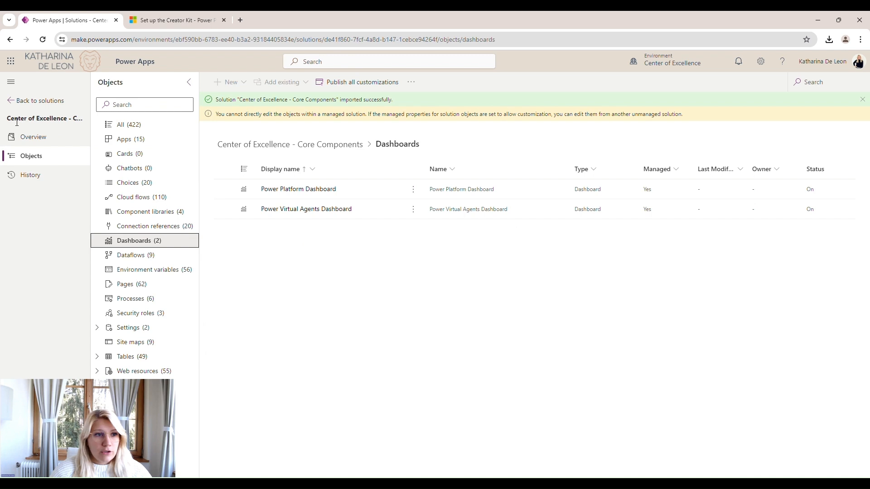
left_click(39, 100)
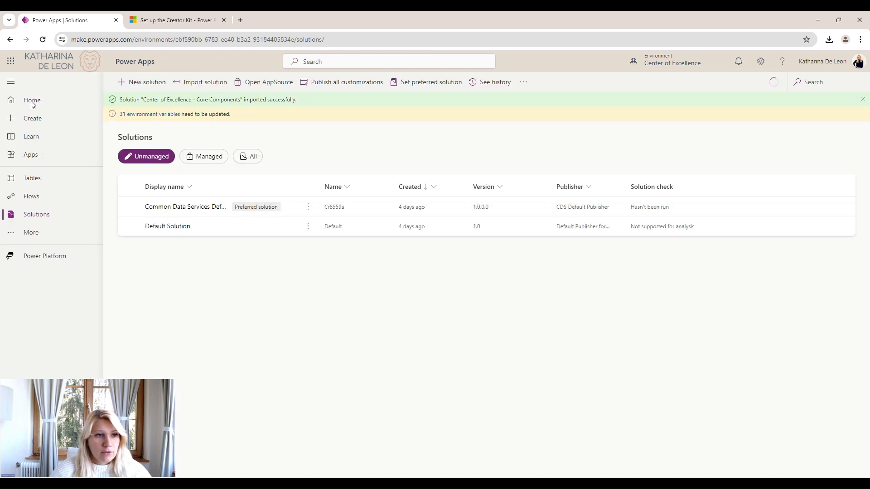
- Launch the CoE Setup and Upgrade Wizard from the environment's Apps list
left_click(31, 154)
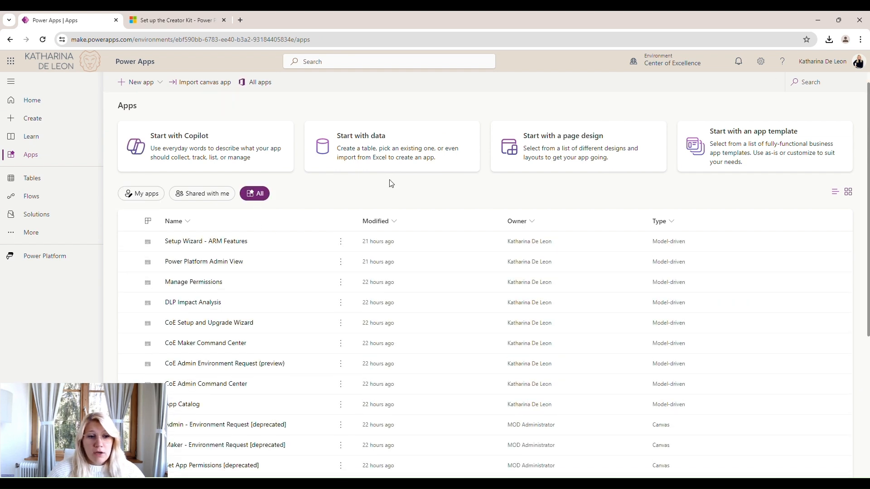
mouse_move(381, 185)
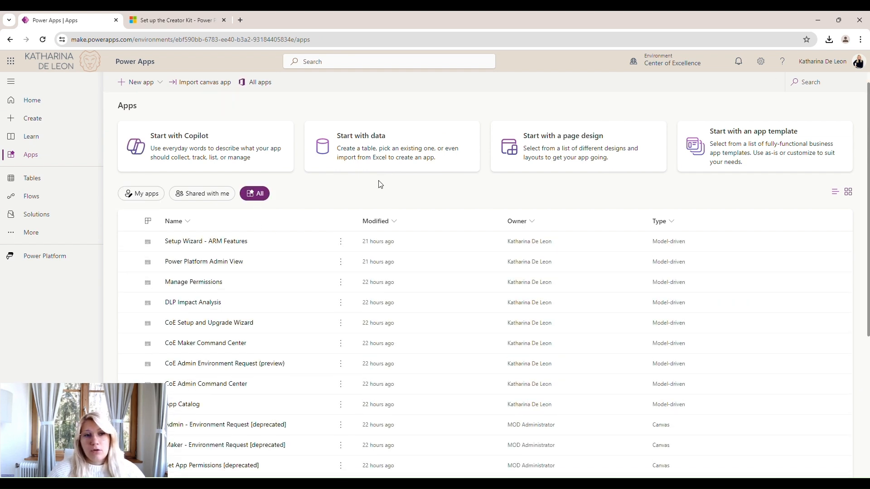
mouse_move(351, 200)
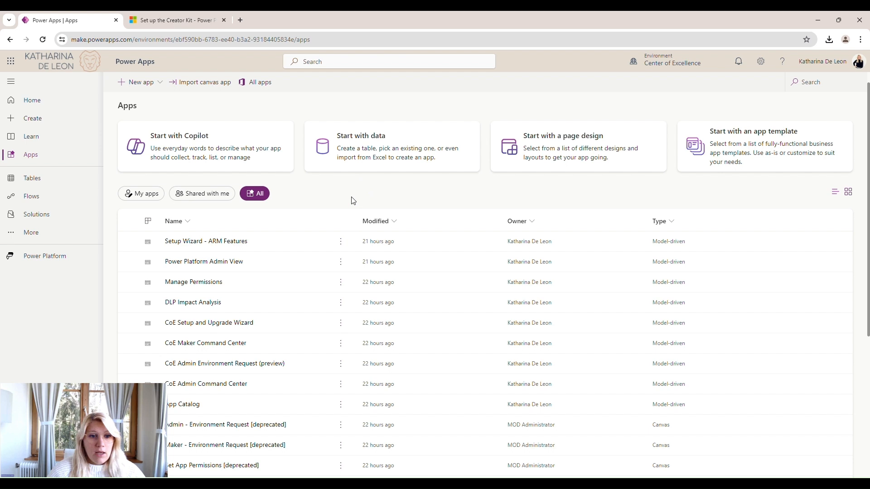
mouse_move(208, 323)
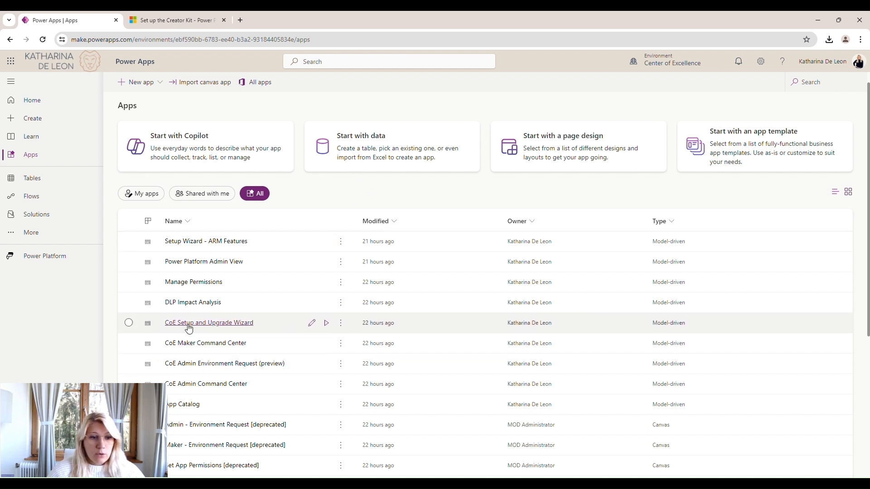
mouse_move(319, 325)
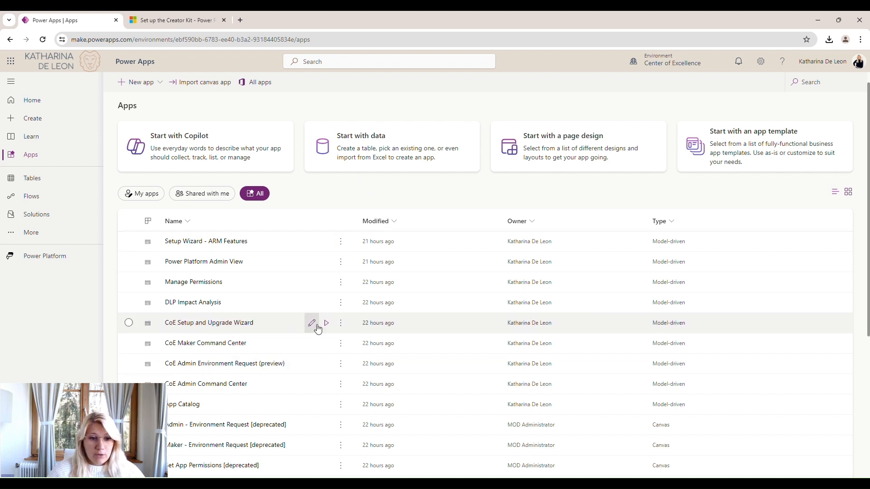
left_click(326, 323)
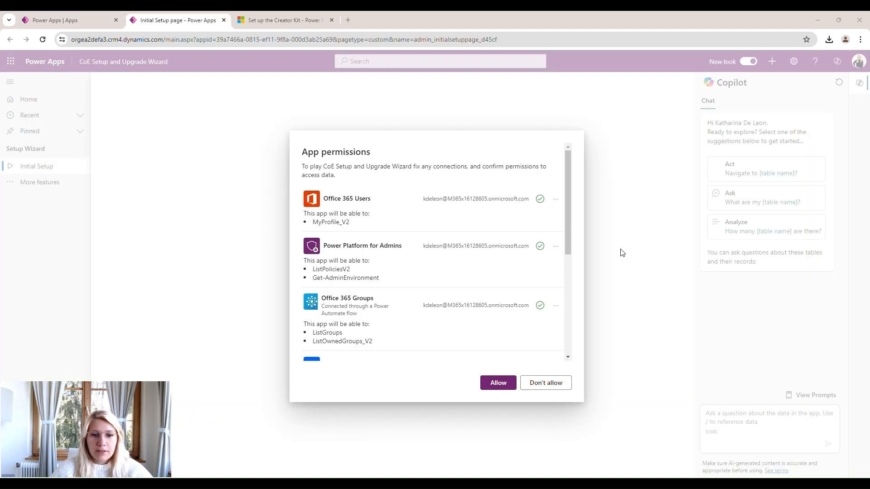
mouse_move(660, 261)
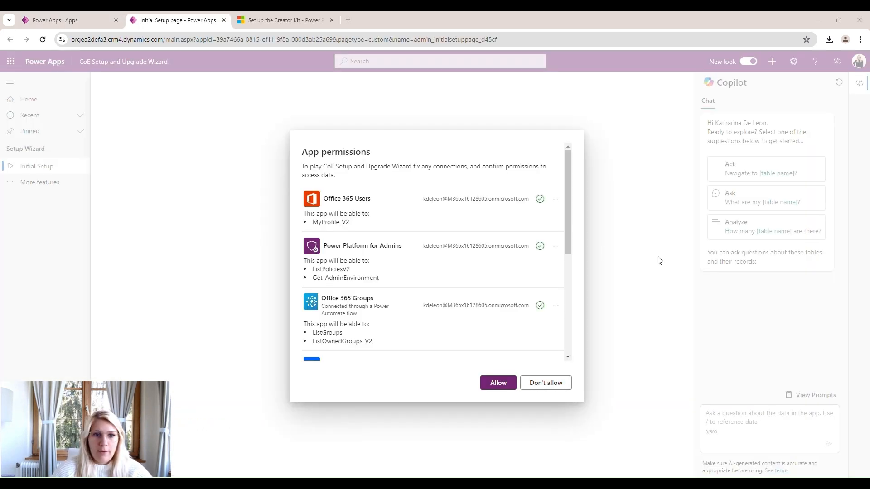
mouse_move(323, 170)
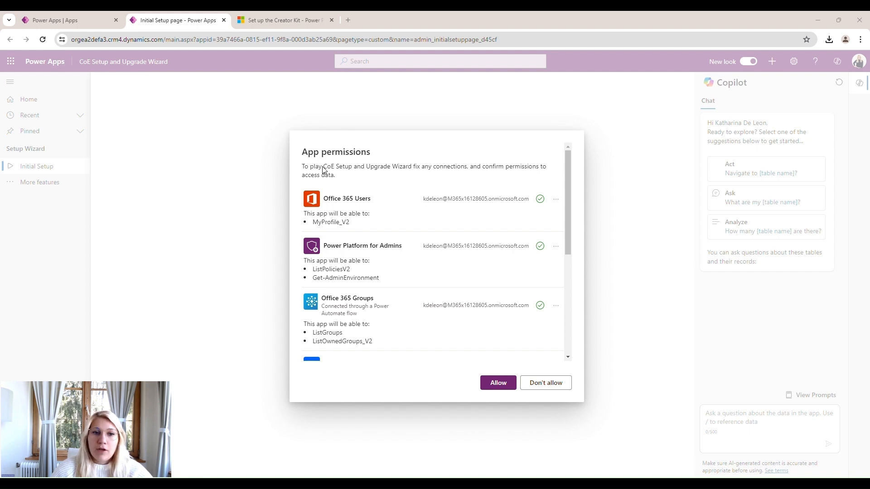
mouse_move(440, 218)
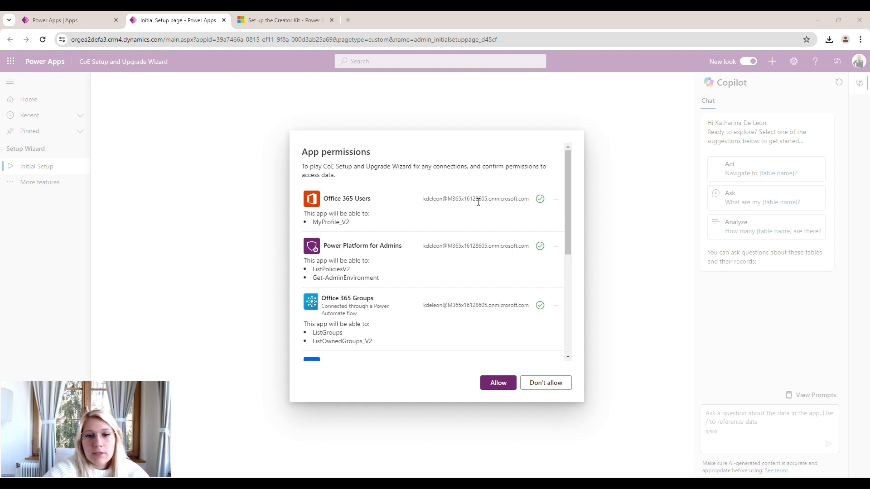
mouse_move(364, 206)
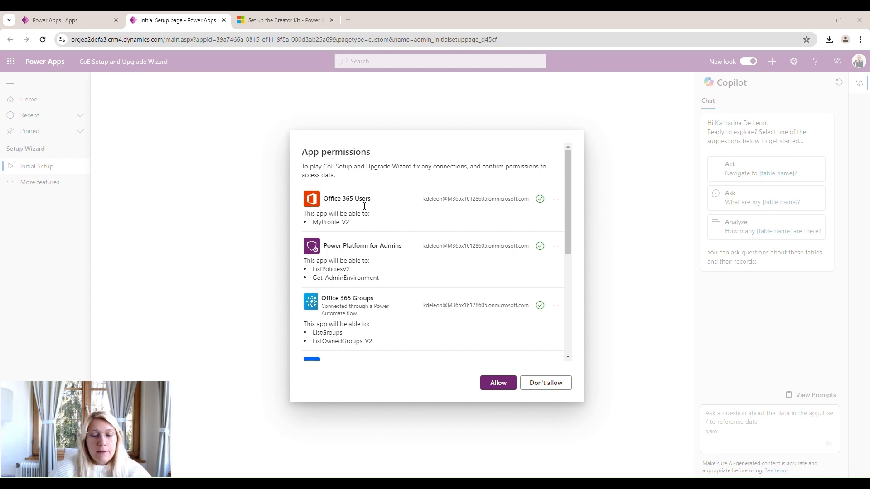
- Allow the wizard's app permissions for connectors such as Office 365 Users
scroll("down", 3)
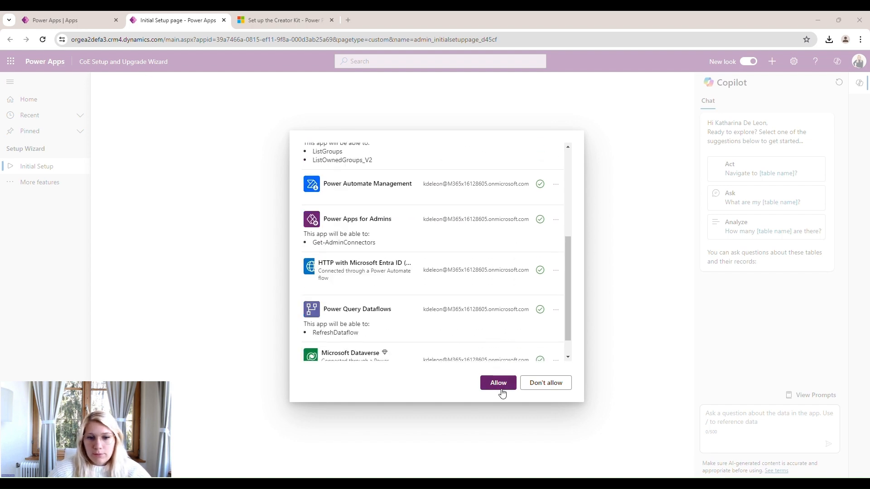
left_click(497, 383)
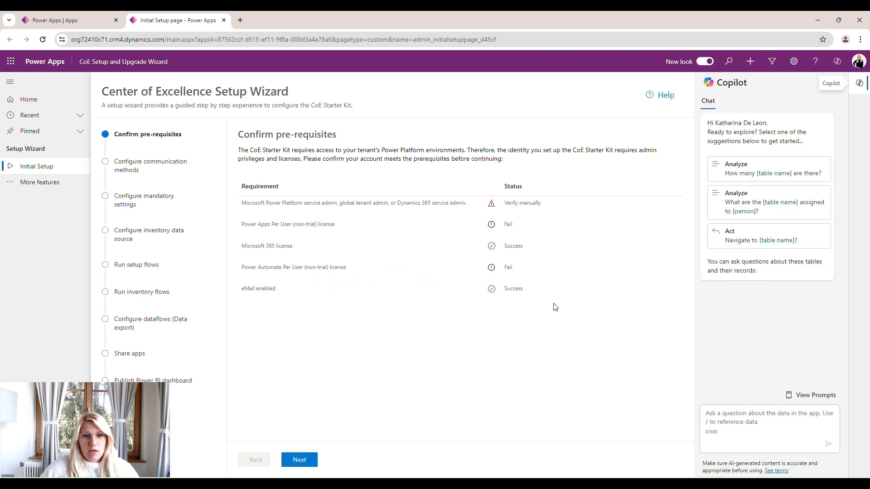
mouse_move(333, 176)
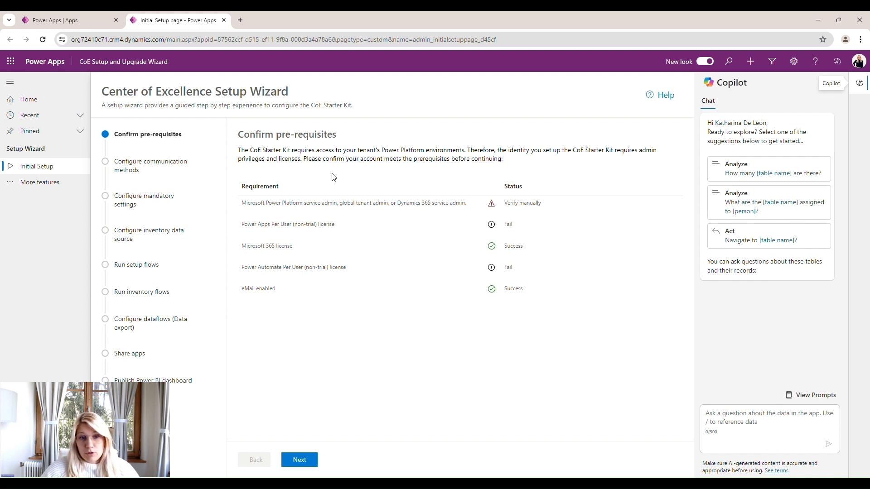
mouse_move(326, 226)
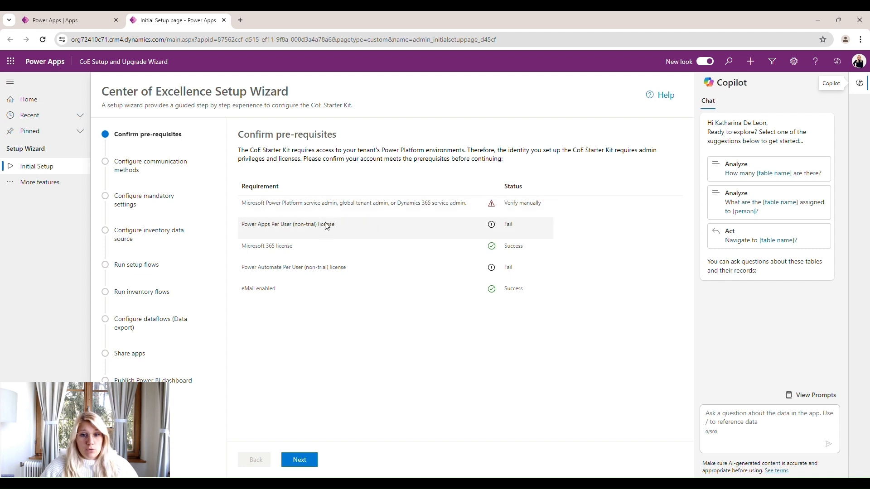
mouse_move(339, 186)
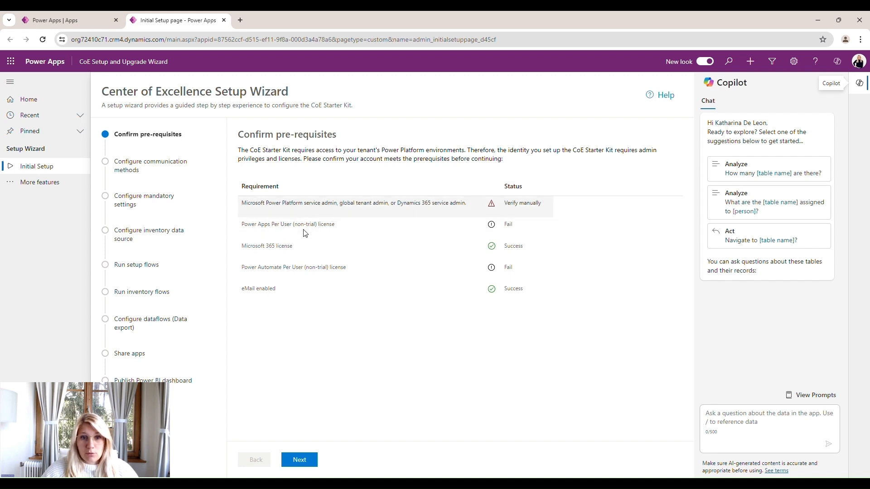
mouse_move(344, 208)
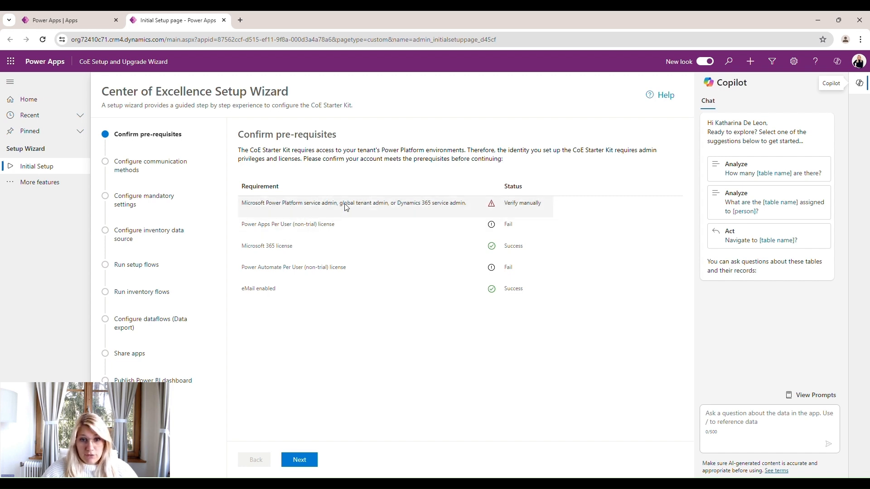
mouse_move(437, 208)
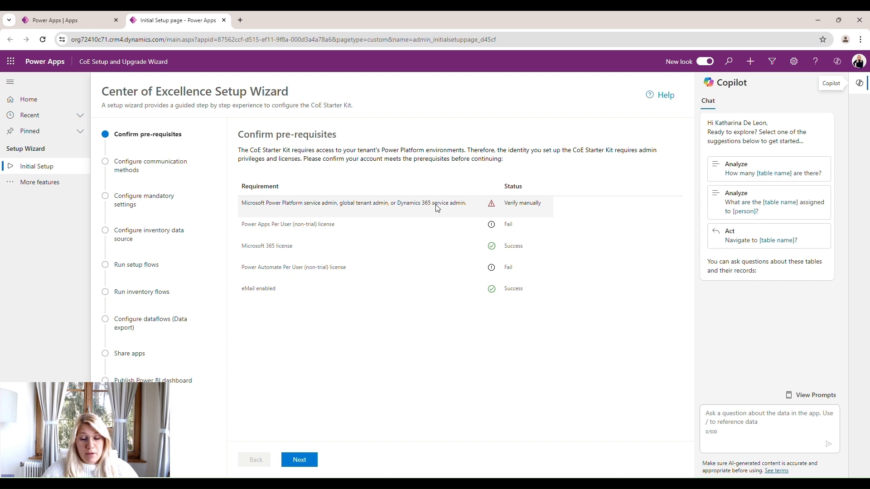
mouse_move(508, 205)
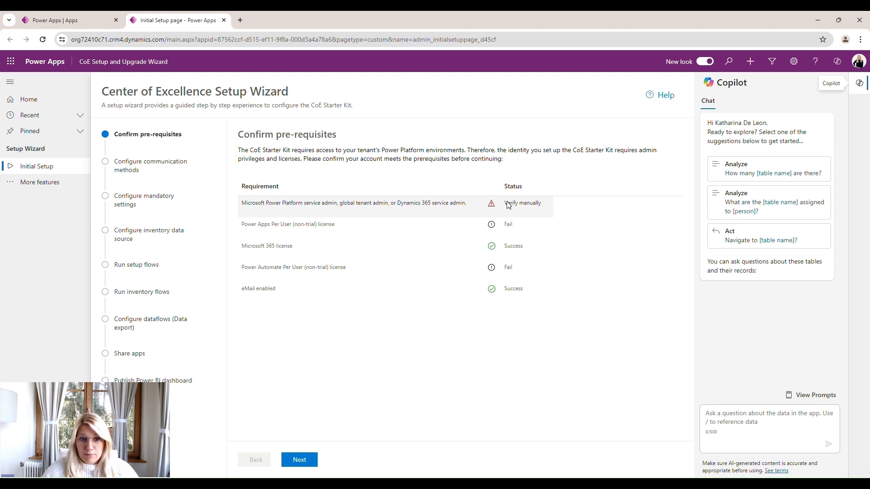
mouse_move(299, 226)
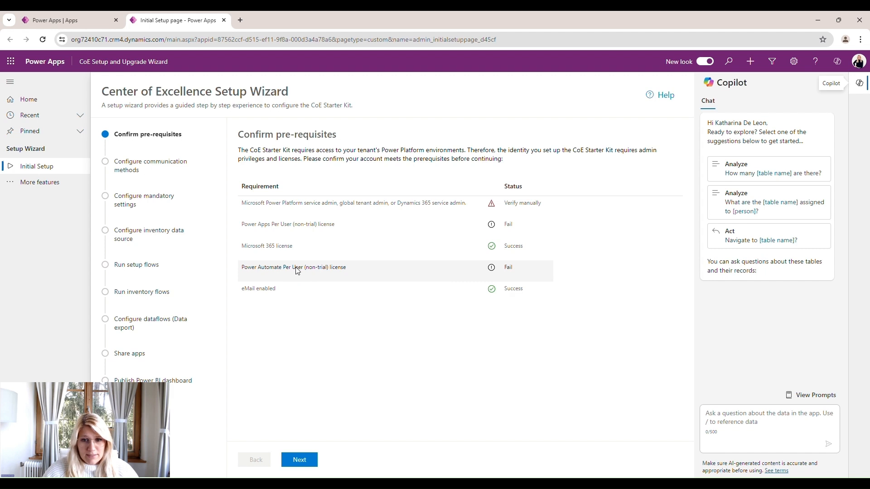
mouse_move(512, 281)
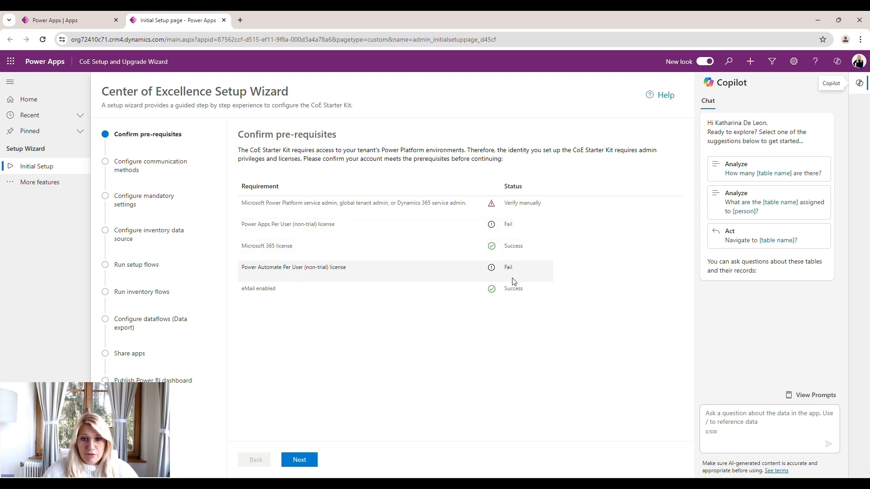
mouse_move(605, 249)
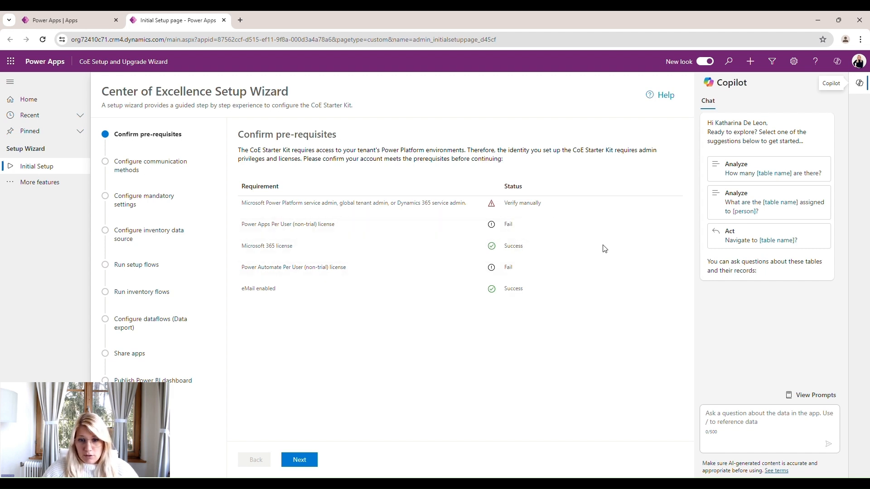
mouse_move(520, 229)
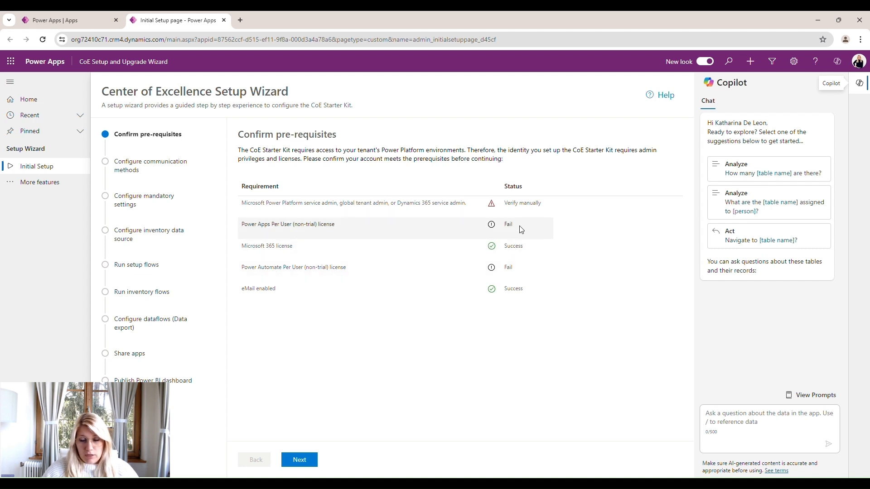
mouse_move(528, 279)
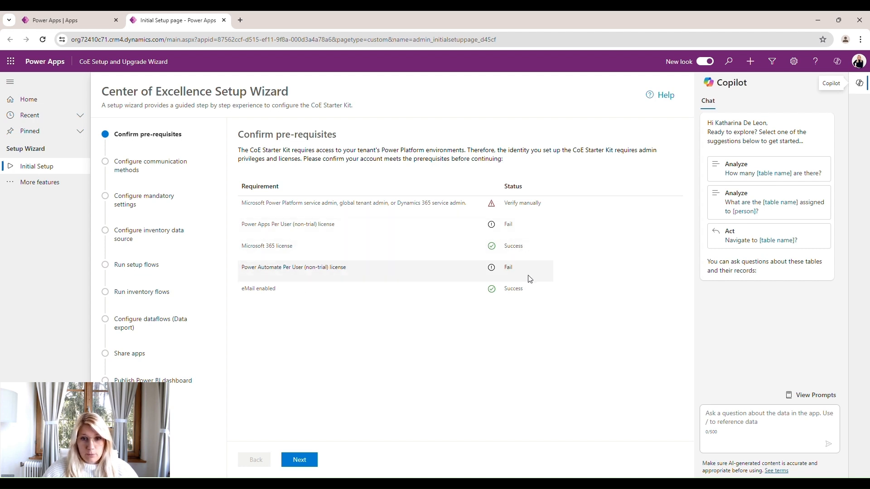
- Advance from Confirm pre-requisites to Configure communication methods
left_click(300, 459)
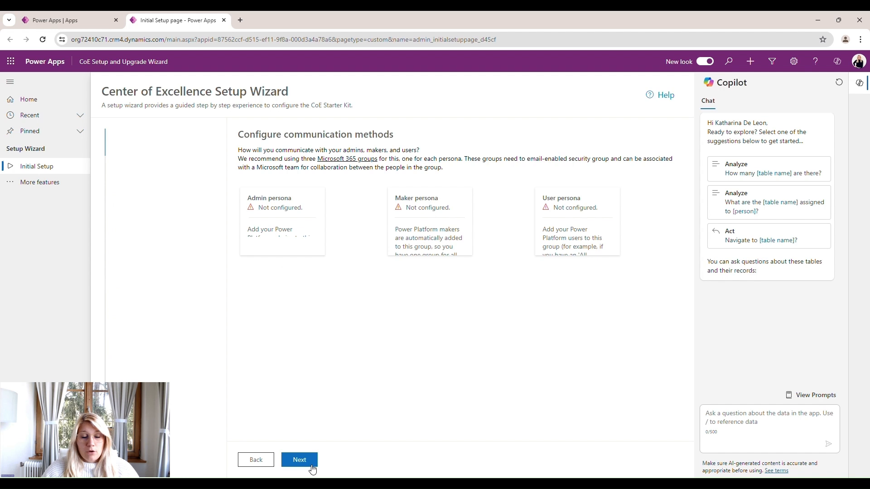
- Open the Configure group panel for the Admin persona
left_click(299, 459)
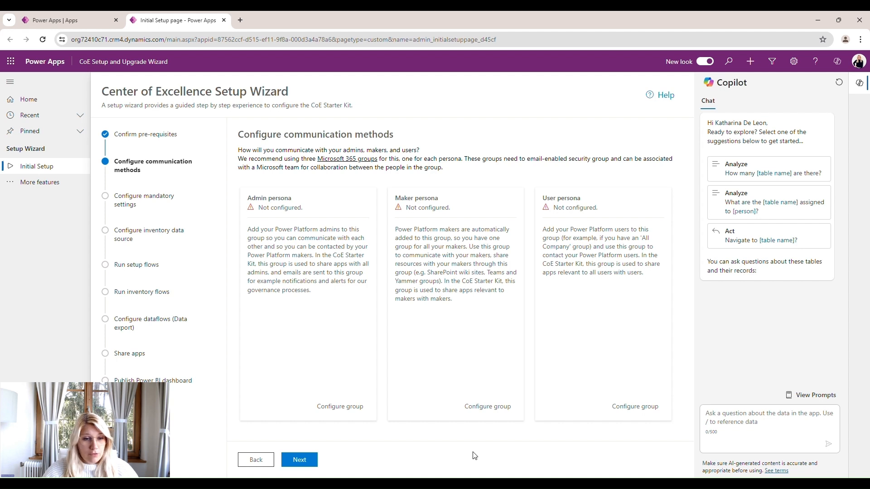
mouse_move(420, 374)
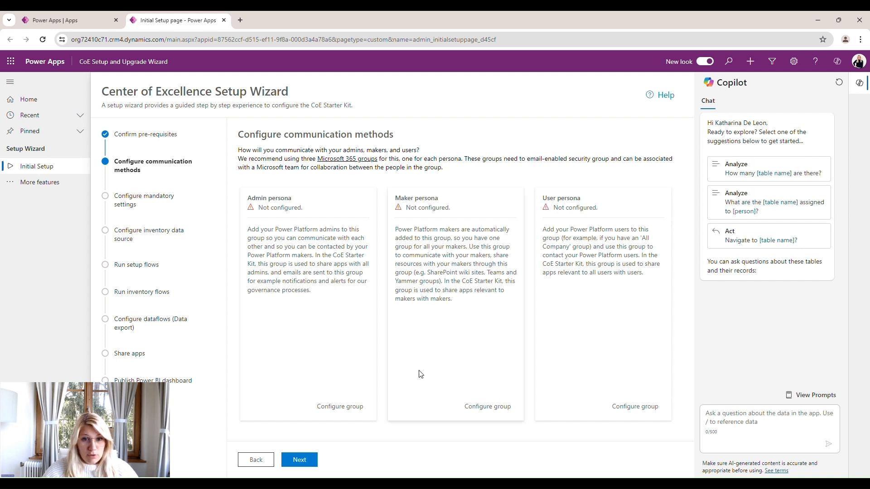
mouse_move(479, 265)
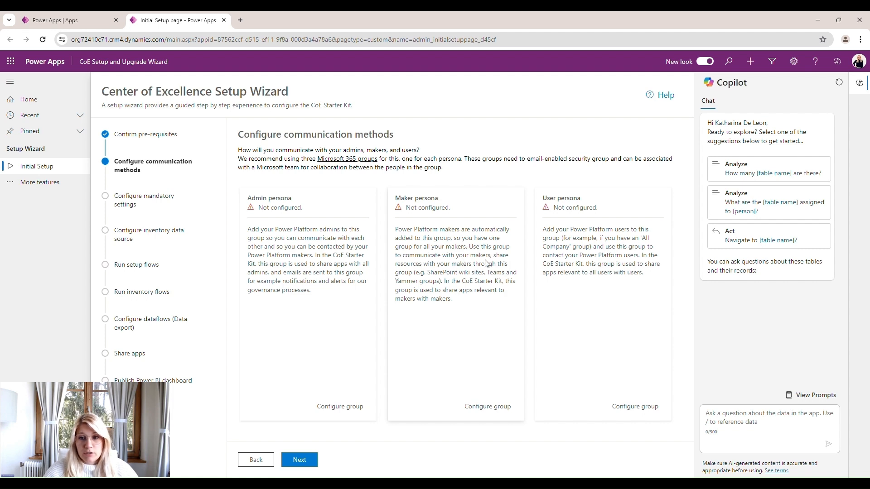
mouse_move(593, 264)
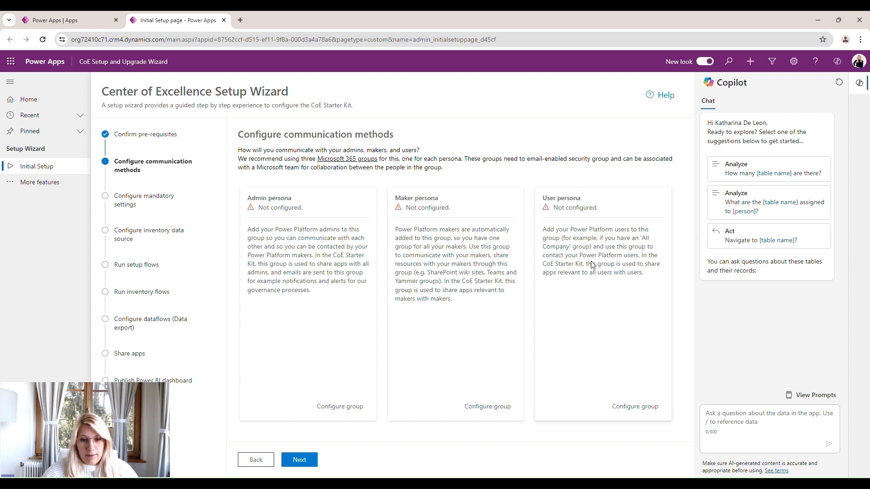
mouse_move(405, 369)
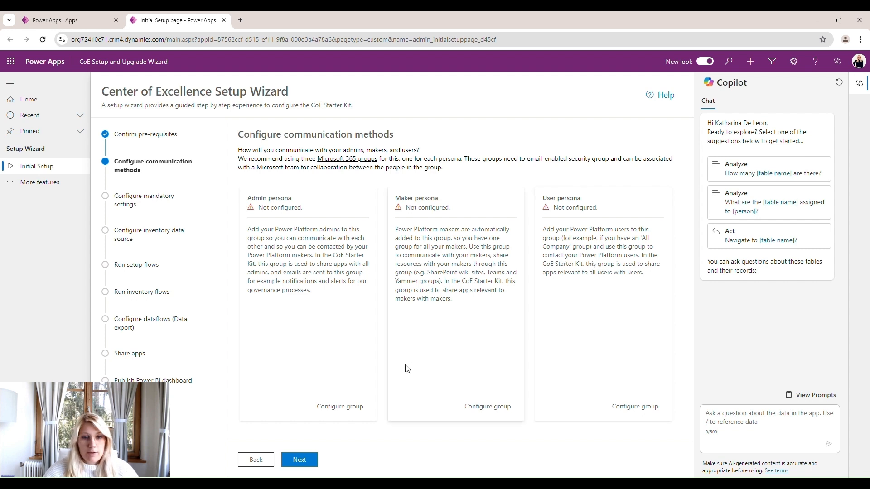
mouse_move(418, 352)
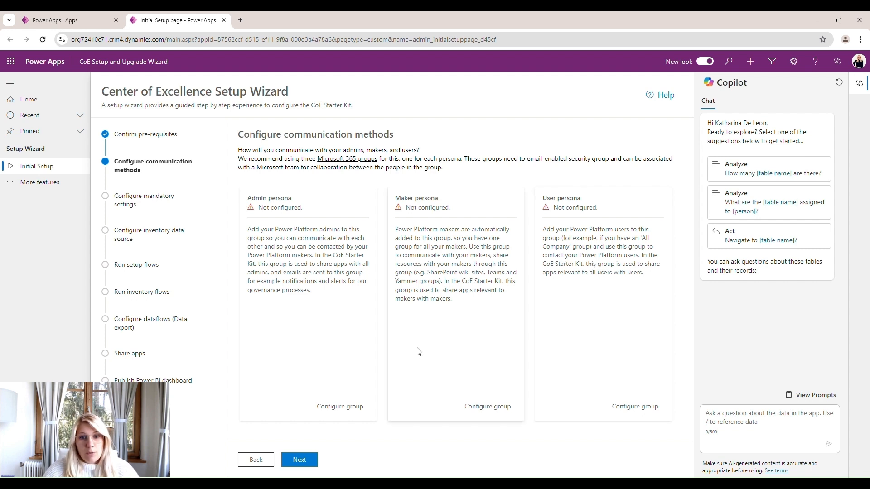
mouse_move(397, 272)
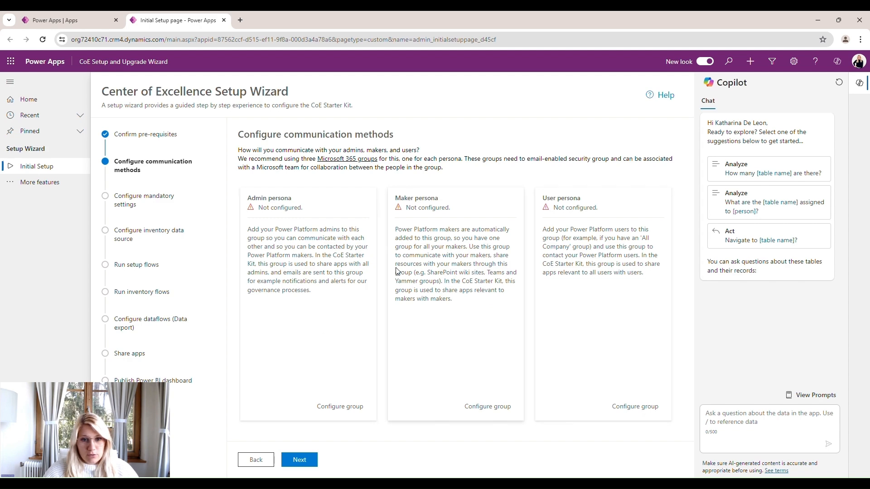
mouse_move(381, 391)
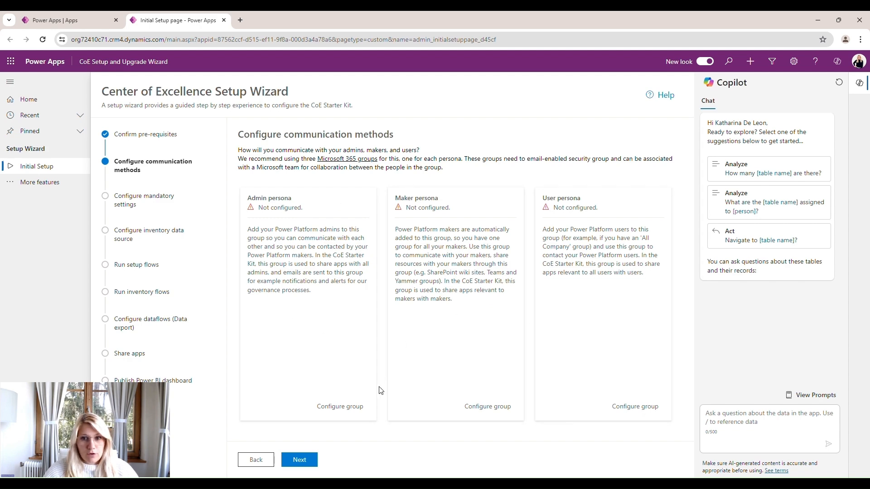
left_click(341, 406)
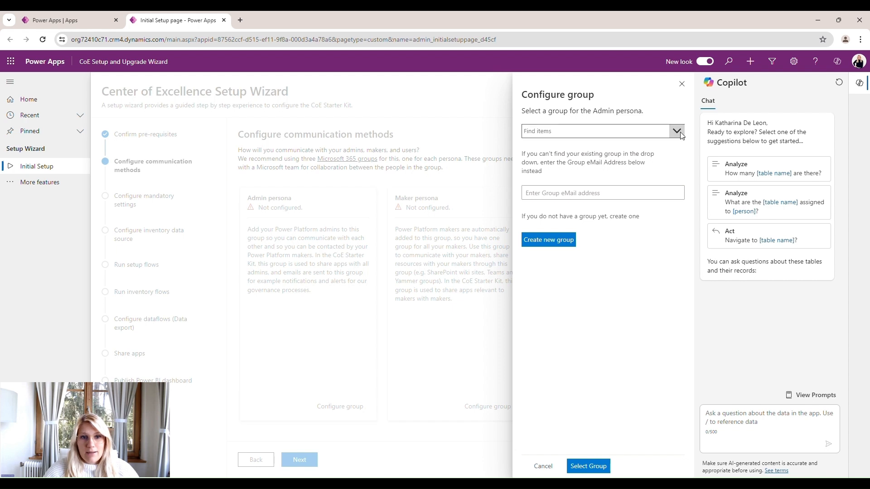
- Choose the Leadership group for the Admin persona and confirm the selection
left_click(675, 131)
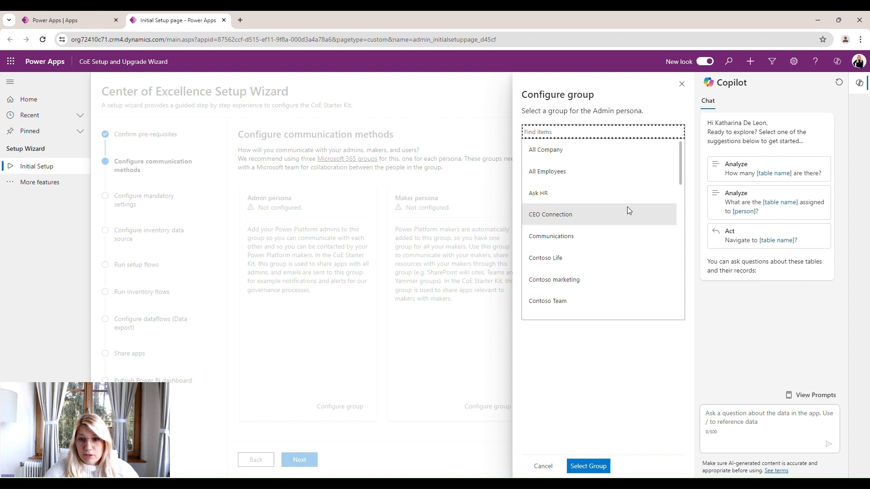
scroll("down", 3)
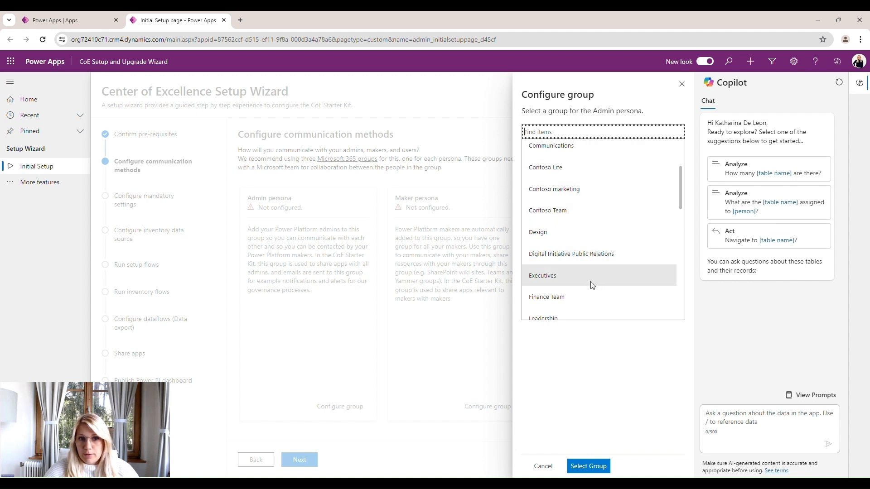
mouse_move(595, 248)
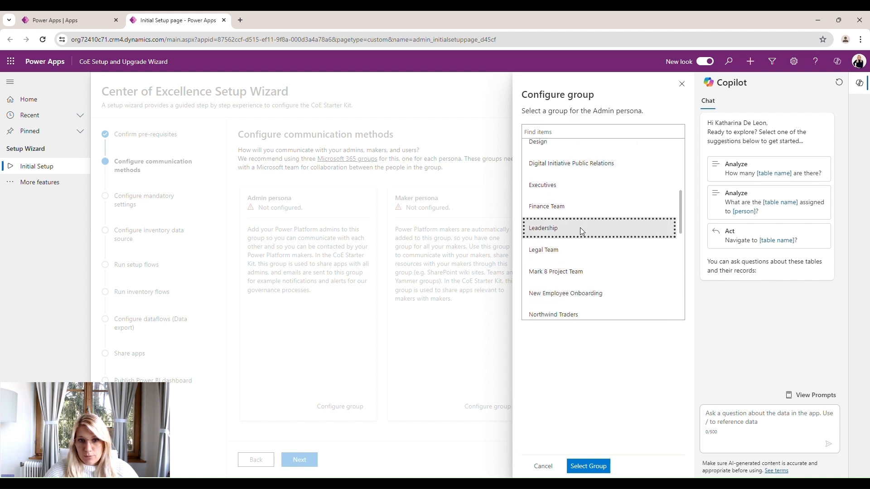
left_click(677, 131)
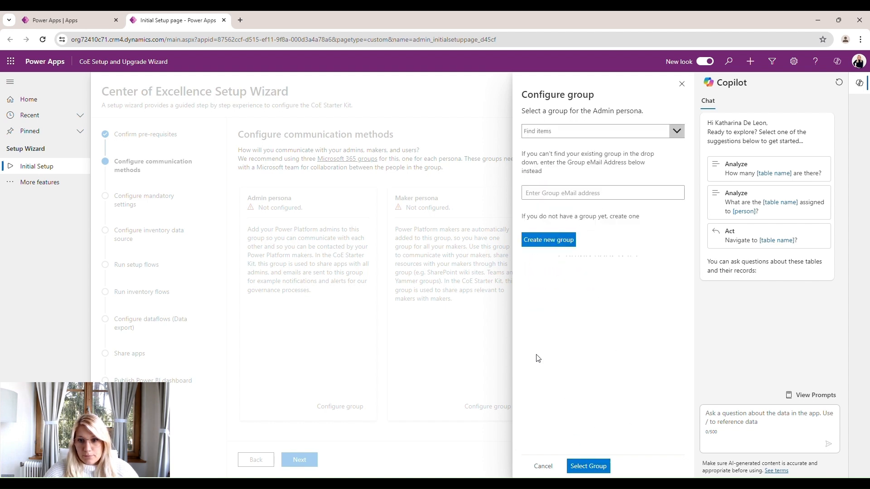
left_click(588, 466)
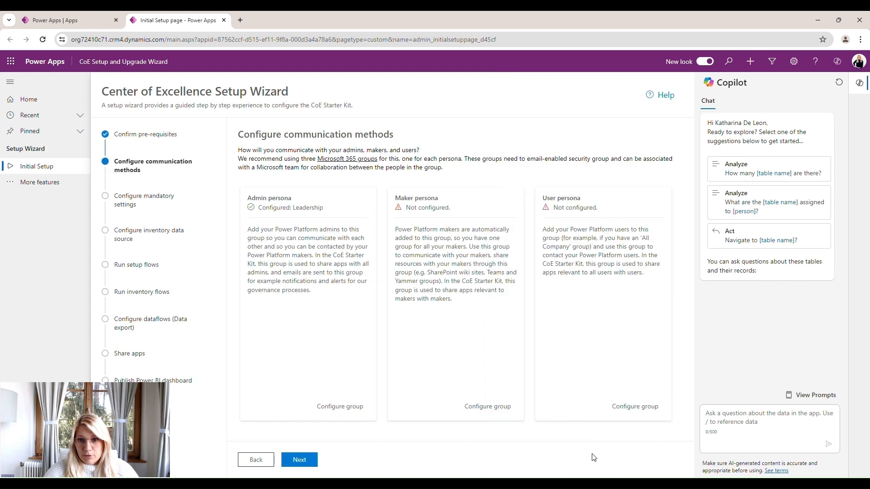
- Set the Maker persona group to Contoso Team
left_click(488, 406)
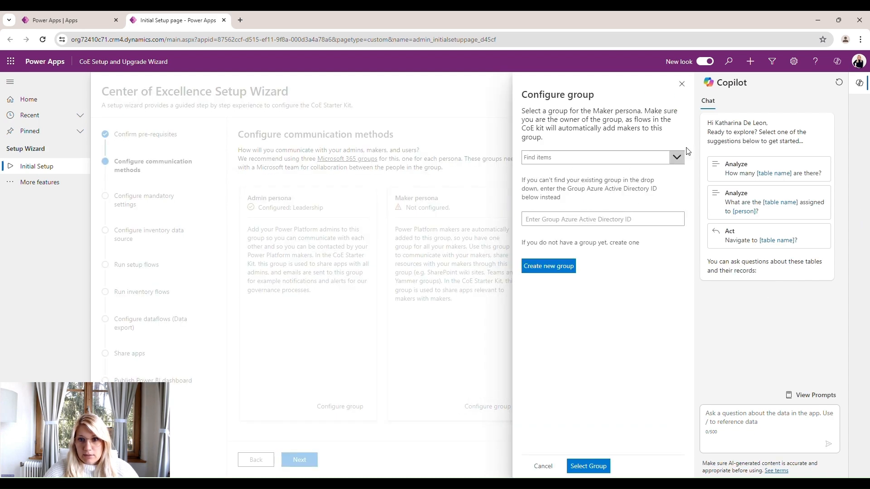
left_click(675, 157)
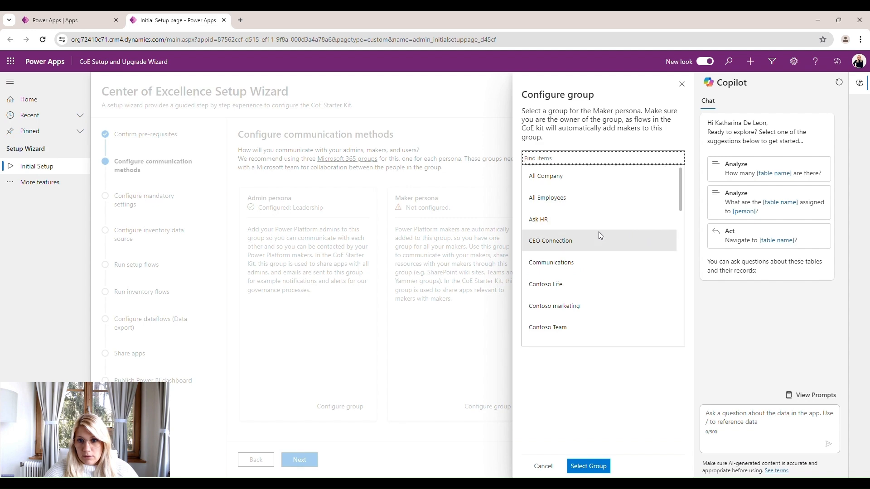
left_click(547, 327)
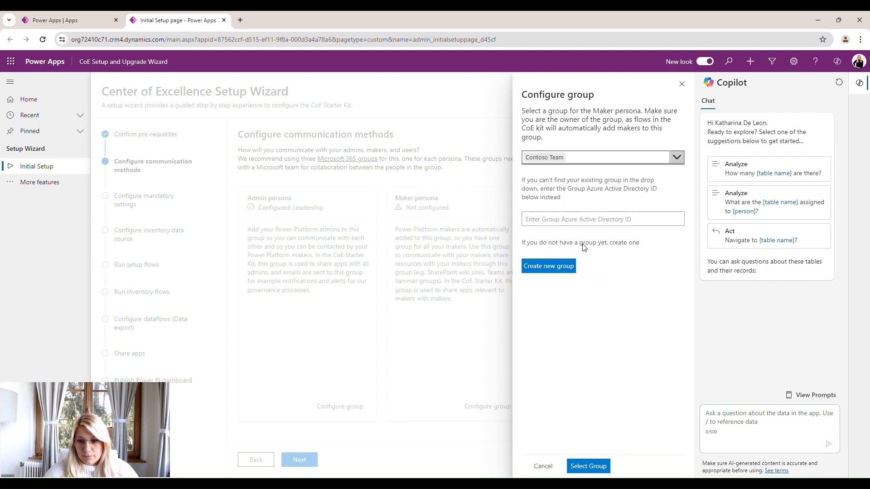
left_click(588, 467)
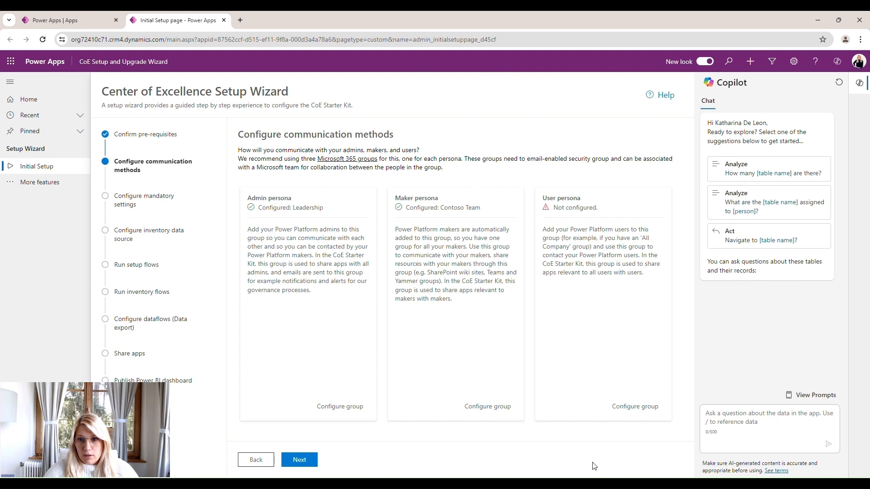
- Set the User persona group to All Employees
left_click(634, 406)
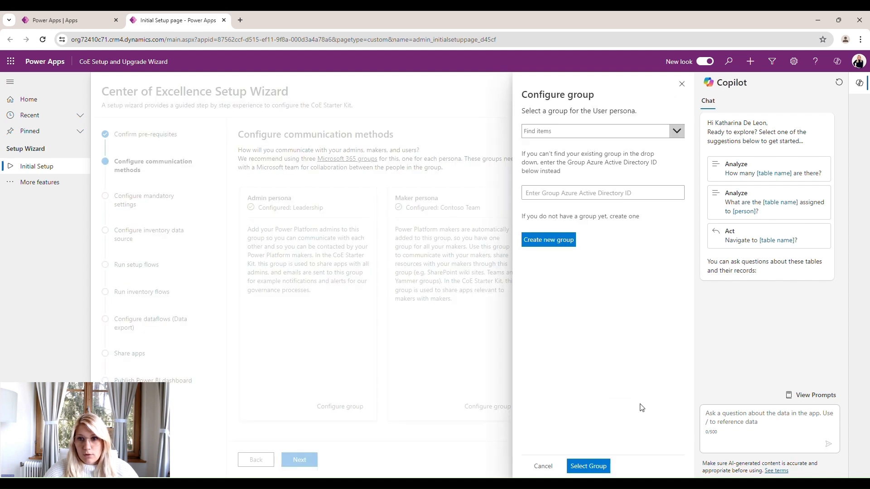
left_click(599, 131)
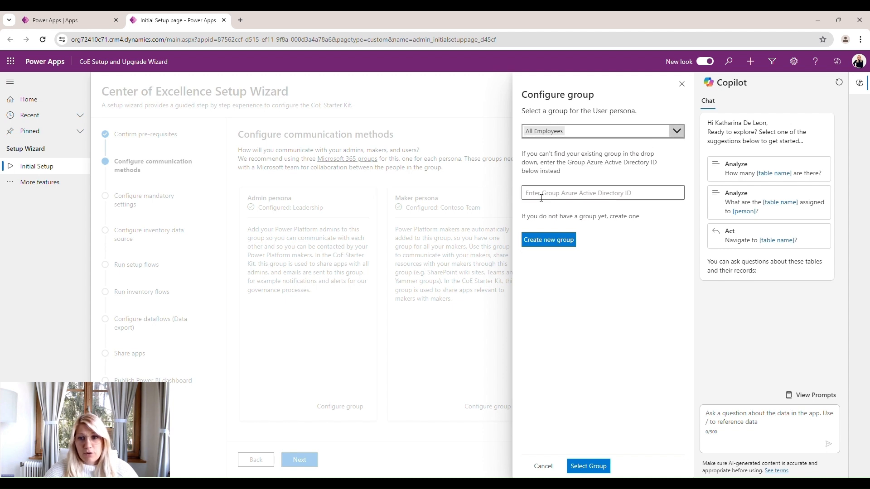
left_click(603, 193)
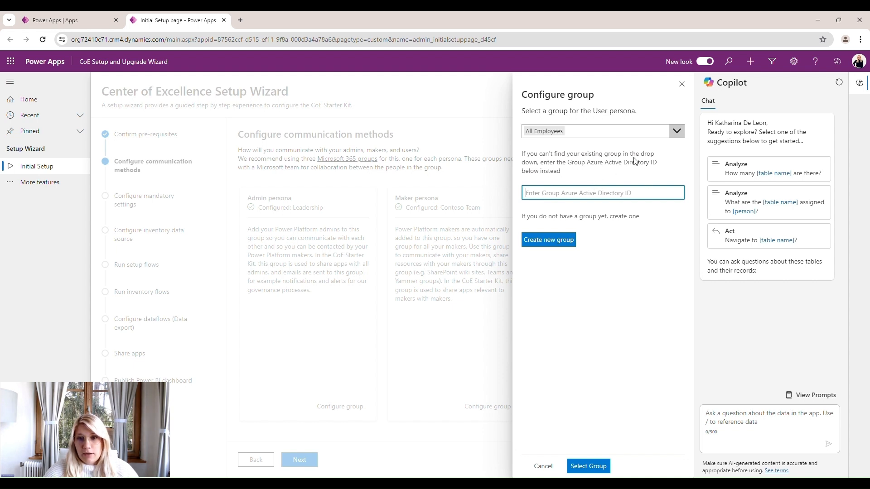
mouse_move(634, 289)
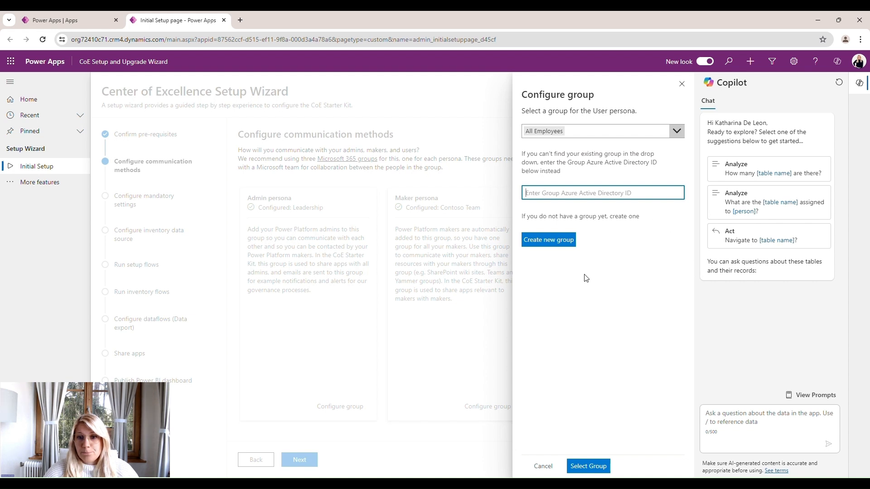
mouse_move(600, 292)
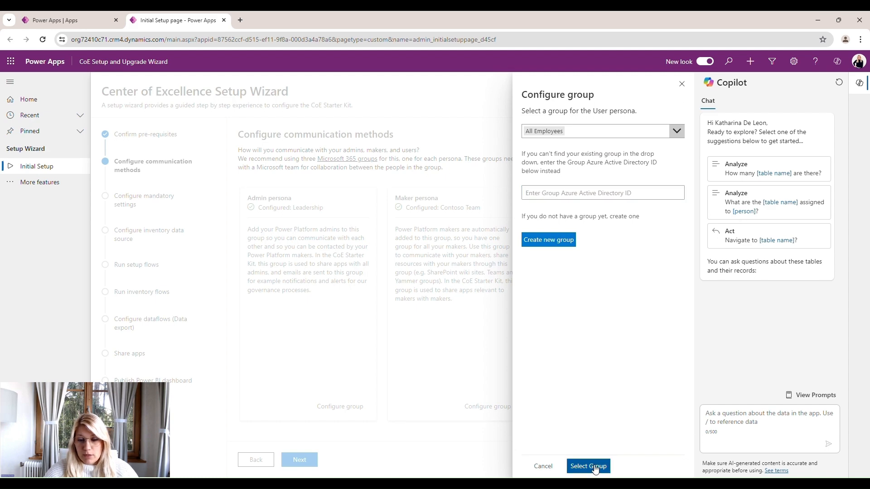
left_click(587, 466)
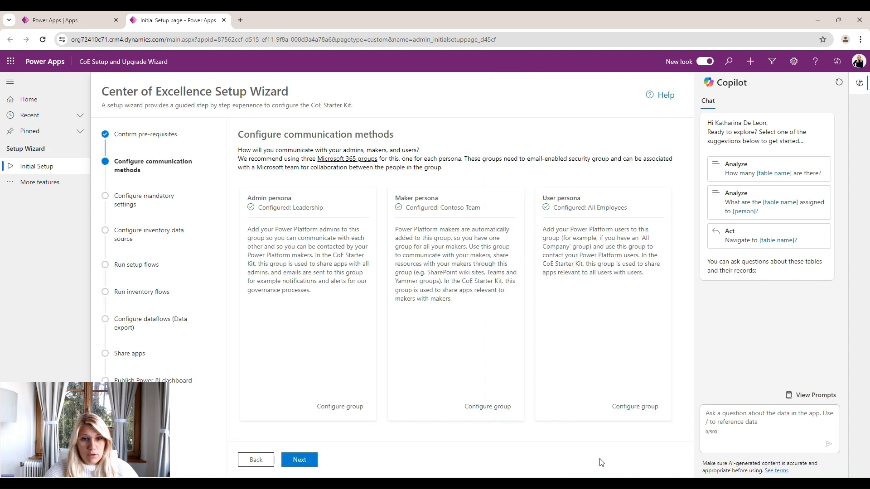
mouse_move(299, 459)
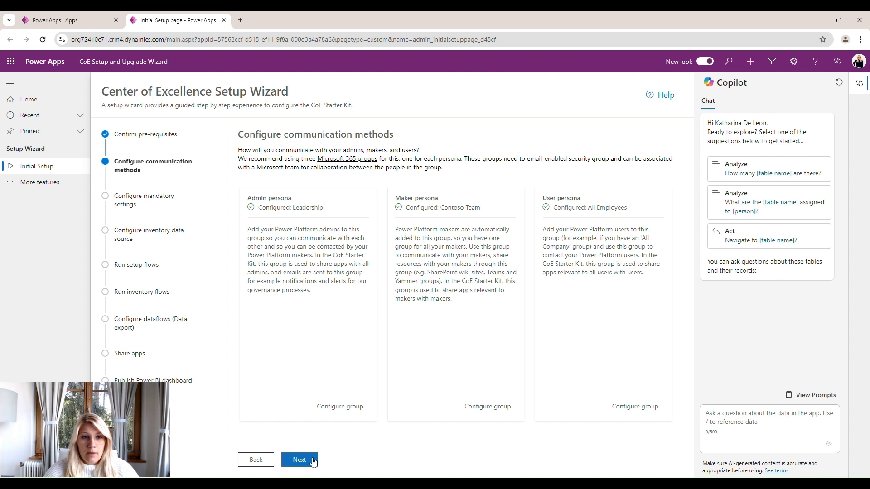
- Review the mandatory settings and admin email, and keep Cloud flows as the inventory source
left_click(299, 459)
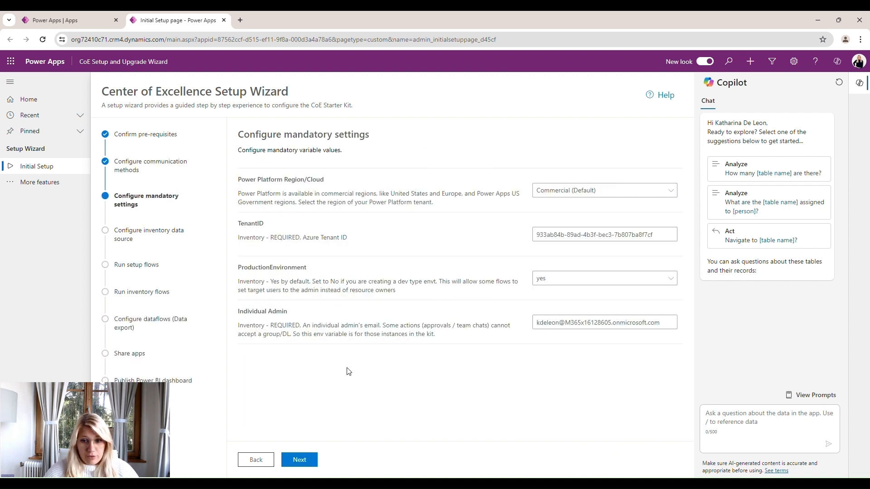
mouse_move(438, 374)
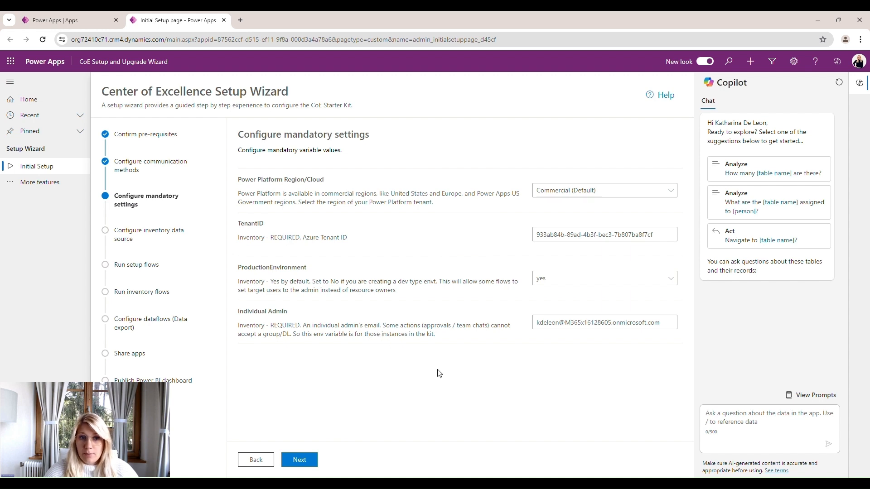
mouse_move(334, 191)
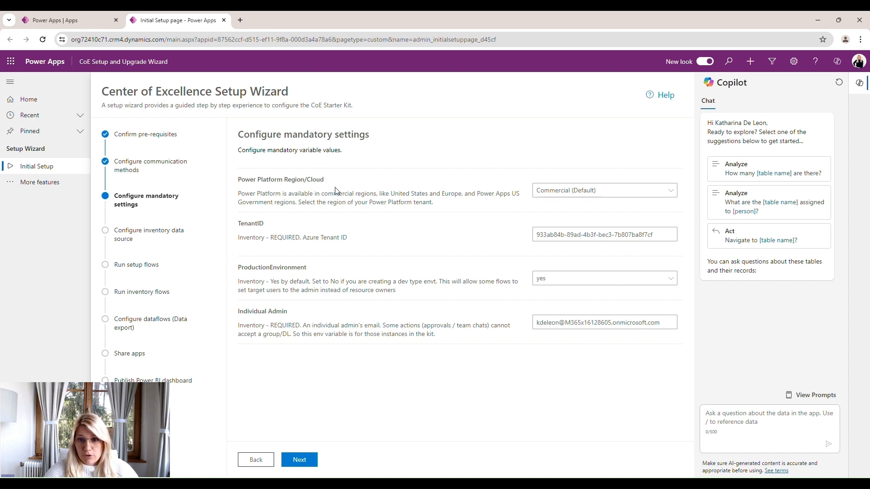
mouse_move(323, 213)
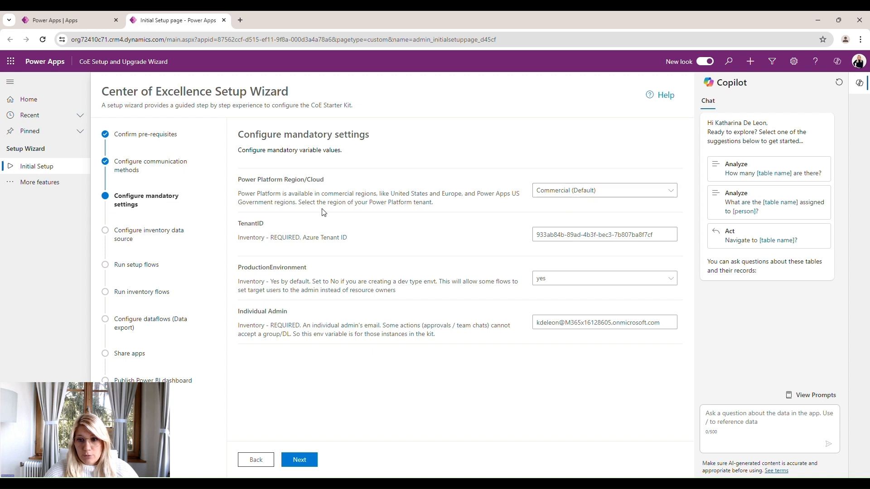
mouse_move(310, 295)
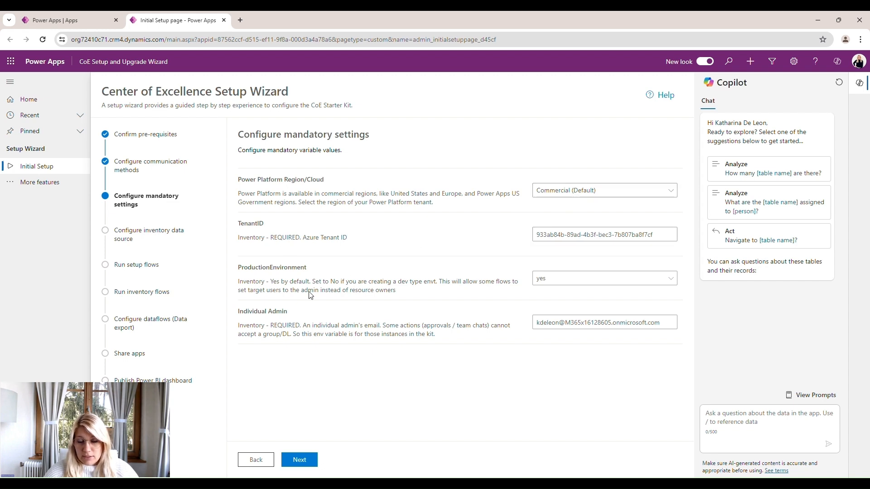
mouse_move(561, 278)
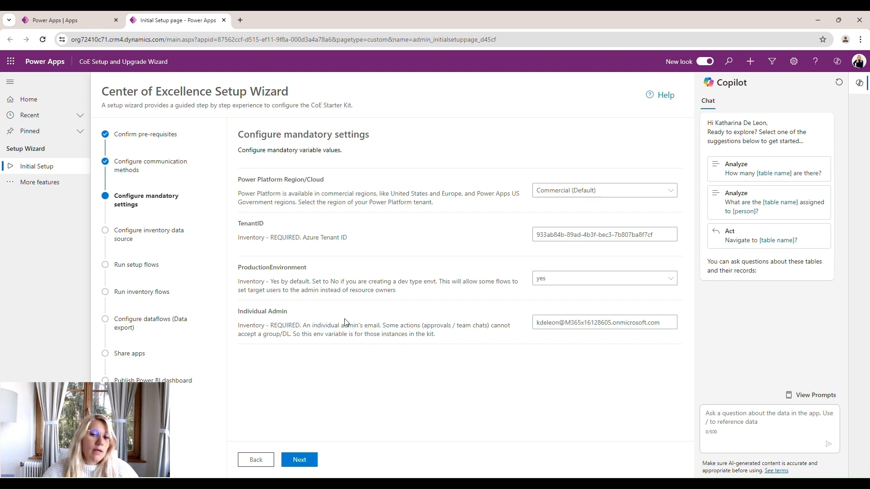
left_click(604, 322)
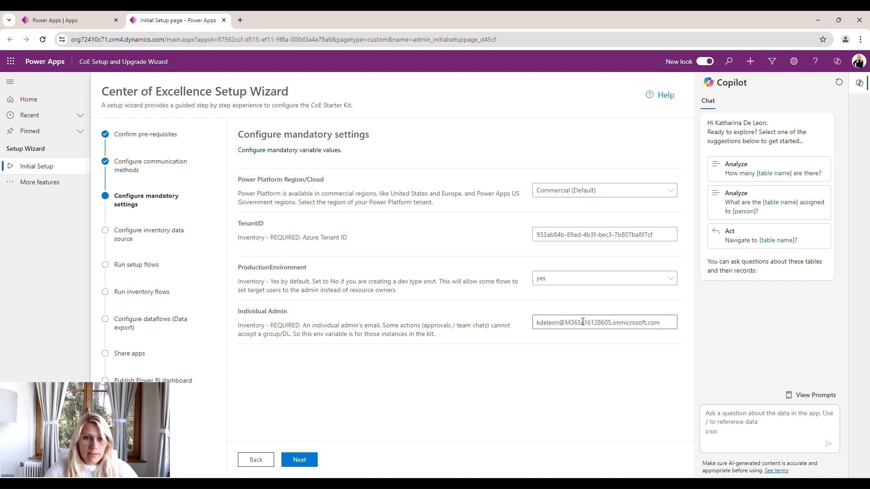
left_click(299, 459)
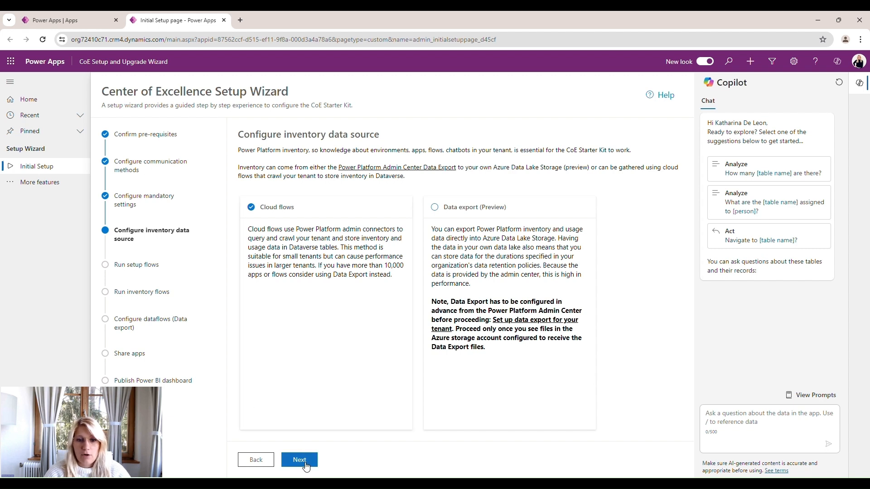
left_click(299, 460)
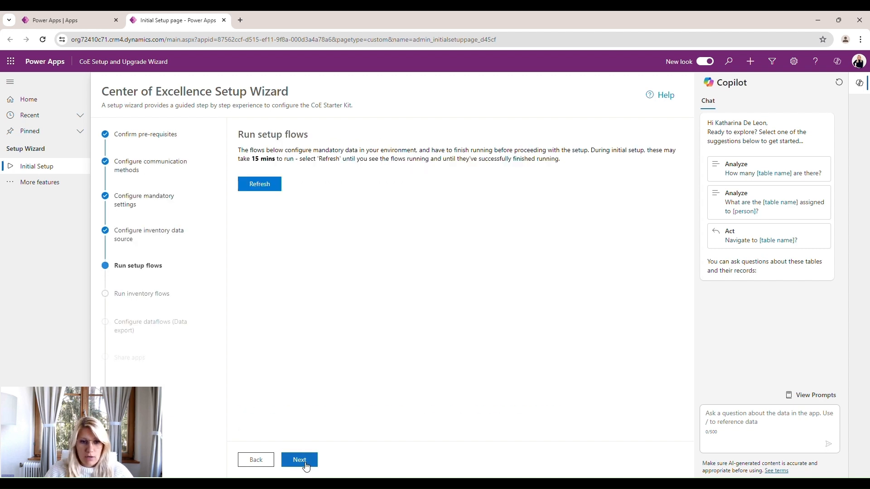
- Refresh until all three Sync Template setup flows show successful last runs, then continue
left_click(299, 460)
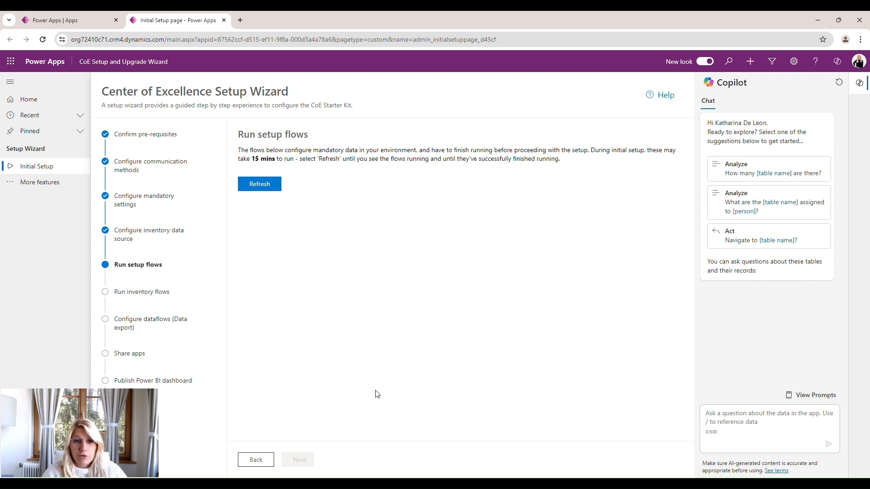
mouse_move(361, 262)
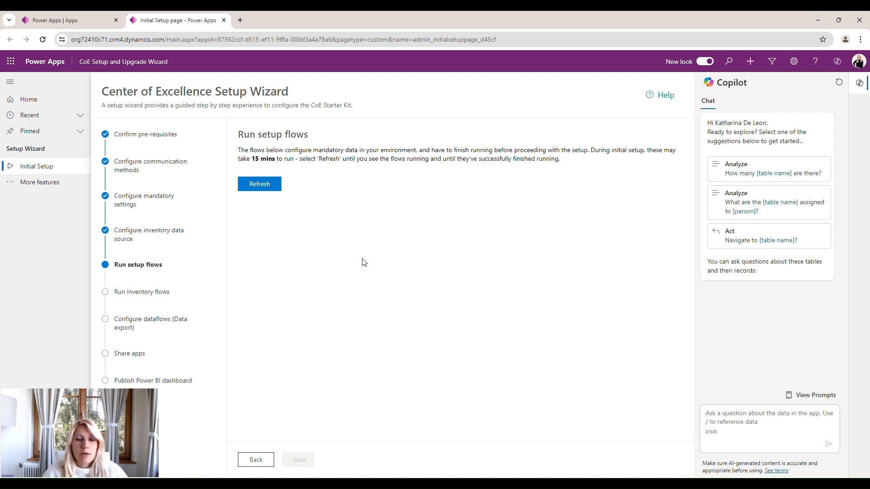
left_click(259, 184)
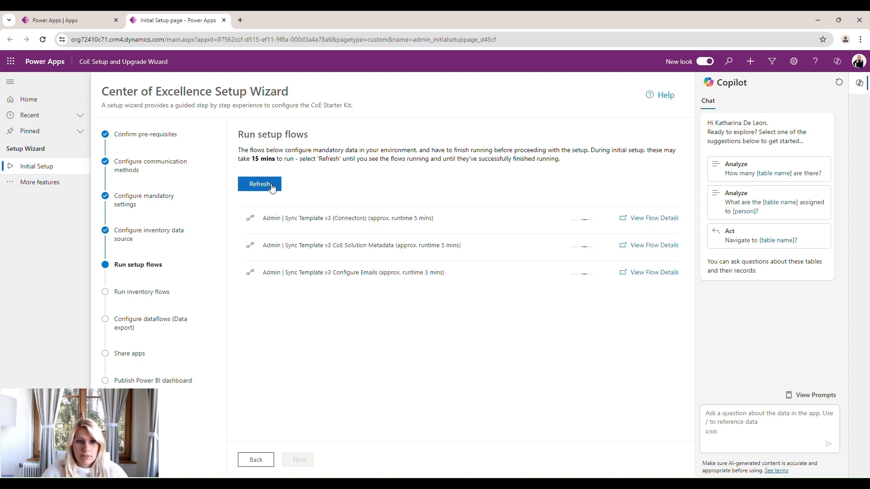
left_click(259, 184)
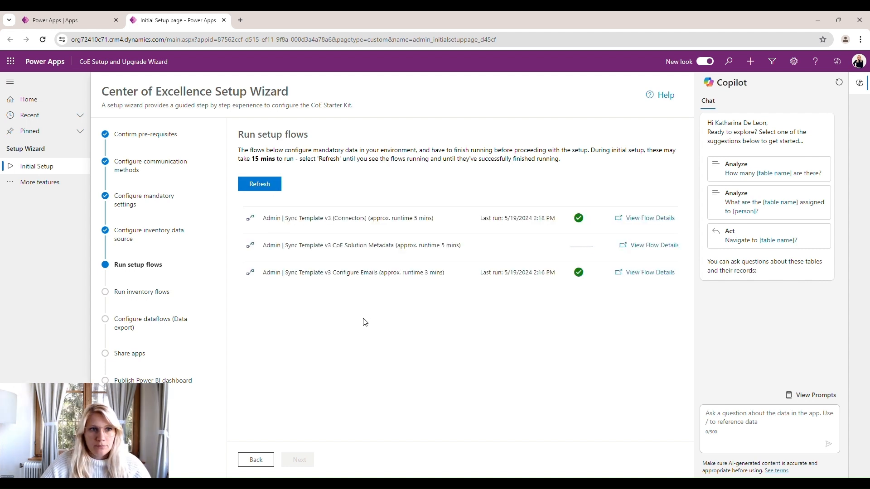
left_click(259, 183)
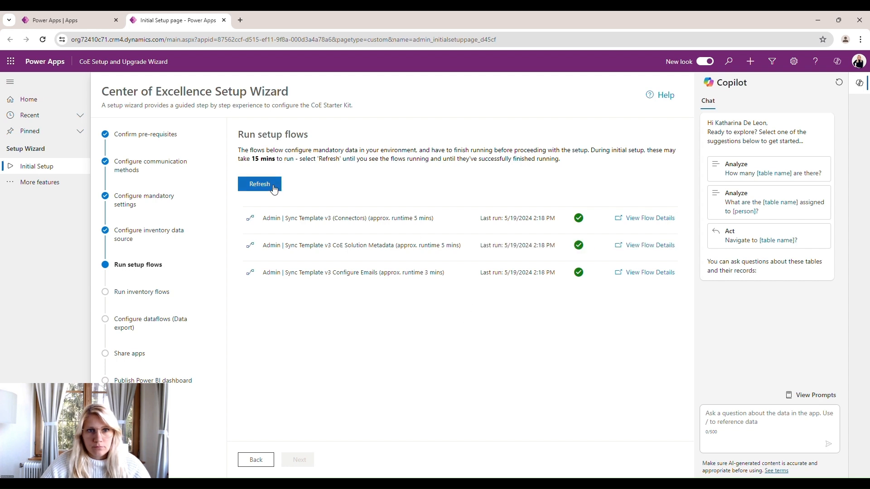
left_click(259, 183)
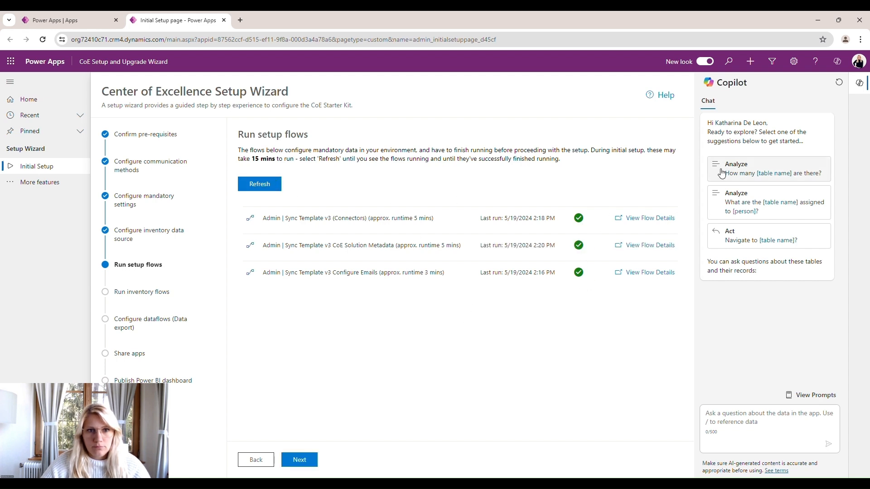
left_click(299, 460)
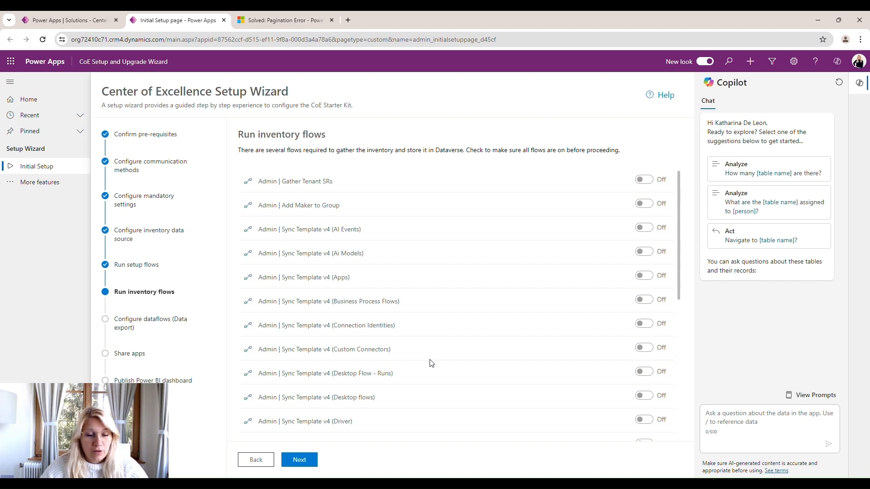
mouse_move(371, 180)
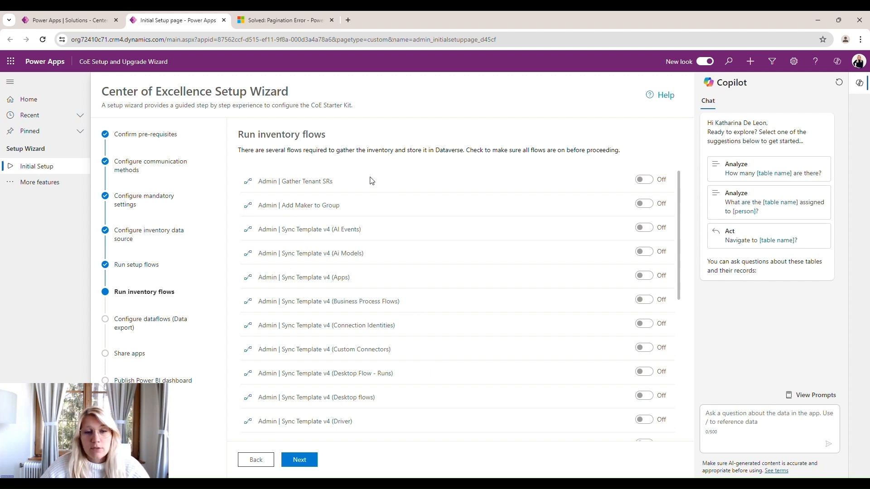
mouse_move(356, 366)
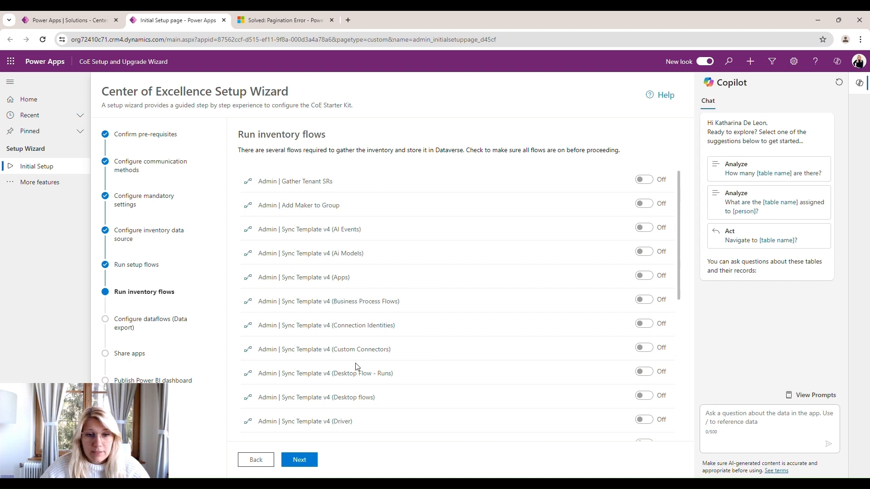
mouse_move(359, 183)
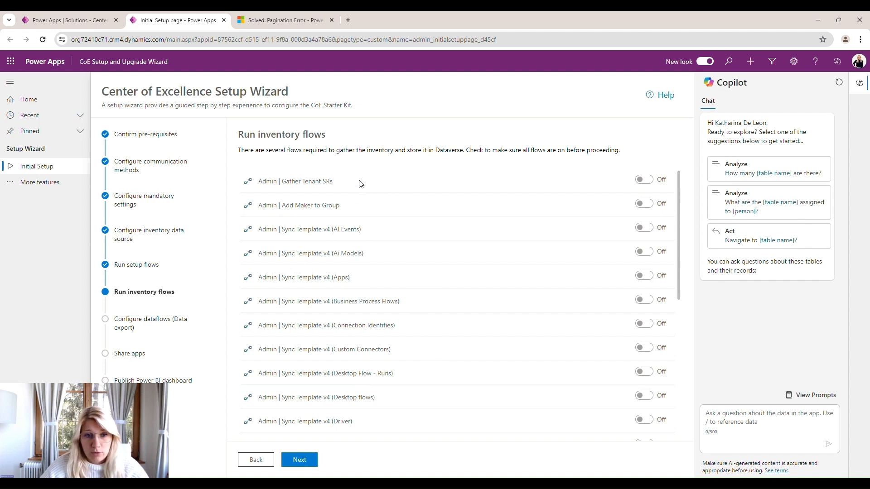
mouse_move(354, 178)
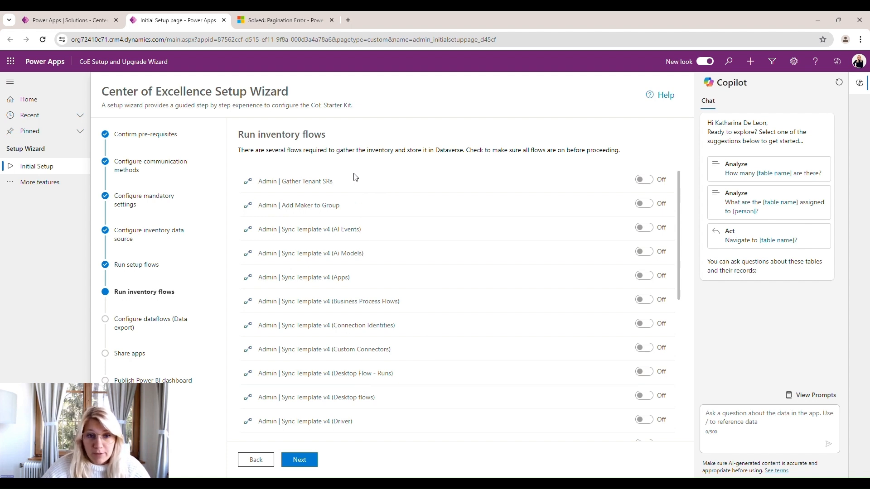
mouse_move(654, 188)
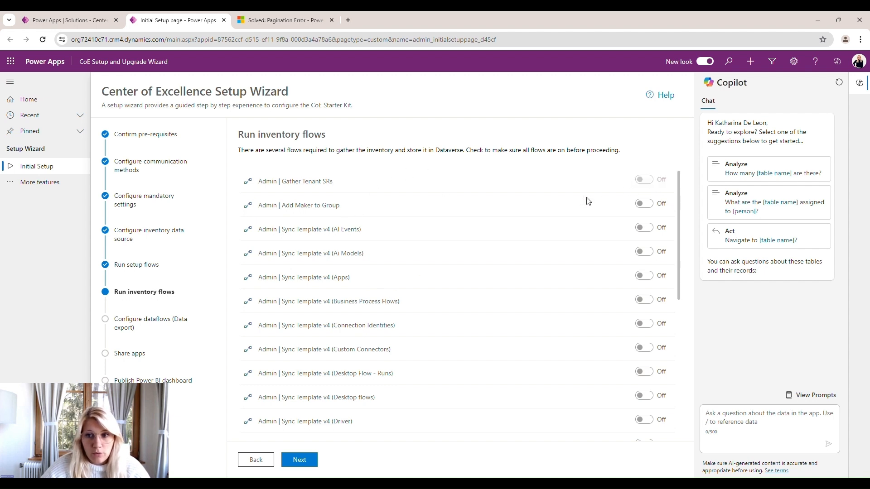
mouse_move(511, 229)
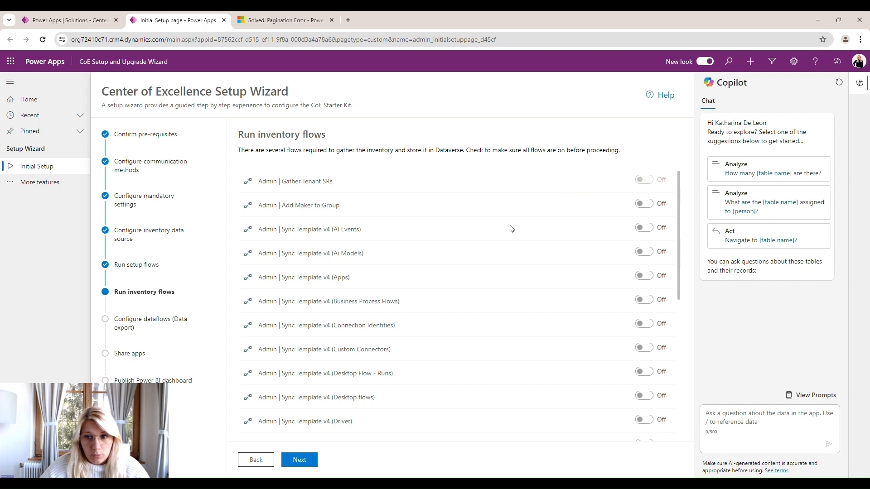
mouse_move(527, 233)
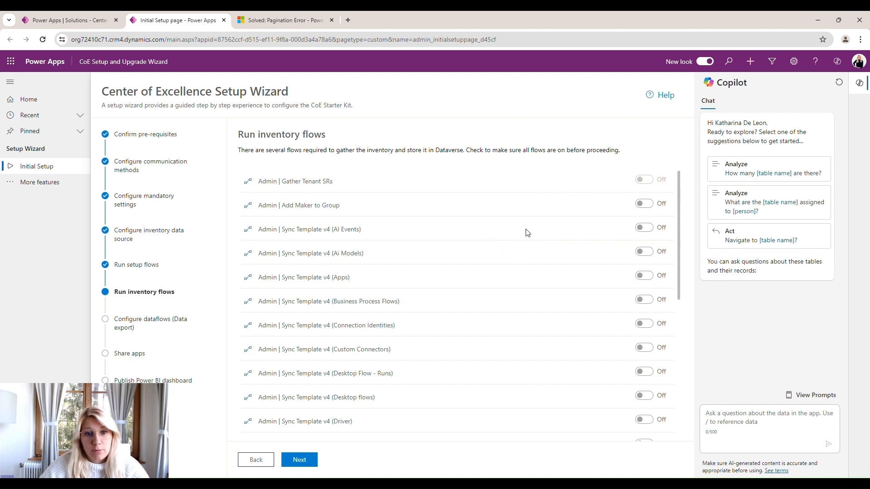
mouse_move(658, 189)
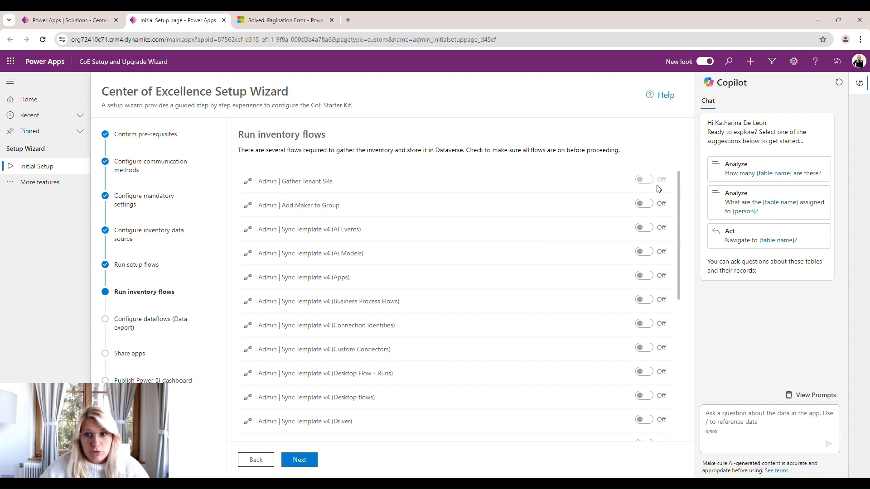
- Review the Run inventory flows list and advance to Share apps
scroll("down", 3)
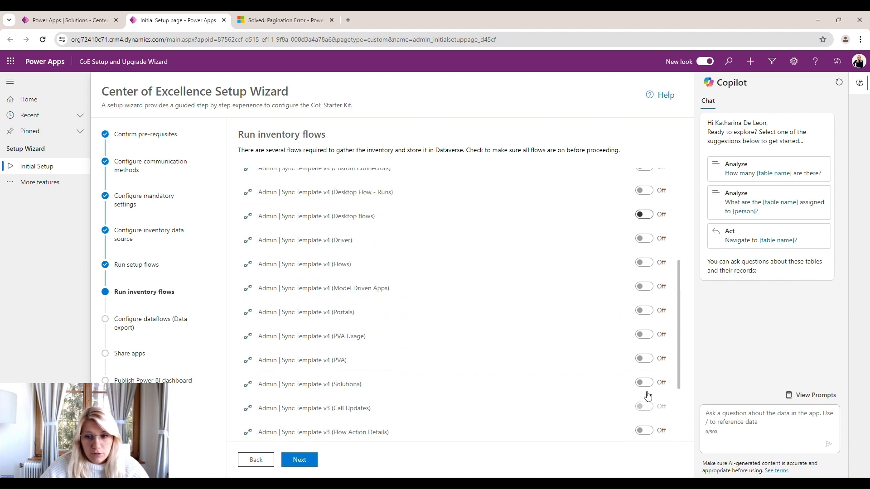
left_click(299, 460)
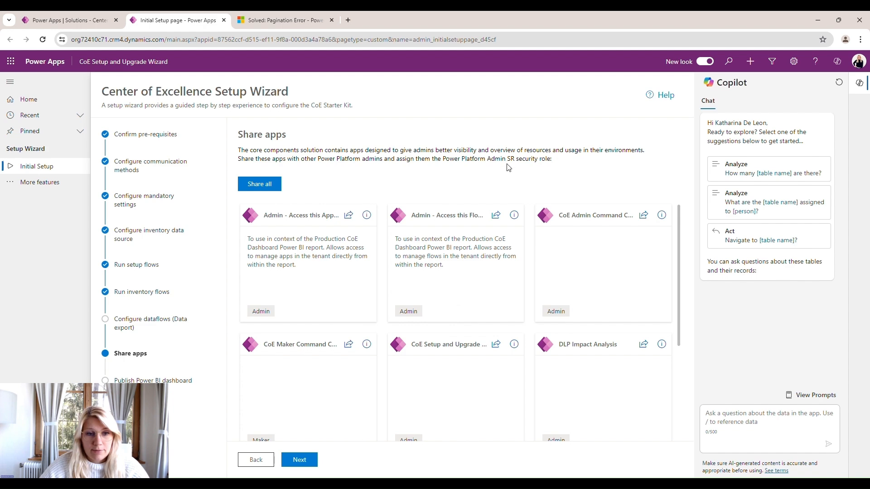
- Skim the core admin app cards and advance to Publish Power BI dashboard
scroll("down", 3)
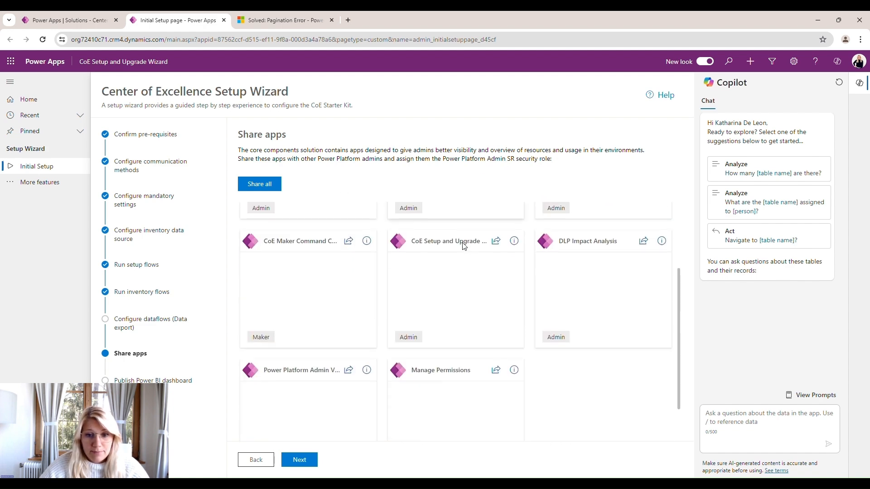
scroll("up", 3)
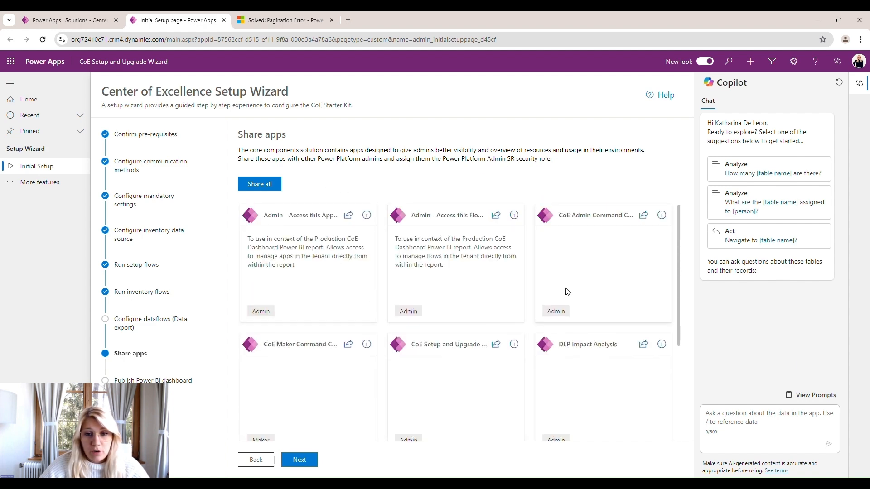
mouse_move(355, 220)
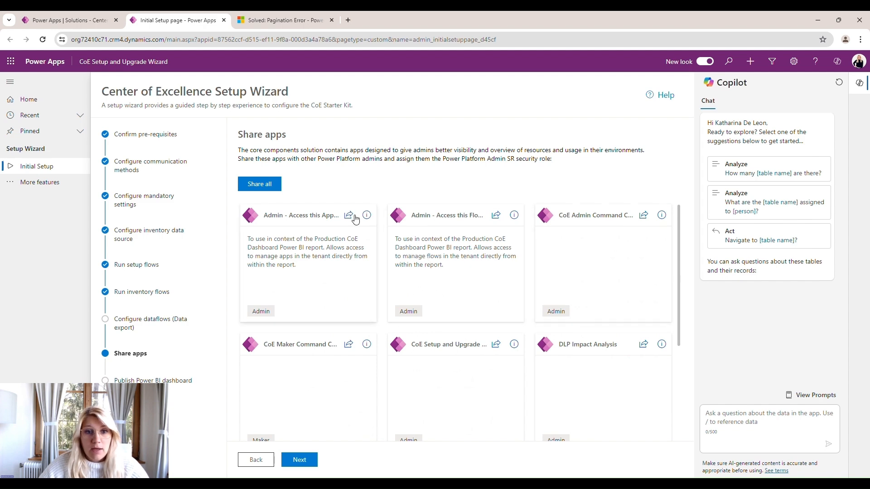
left_click(300, 460)
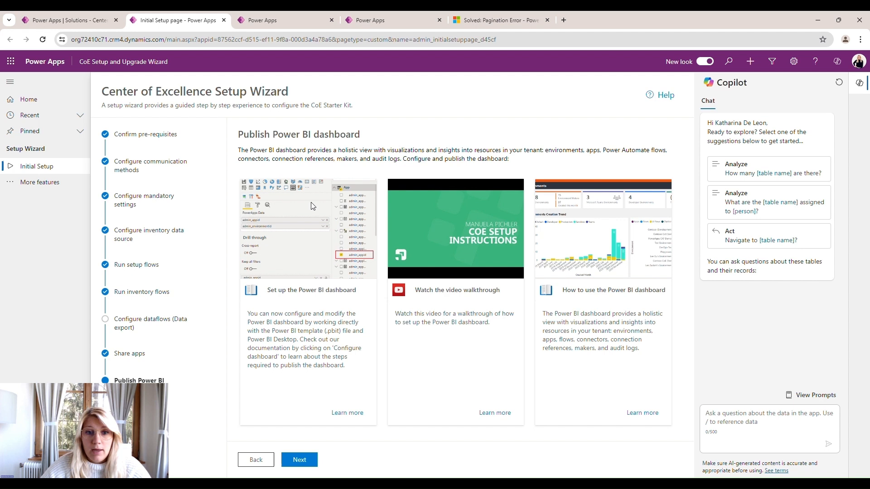
mouse_move(363, 270)
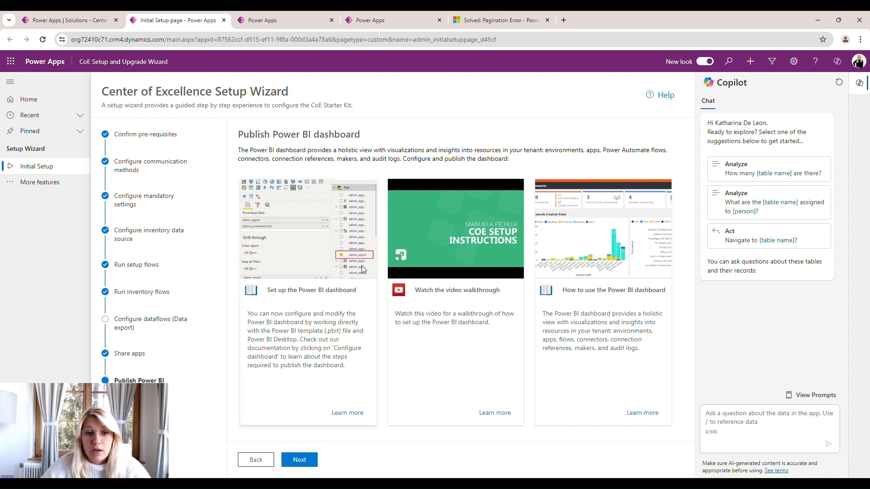
mouse_move(280, 233)
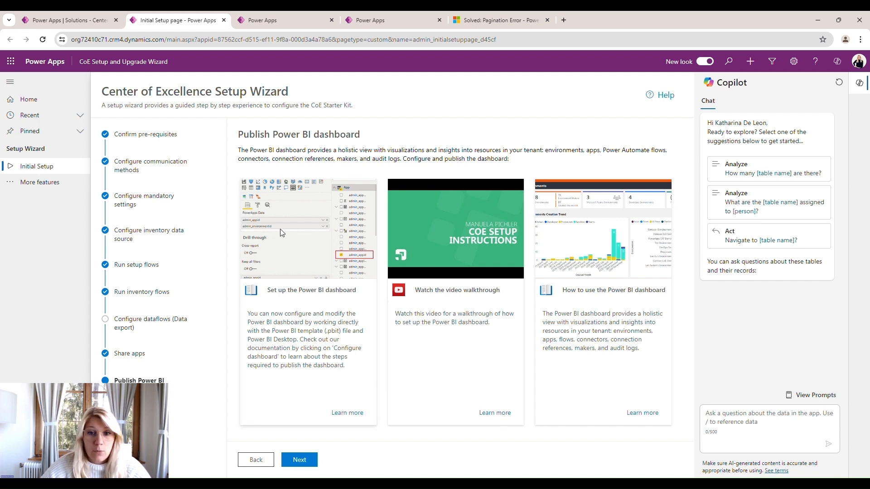
mouse_move(327, 341)
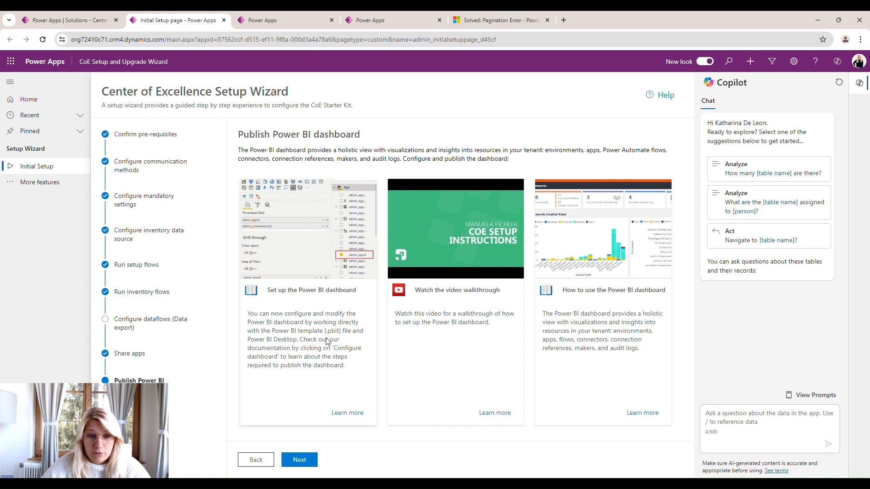
mouse_move(301, 321)
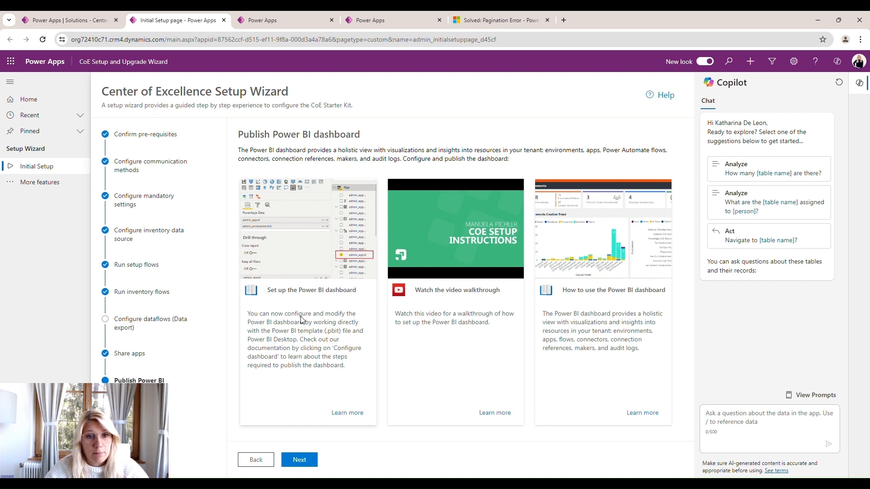
mouse_move(347, 413)
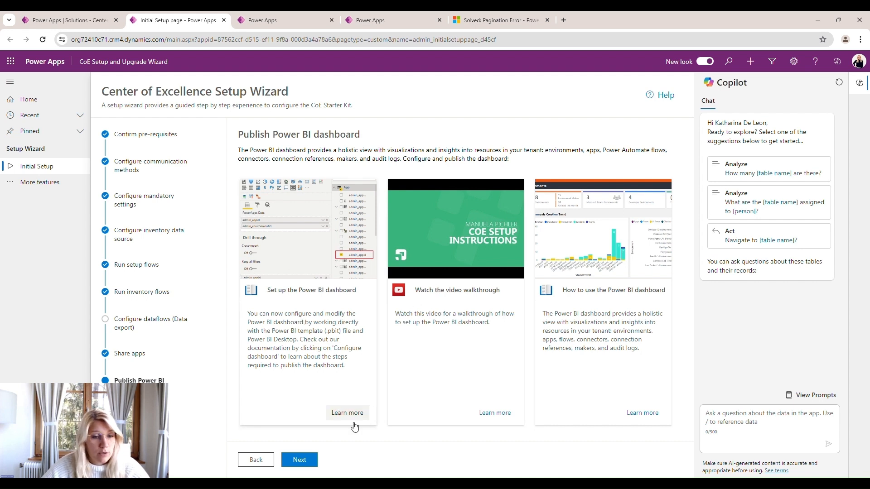
- Advance past the Power BI dashboard options to the More features page
left_click(299, 460)
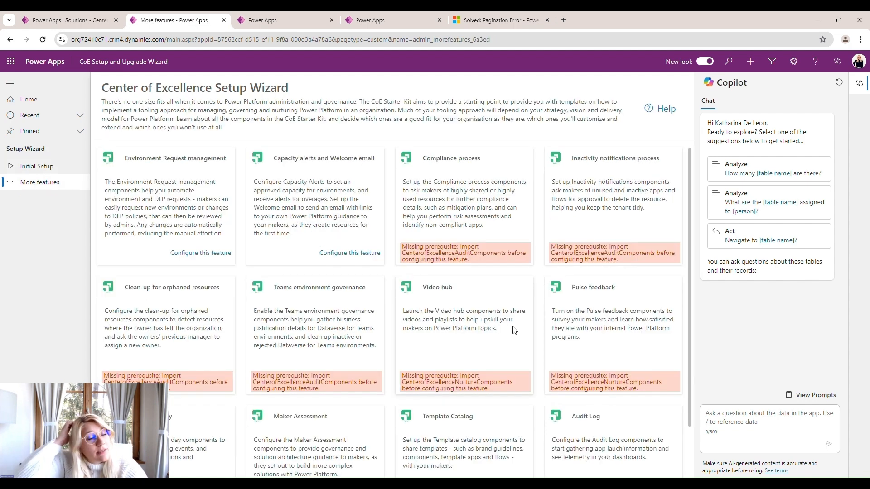
mouse_move(510, 286)
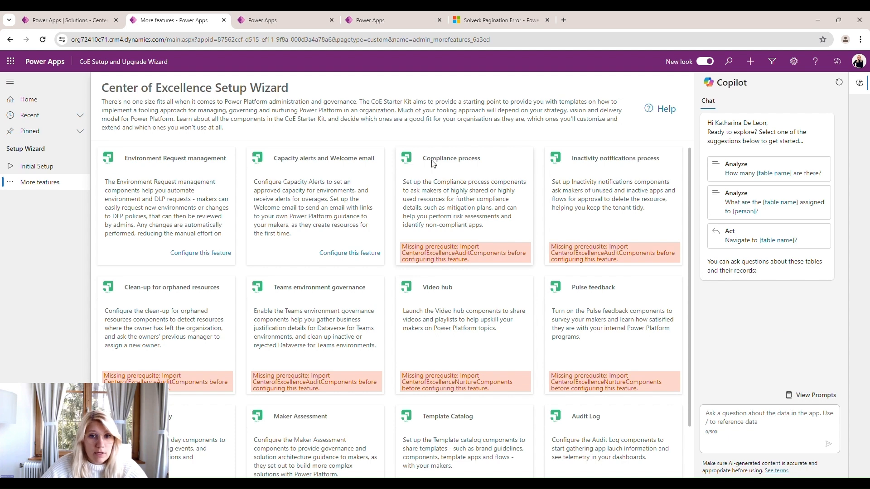
mouse_move(622, 163)
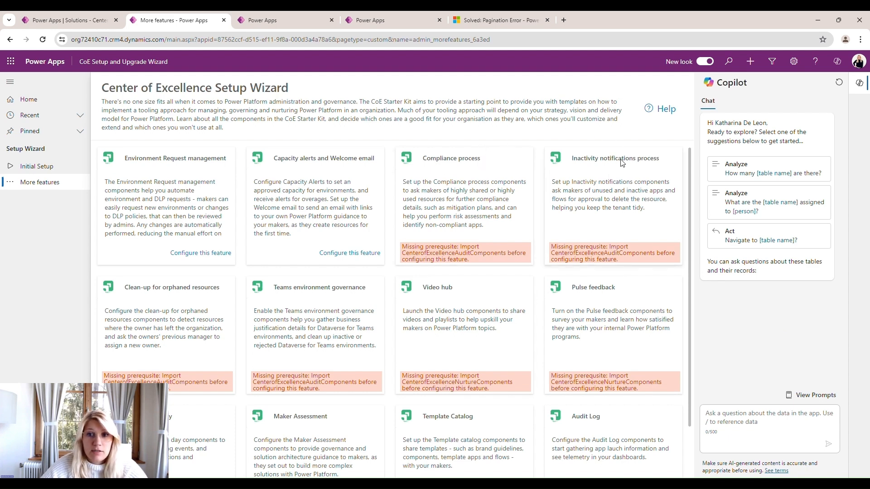
mouse_move(207, 332)
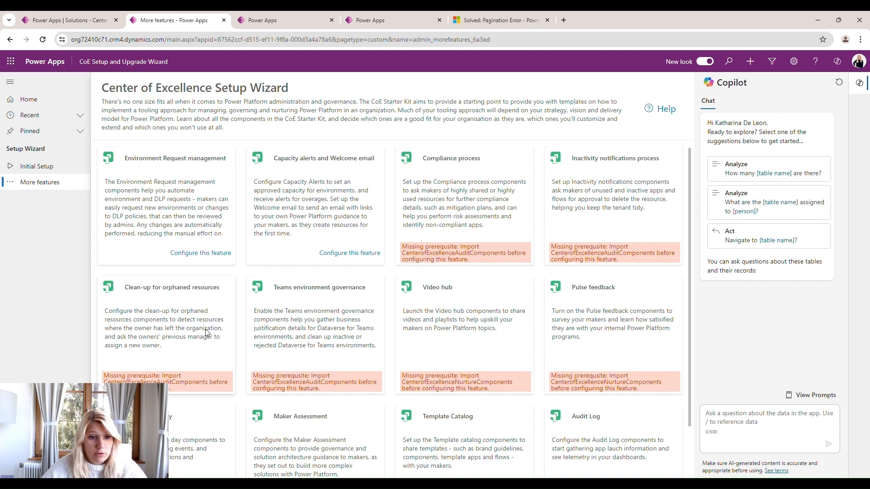
mouse_move(270, 373)
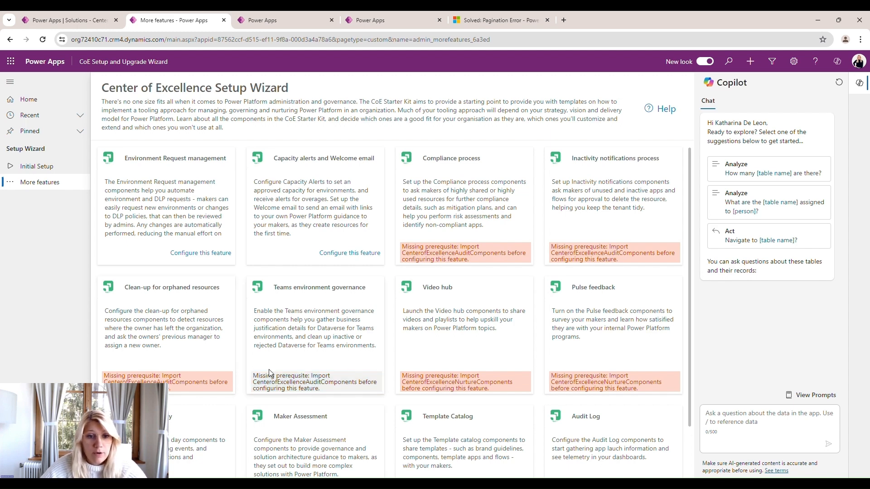
scroll("down", 3)
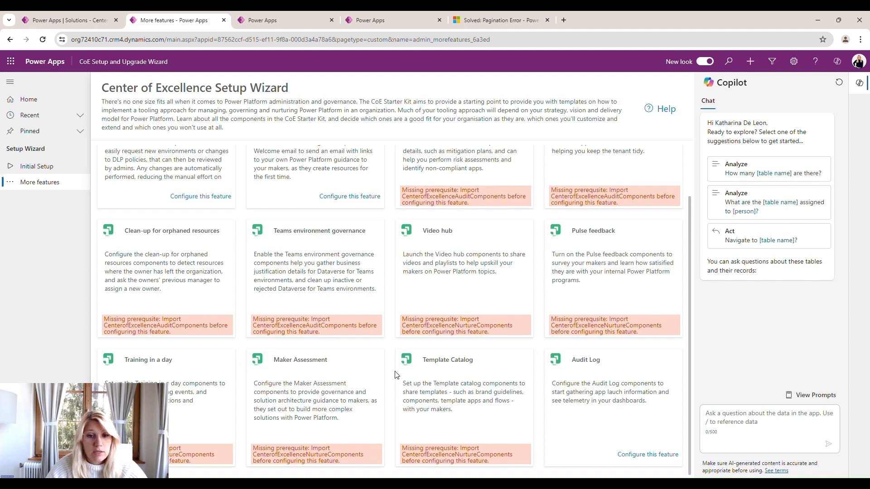
mouse_move(455, 299)
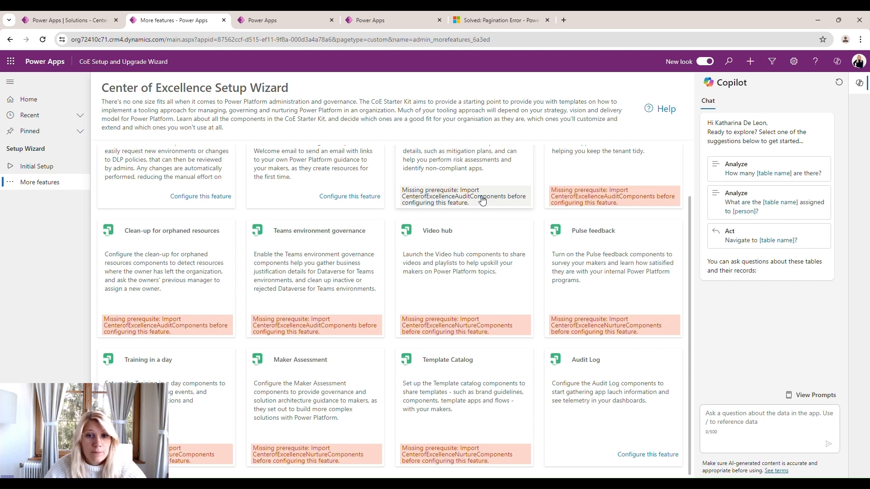
mouse_move(467, 155)
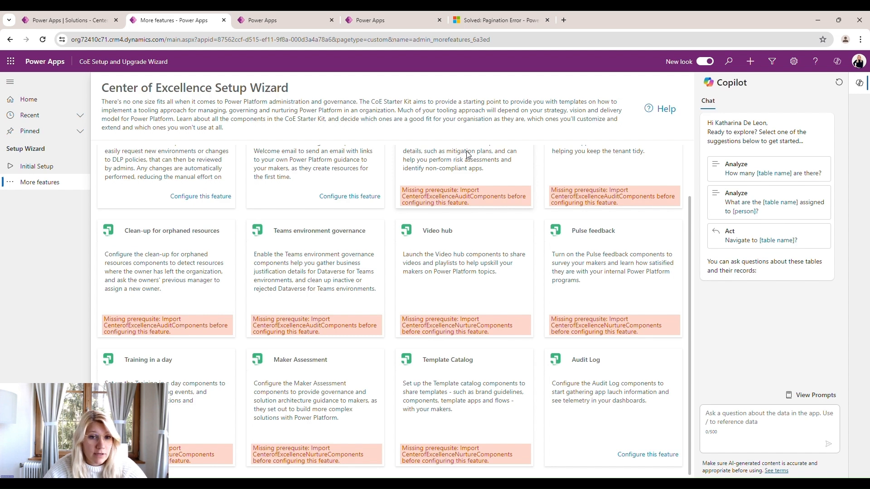
mouse_move(703, 160)
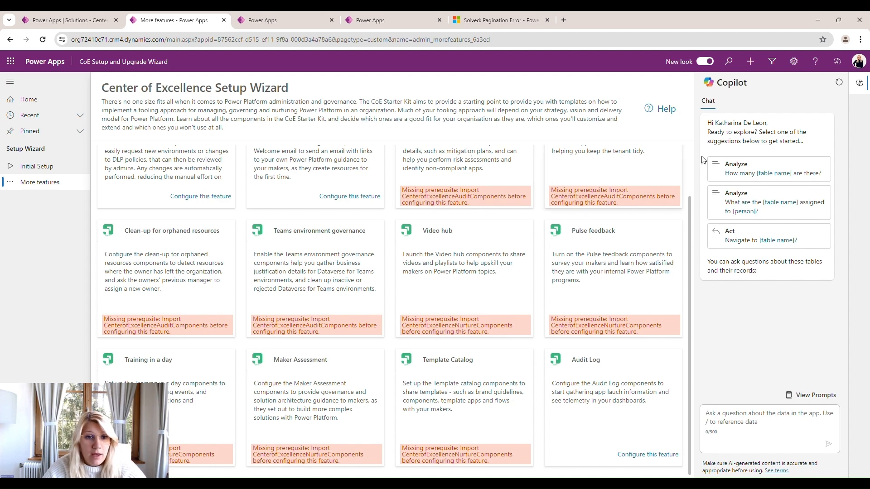